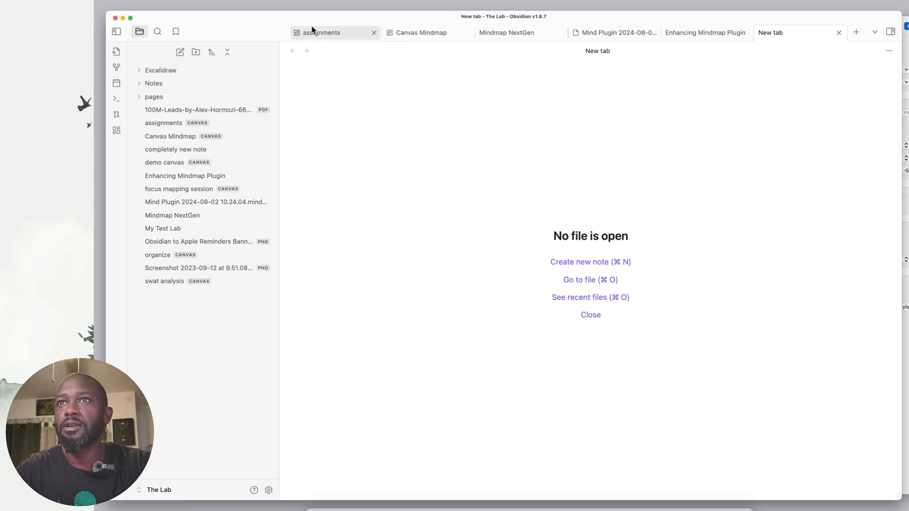
# - Show the assignments canvas with its slides, text cards and embedded media
pyautogui.click(321, 32)
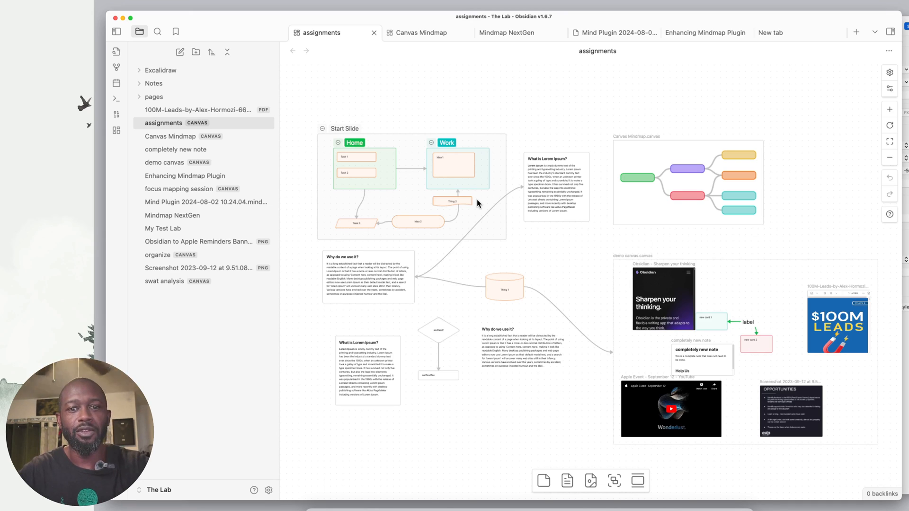
pyautogui.moveTo(499, 198)
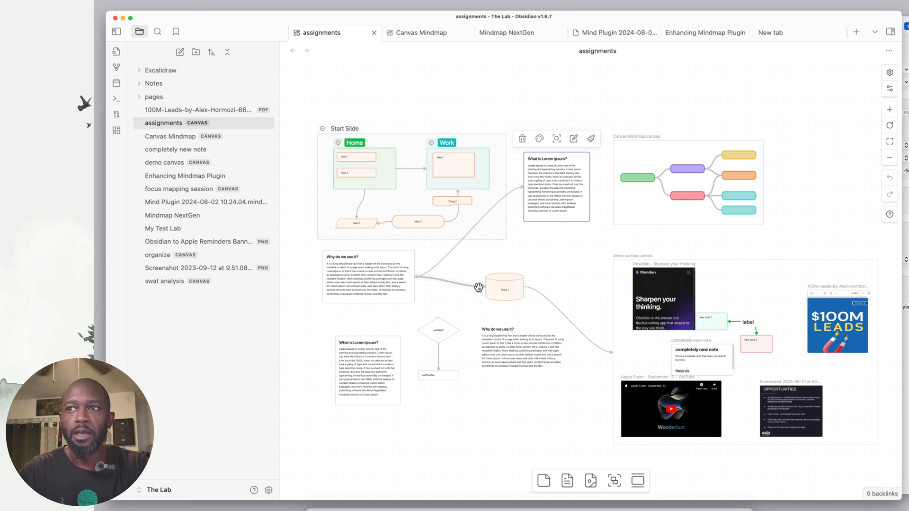
pyautogui.moveTo(479, 306)
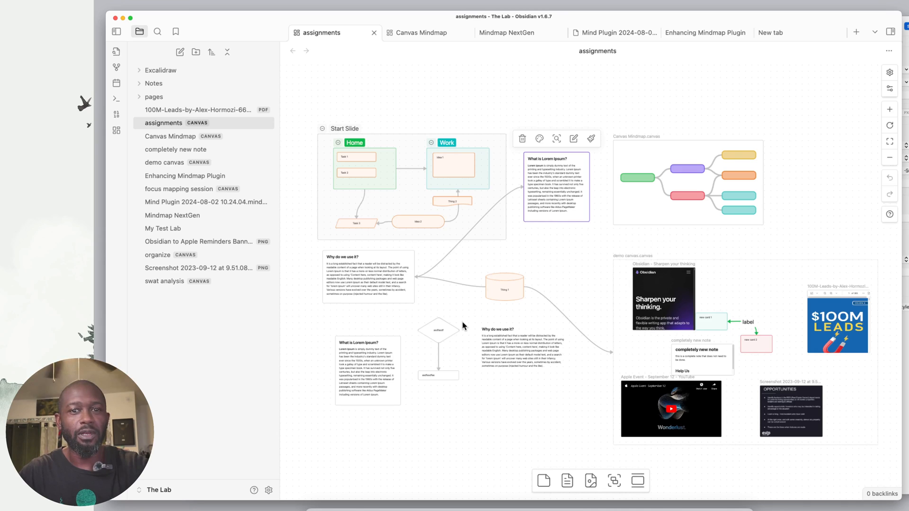
pyautogui.moveTo(485, 250)
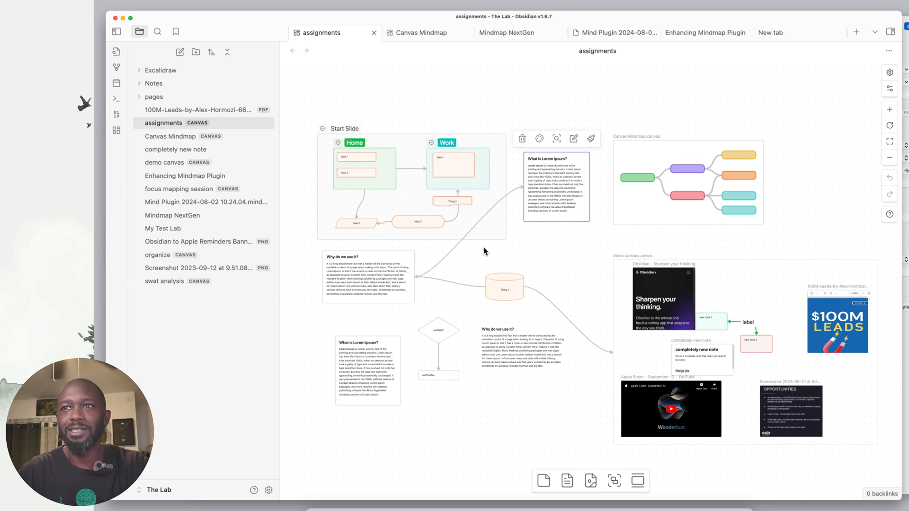
pyautogui.moveTo(474, 273)
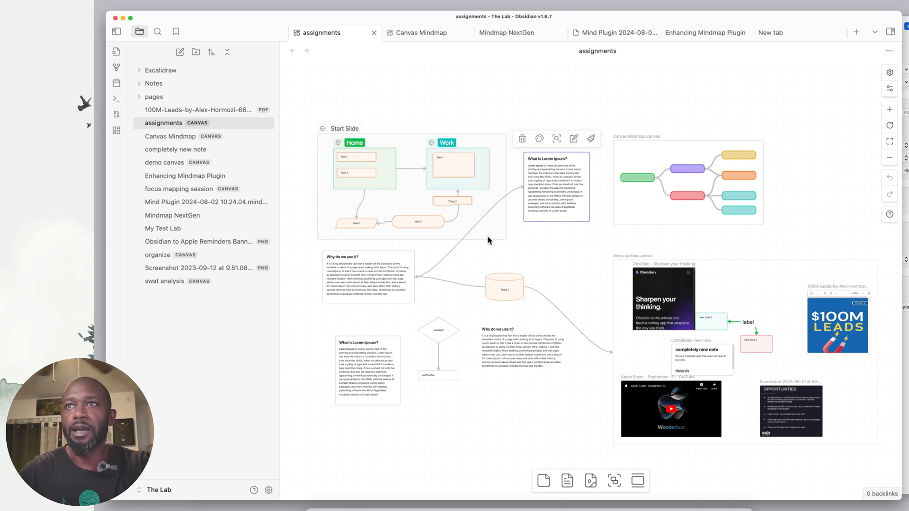
pyautogui.click(420, 32)
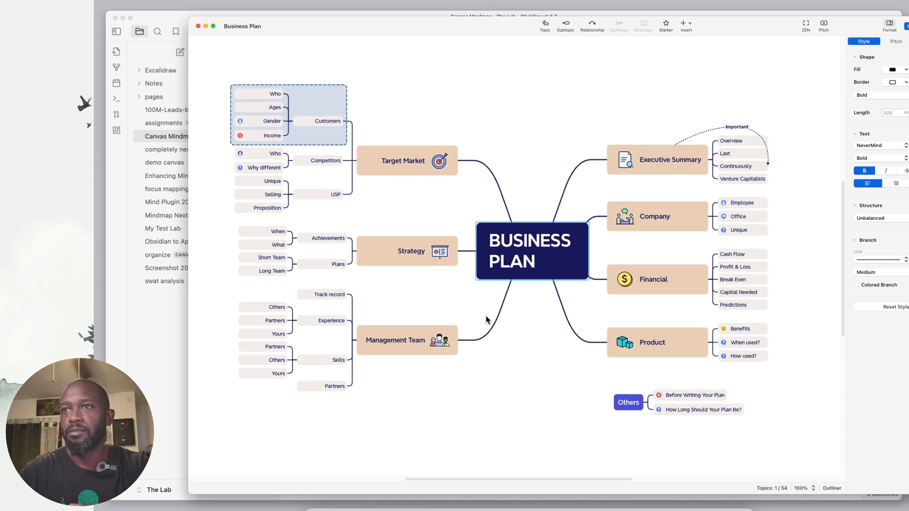
pyautogui.moveTo(538, 370)
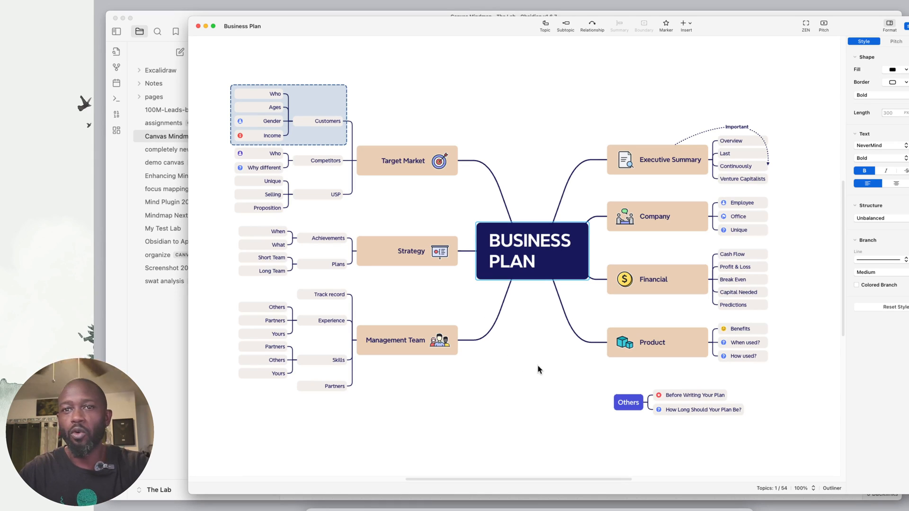
pyautogui.moveTo(536, 367)
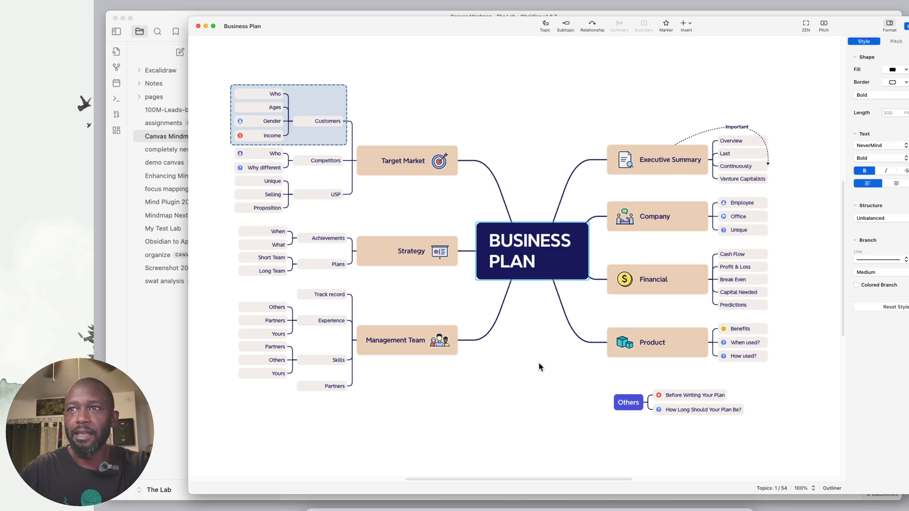
pyautogui.moveTo(524, 343)
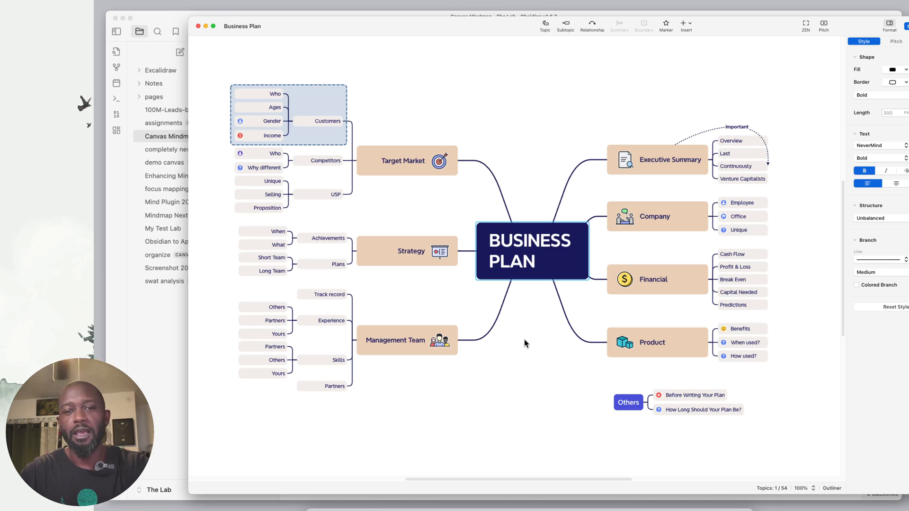
pyautogui.moveTo(493, 384)
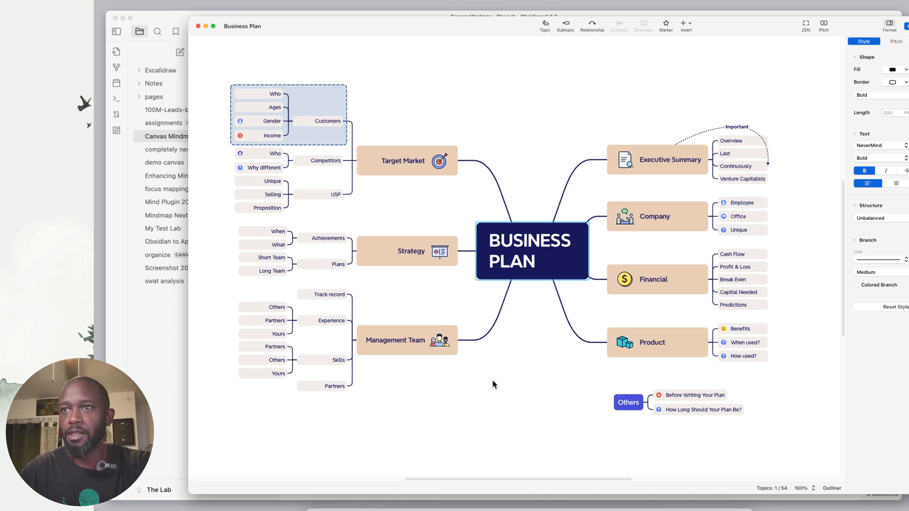
pyautogui.moveTo(496, 378)
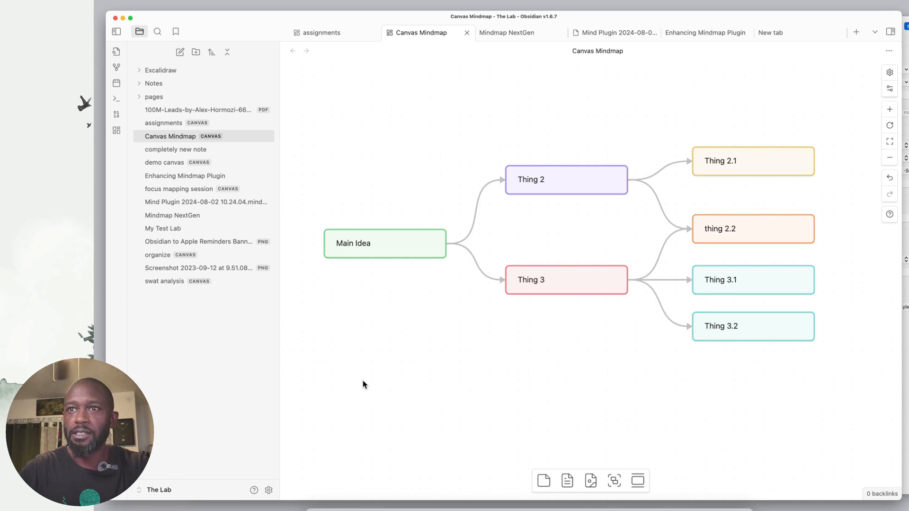
pyautogui.moveTo(439, 358)
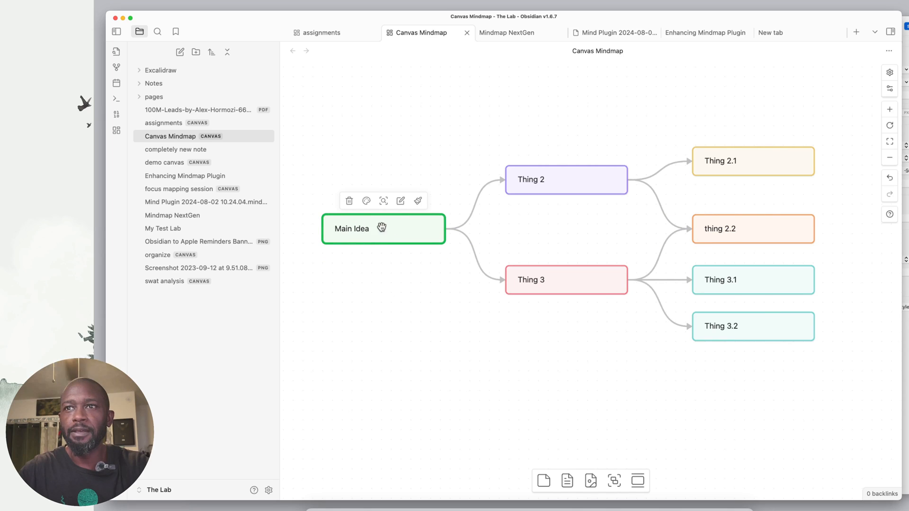
pyautogui.moveTo(391, 237)
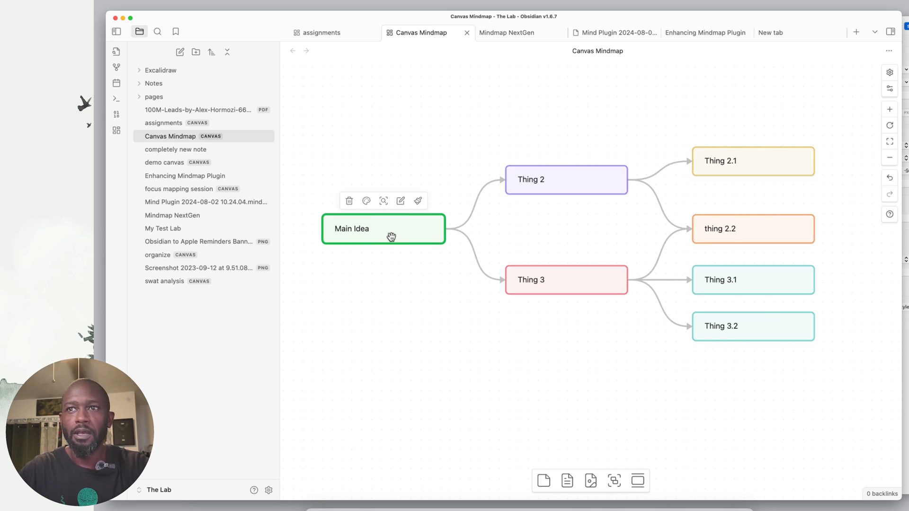
pyautogui.moveTo(370, 353)
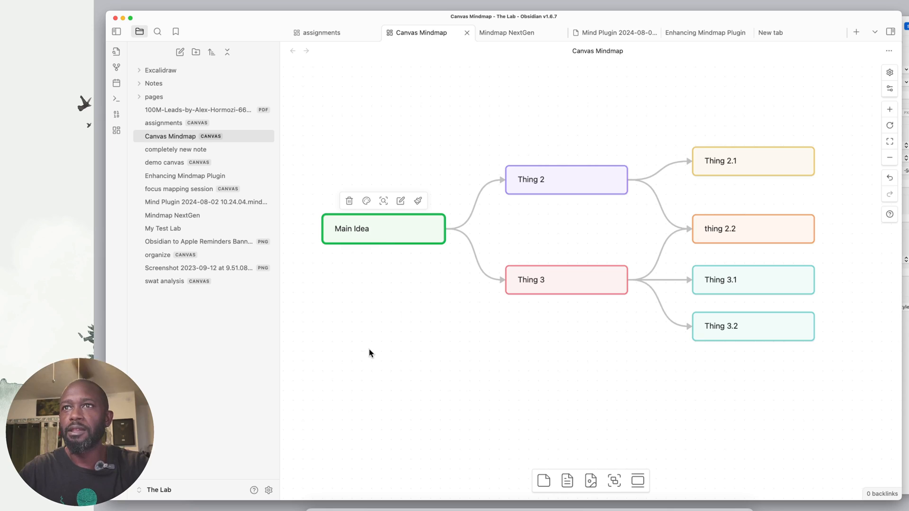
pyautogui.moveTo(400, 201)
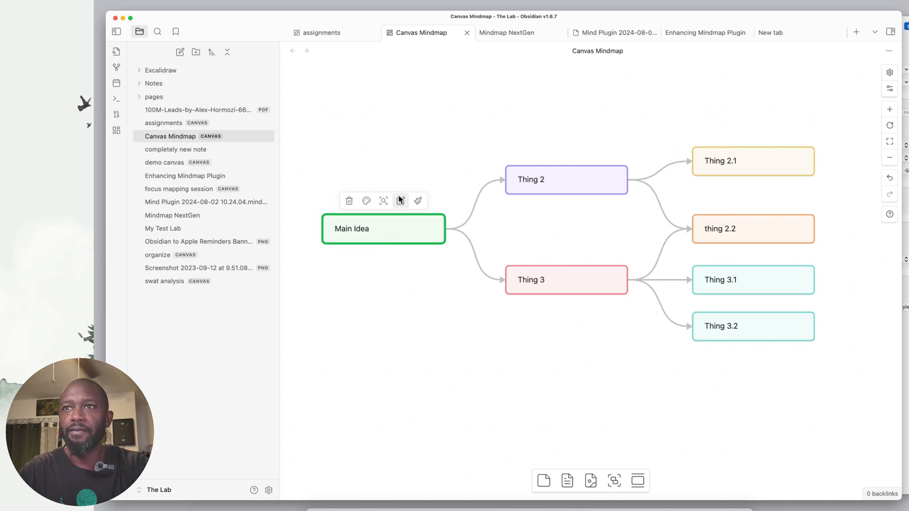
pyautogui.moveTo(375, 267)
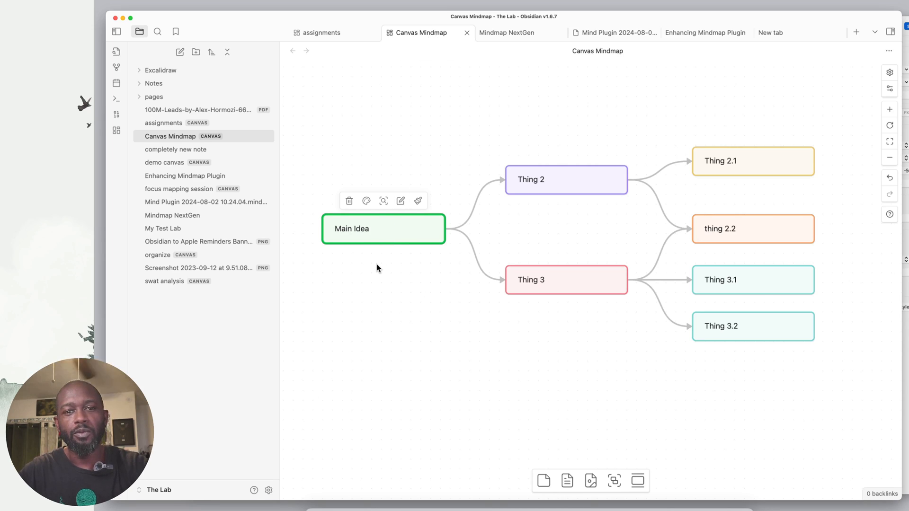
pyautogui.moveTo(376, 278)
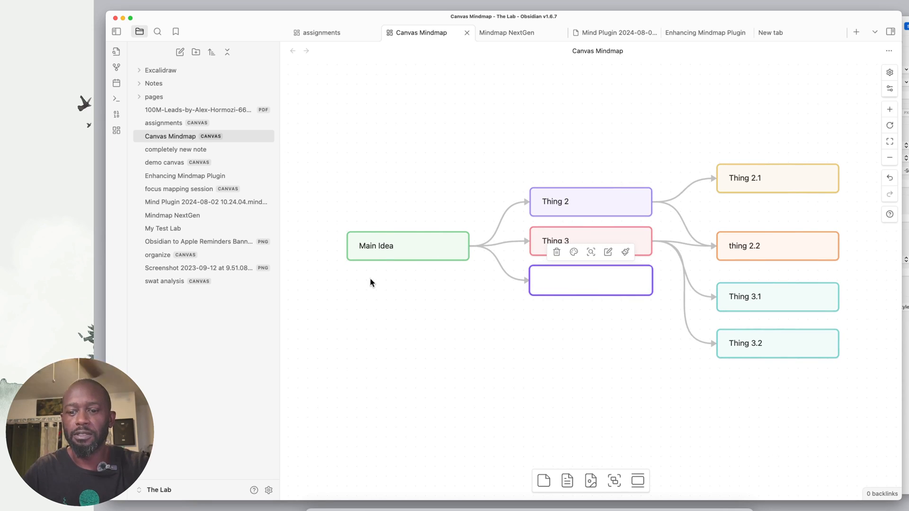
# - Label the new Main Idea branch 'another'
pyautogui.write('another')
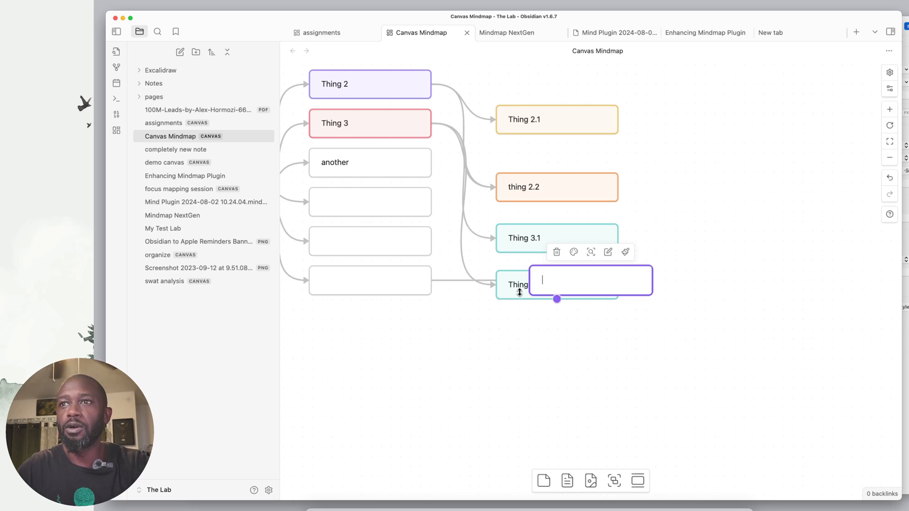
pyautogui.moveTo(442, 278)
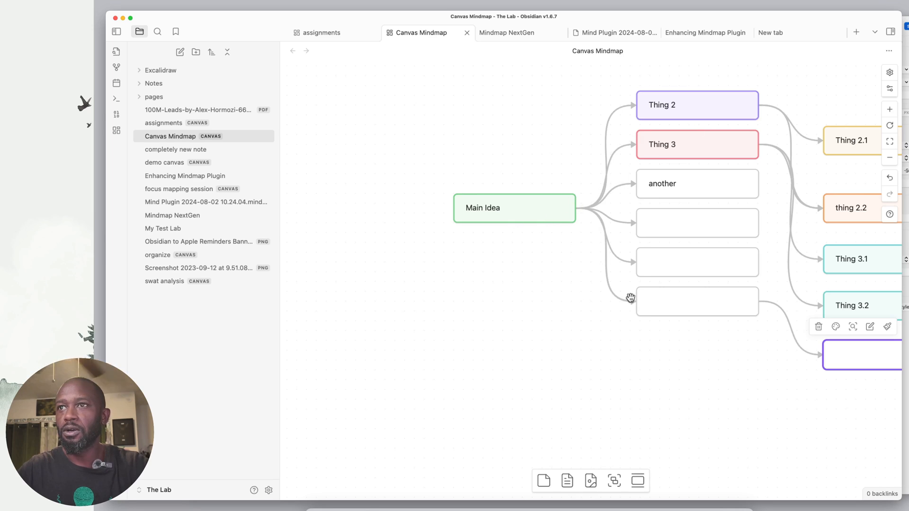
pyautogui.moveTo(606, 217)
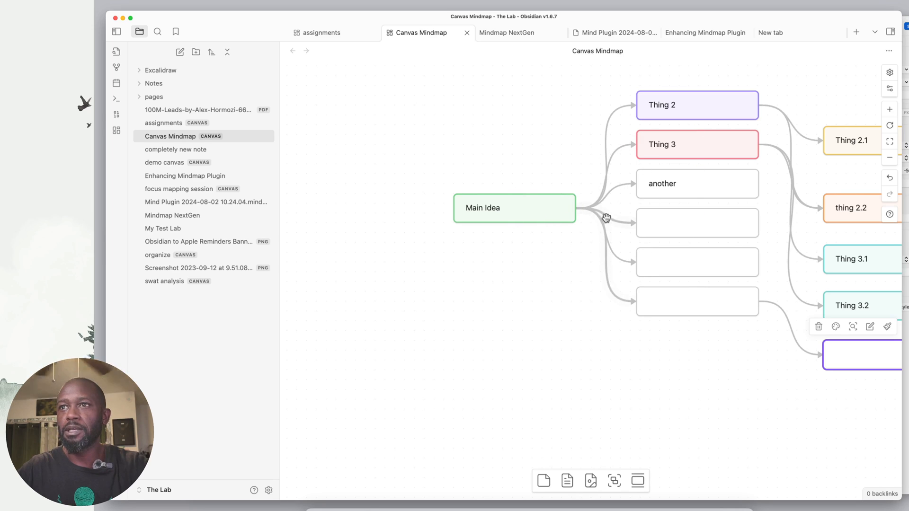
pyautogui.moveTo(611, 159)
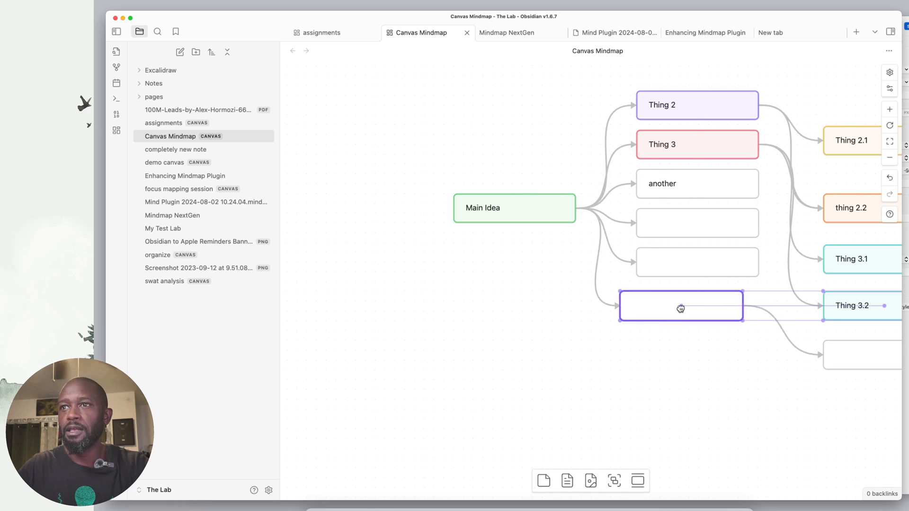
# - Drag the lowest empty node around and settle it beneath the other Main Idea branches
pyautogui.moveTo(681, 306); pyautogui.dragTo(339, 264)
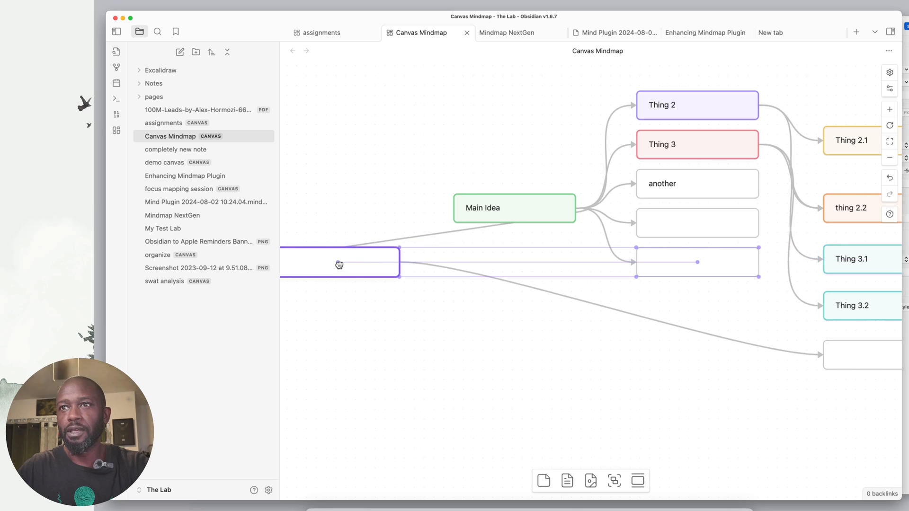
pyautogui.moveTo(339, 262); pyautogui.dragTo(347, 277)
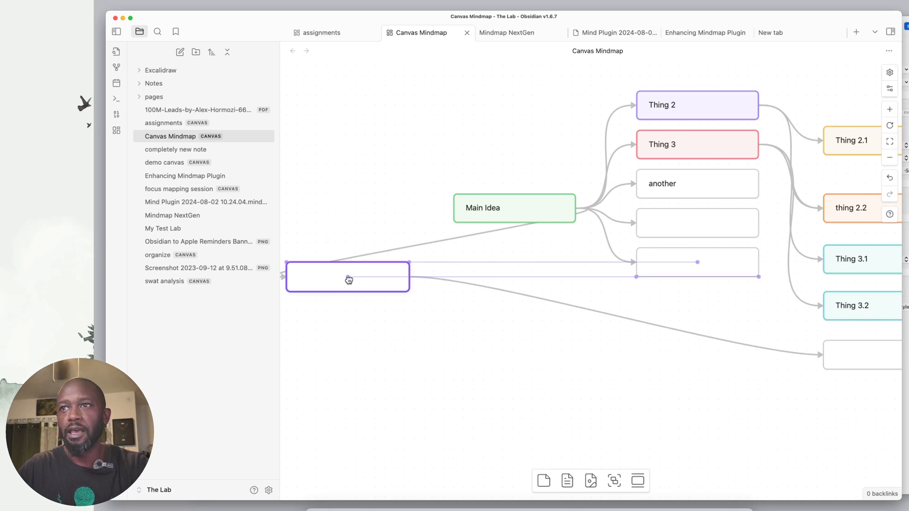
pyautogui.moveTo(347, 276); pyautogui.dragTo(378, 278)
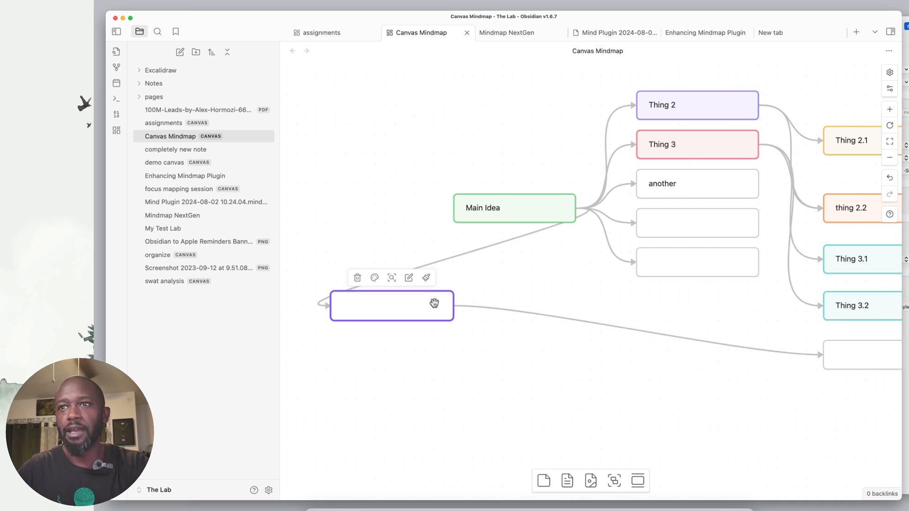
pyautogui.moveTo(392, 306); pyautogui.dragTo(661, 324)
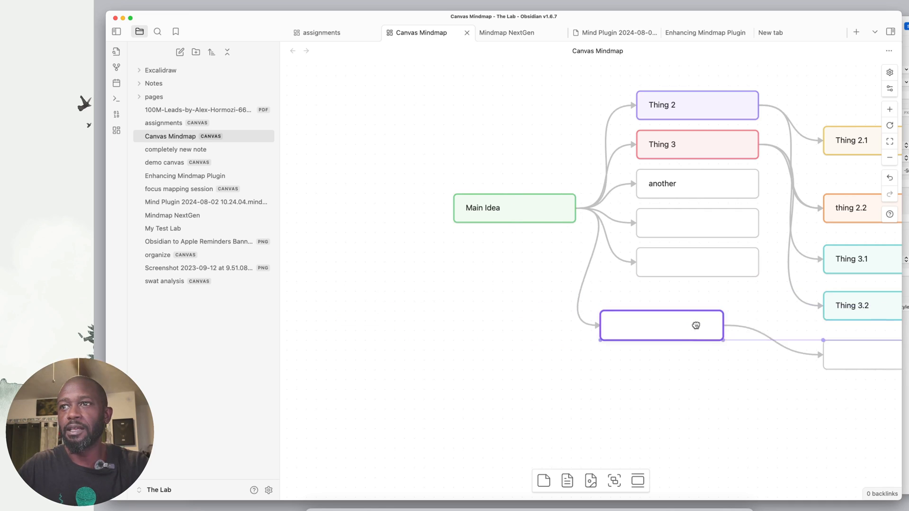
pyautogui.moveTo(660, 325); pyautogui.dragTo(698, 305)
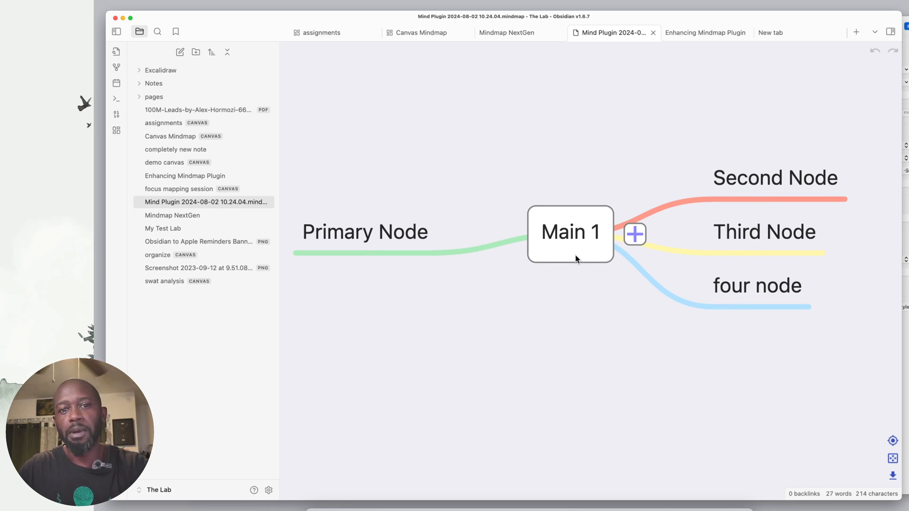
pyautogui.moveTo(624, 148)
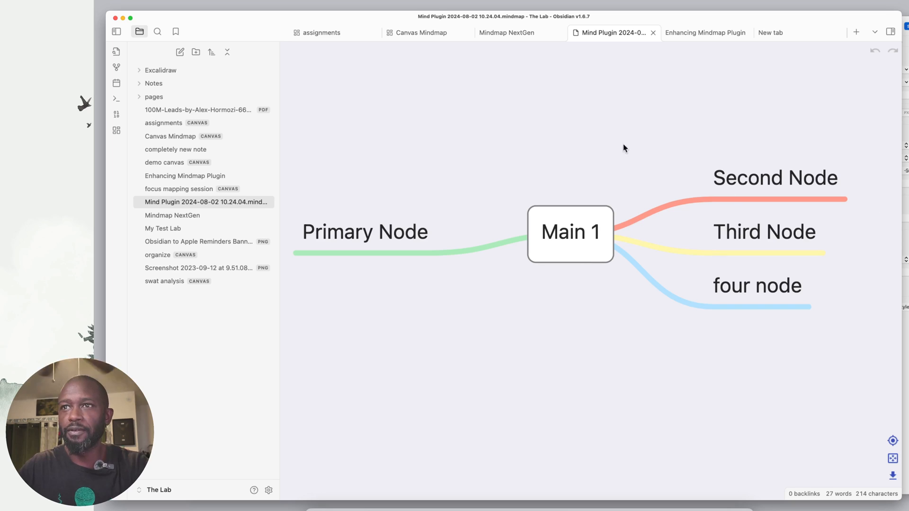
pyautogui.moveTo(624, 341)
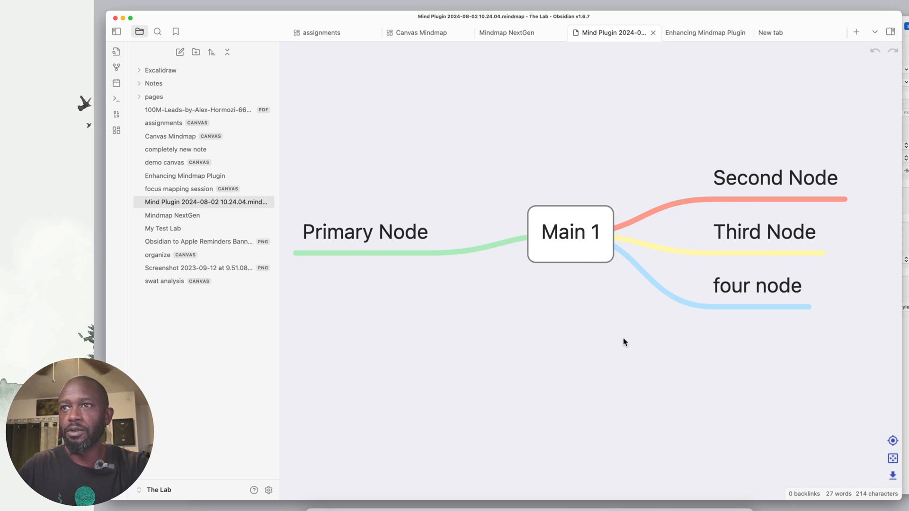
pyautogui.moveTo(538, 316)
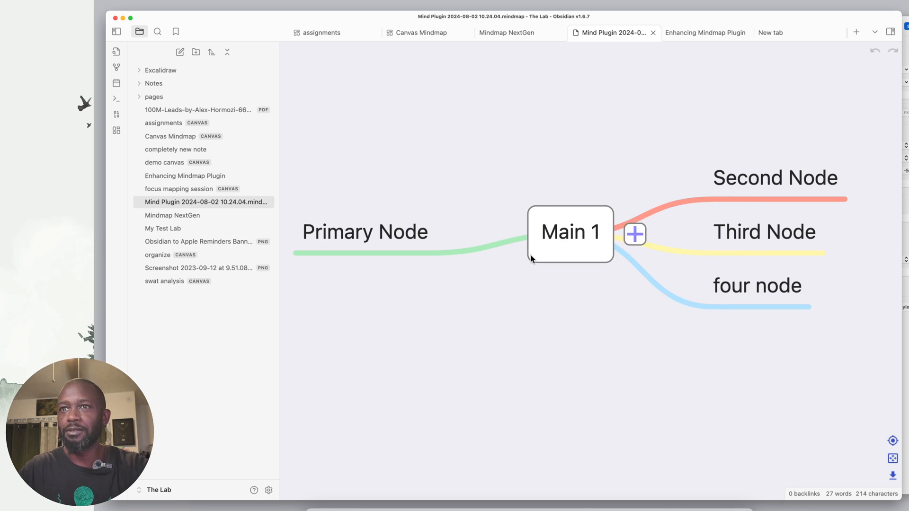
# - Give Primary Node placeholder children ('asdfadsf', 'adsfasdfa') and center the map on Main 1
pyautogui.click(570, 233)
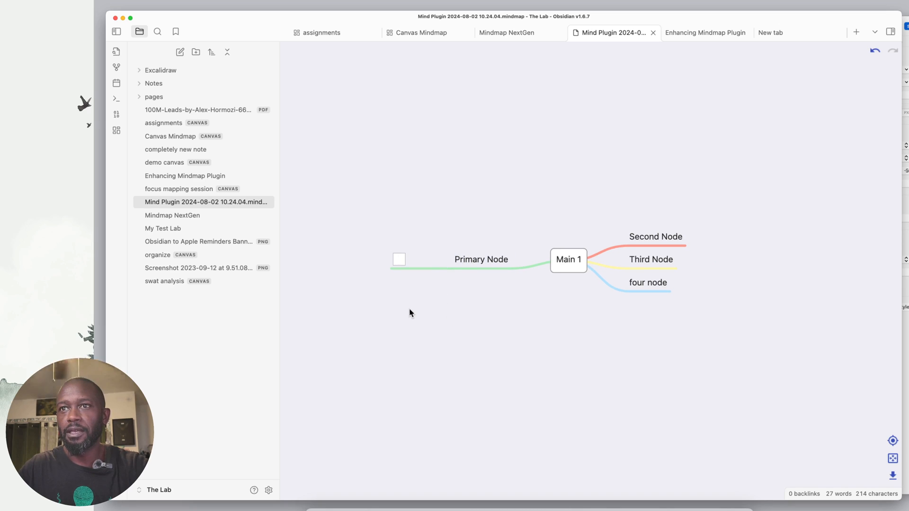
pyautogui.write('asdfadsf')
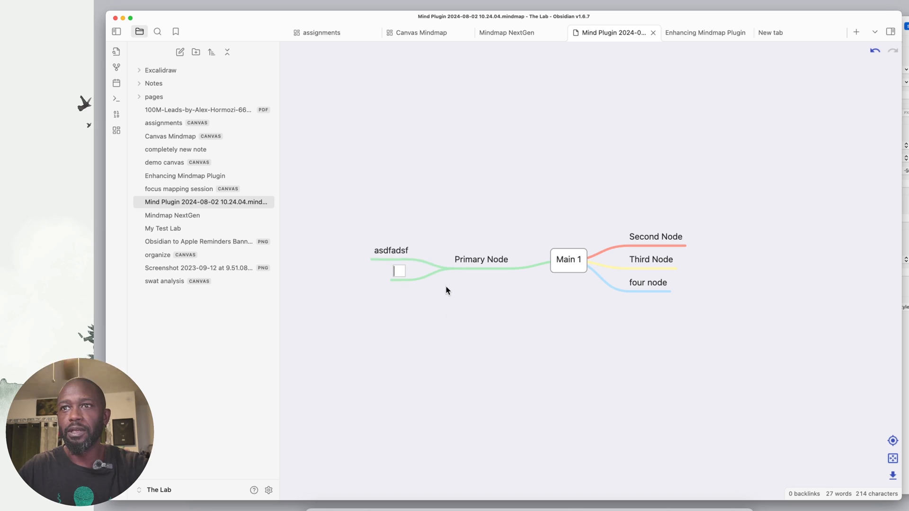
pyautogui.write('adsfasdfa')
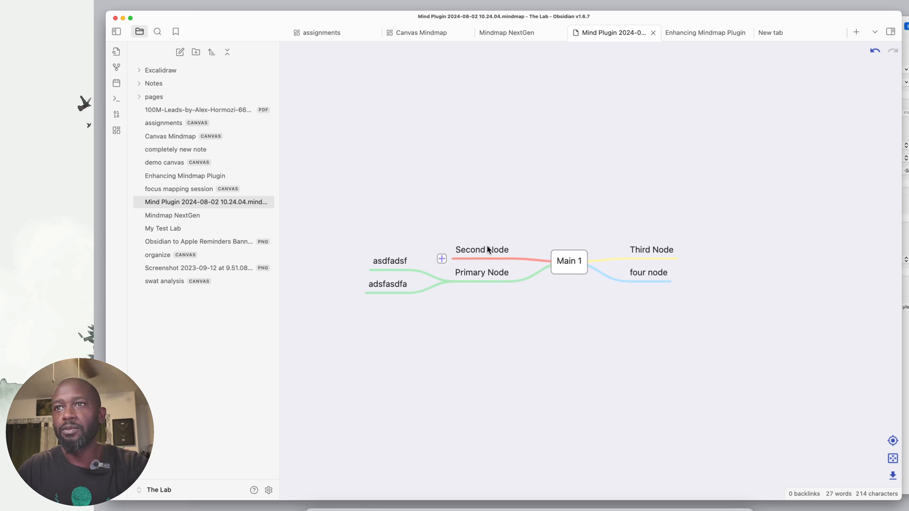
pyautogui.moveTo(693, 342)
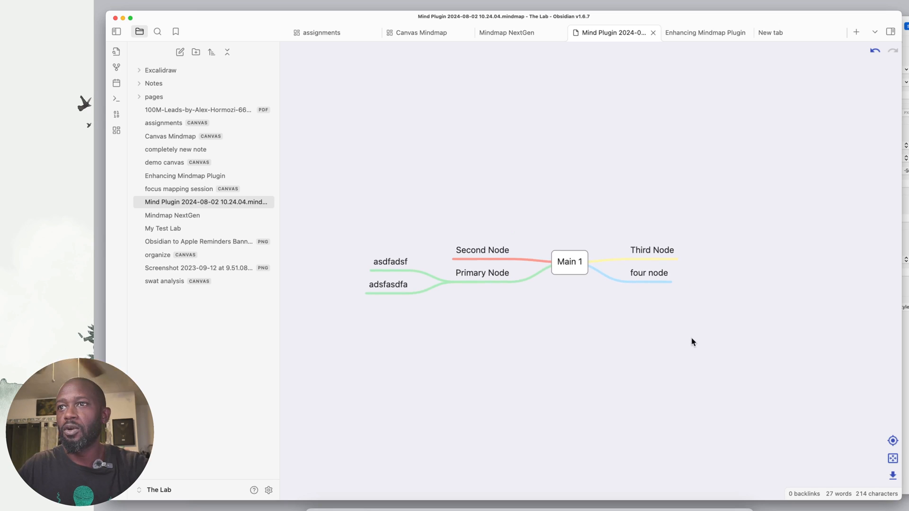
pyautogui.write('asdfasdfasdf')
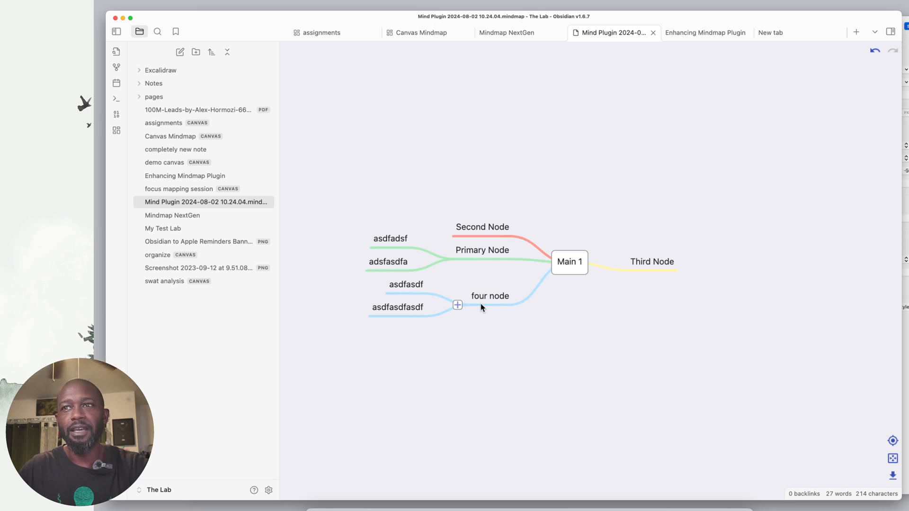
pyautogui.moveTo(493, 300)
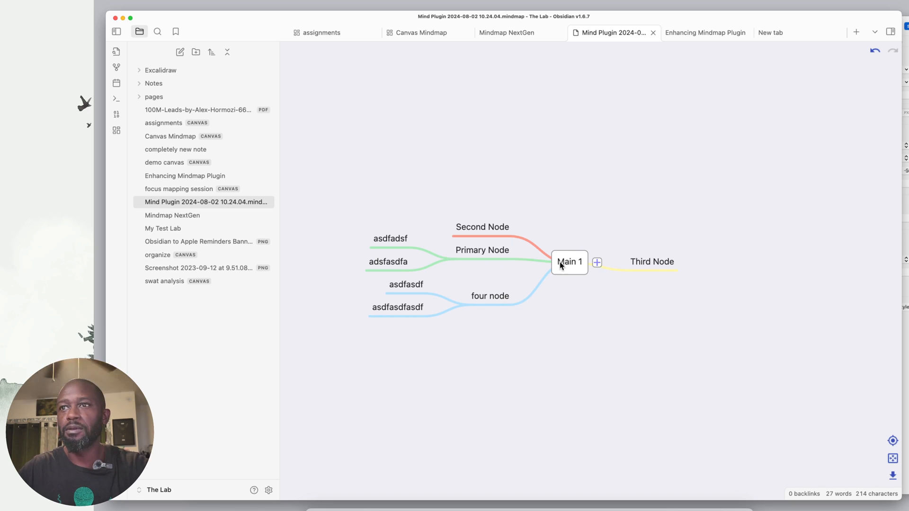
pyautogui.moveTo(593, 91)
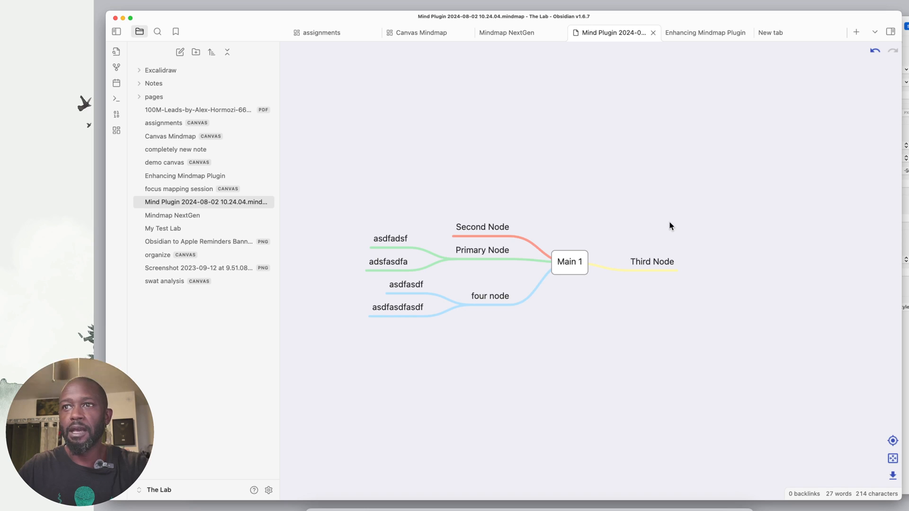
pyautogui.moveTo(584, 283)
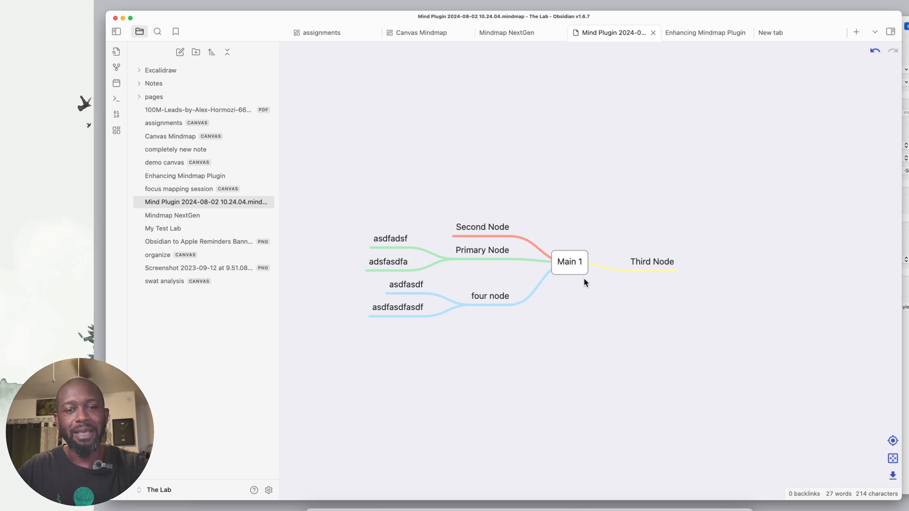
pyautogui.moveTo(559, 286)
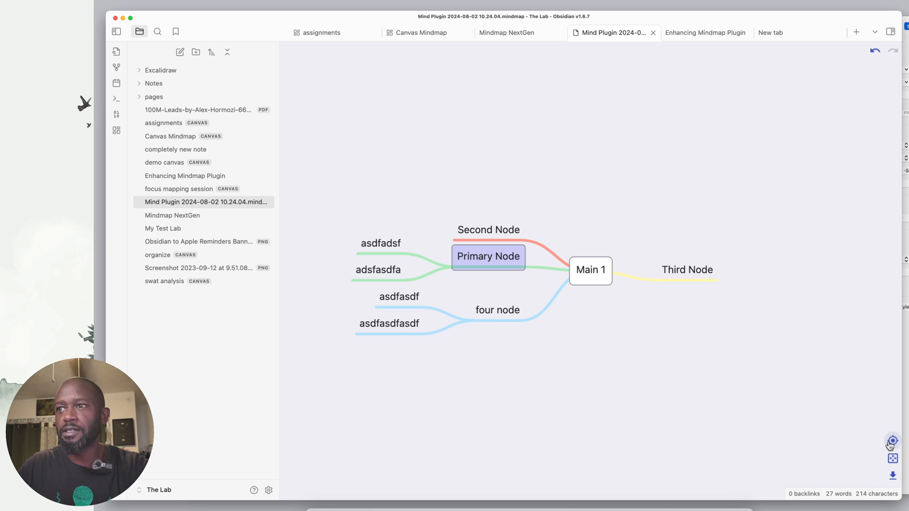
pyautogui.click(389, 323)
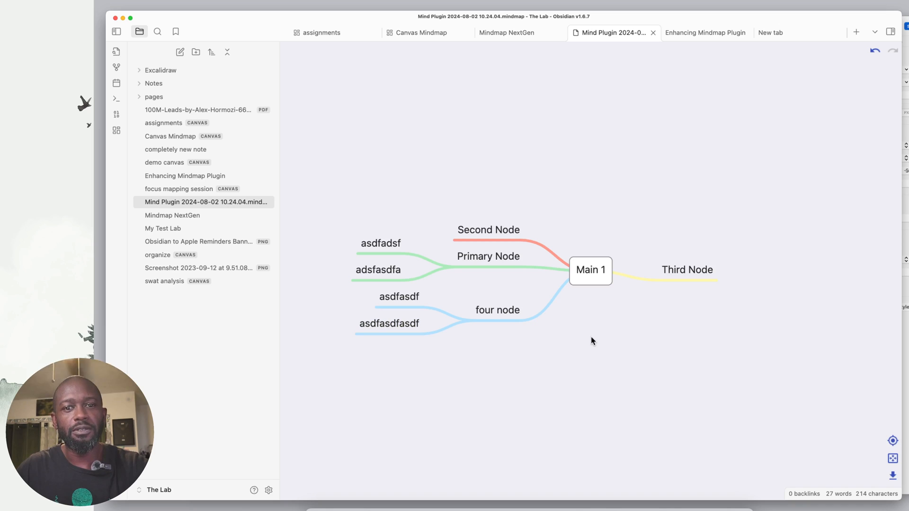
pyautogui.moveTo(686, 378)
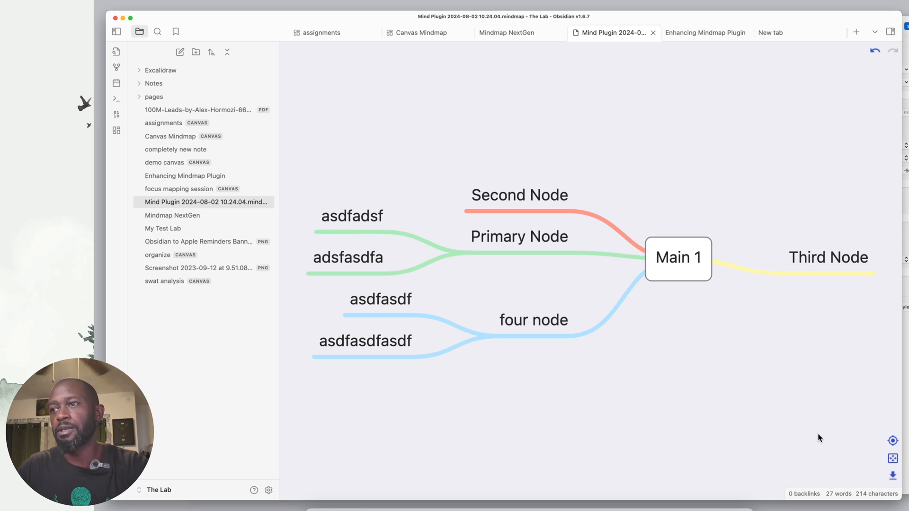
pyautogui.moveTo(642, 419)
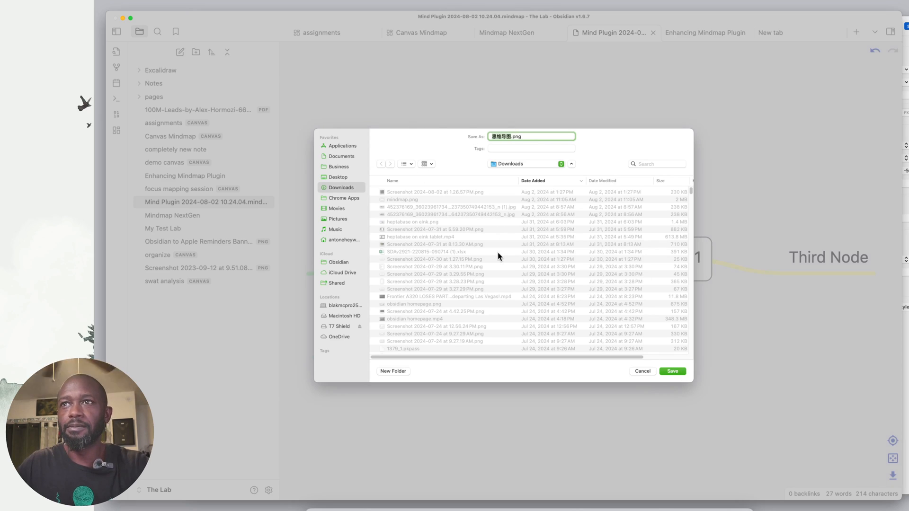
pyautogui.moveTo(583, 324)
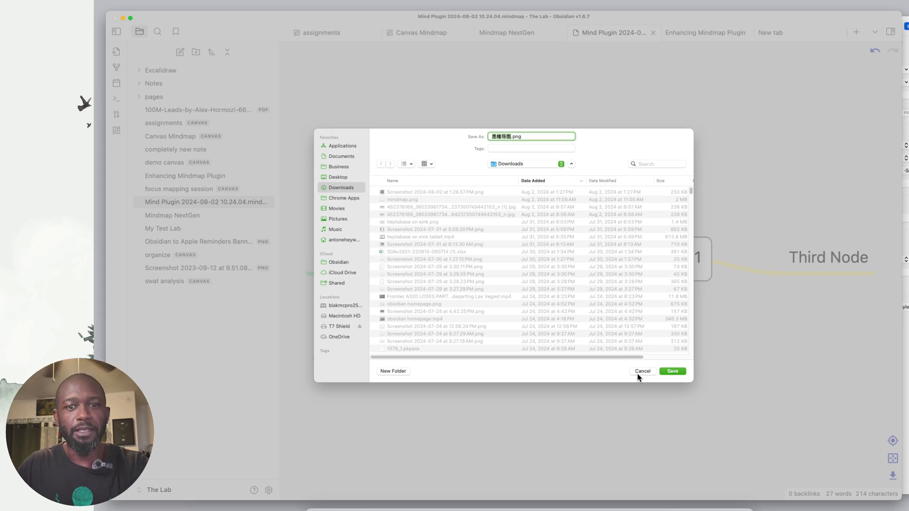
pyautogui.moveTo(610, 378)
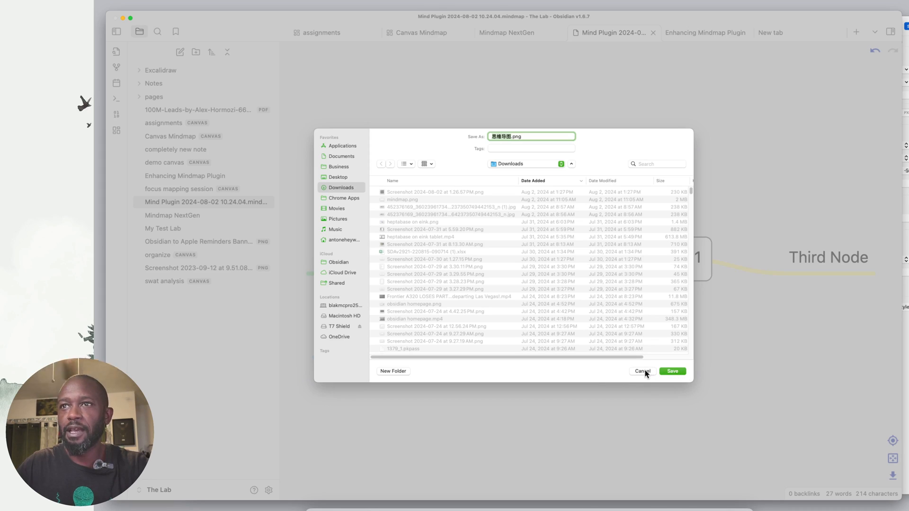
pyautogui.click(642, 371)
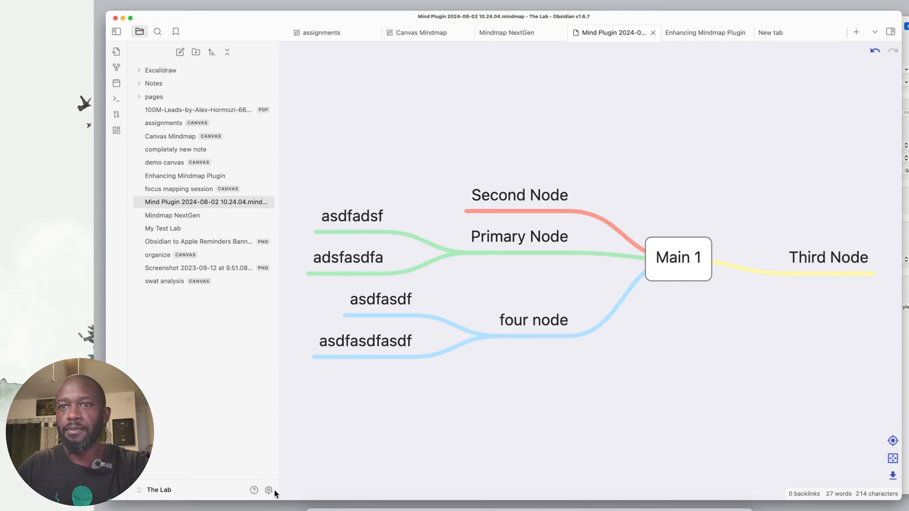
pyautogui.click(268, 489)
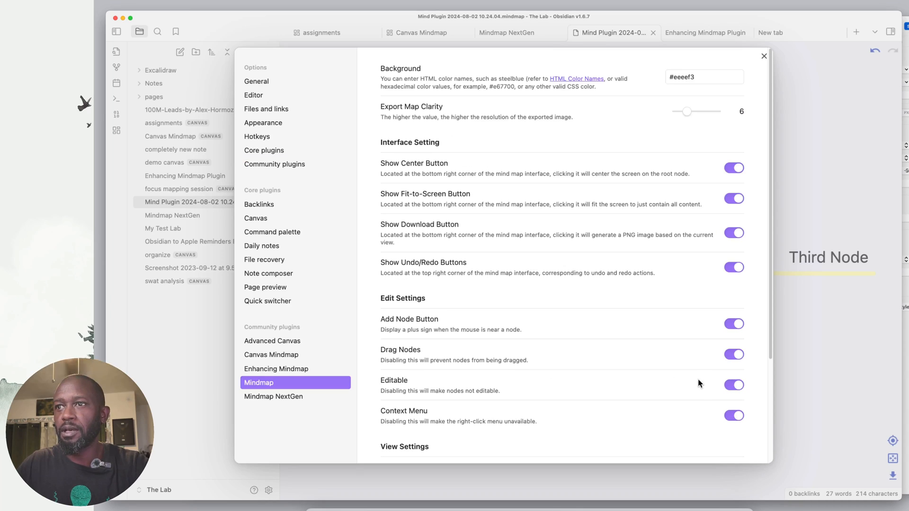
pyautogui.moveTo(413, 93)
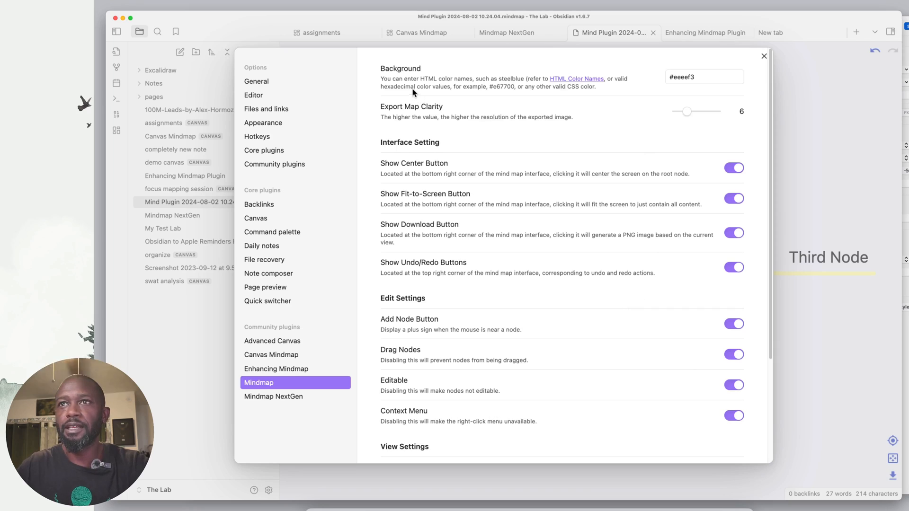
pyautogui.moveTo(603, 155)
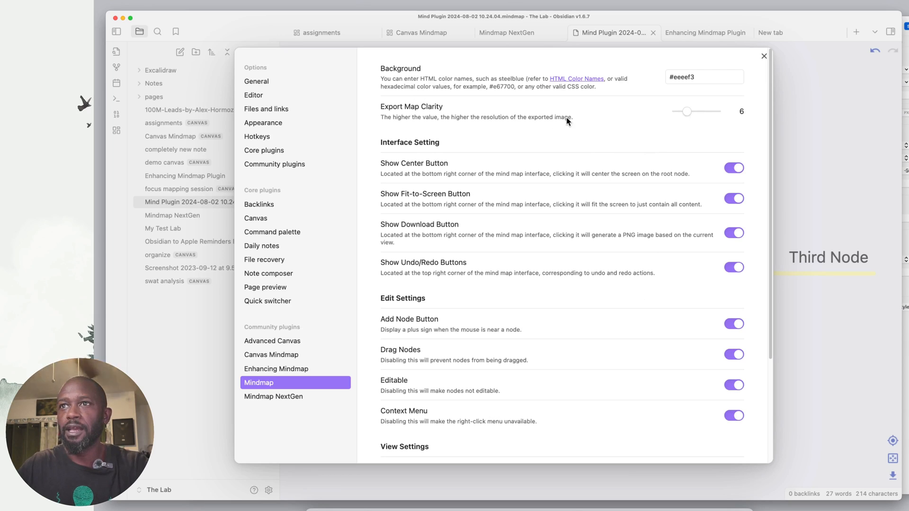
pyautogui.moveTo(562, 208)
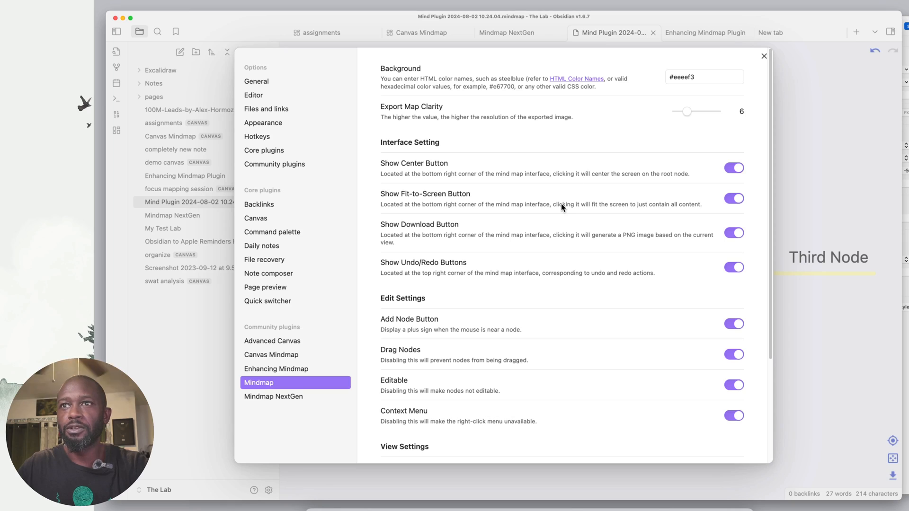
pyautogui.moveTo(732, 300)
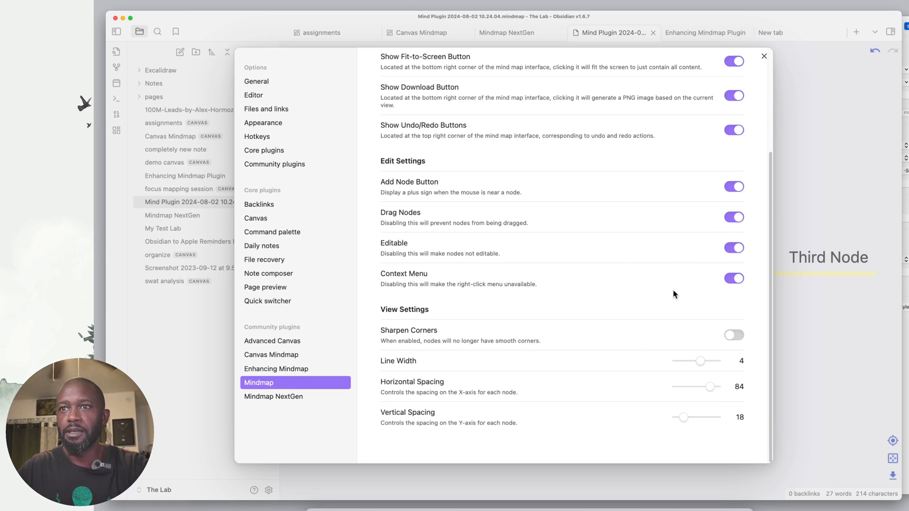
pyautogui.moveTo(587, 381)
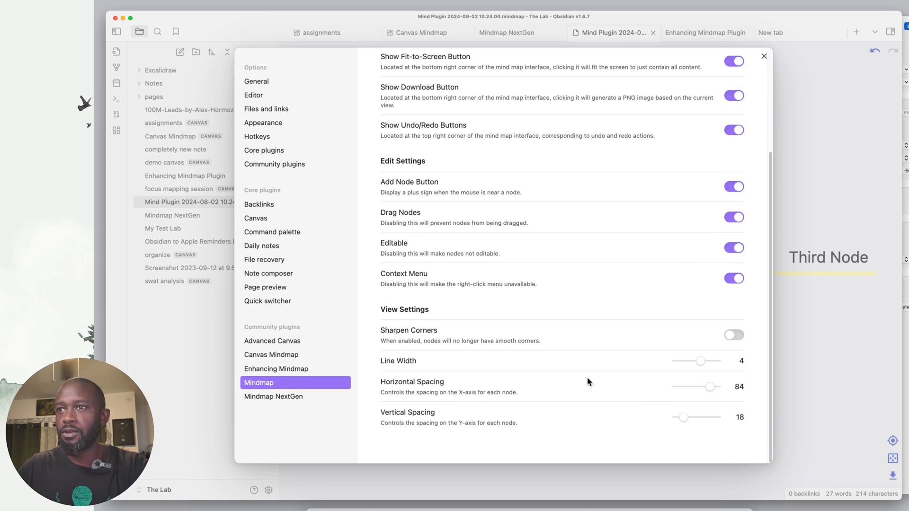
pyautogui.moveTo(506, 439)
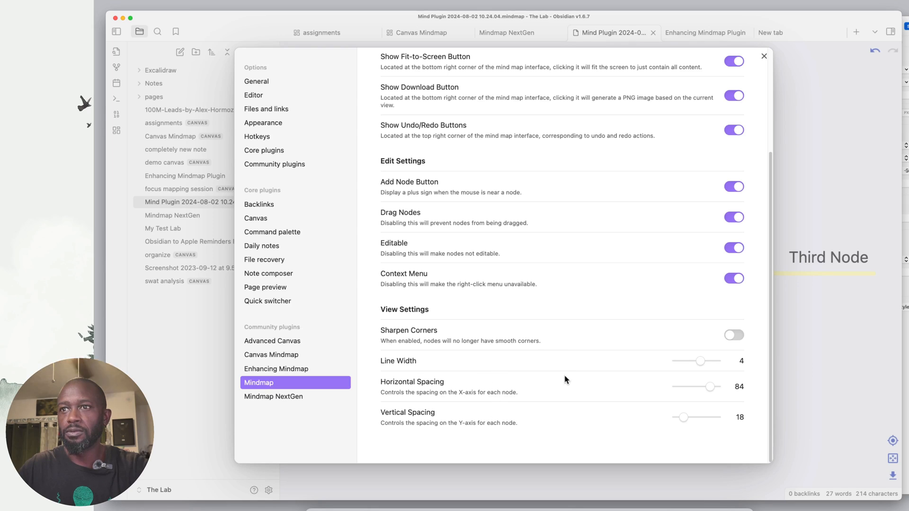
pyautogui.moveTo(640, 245)
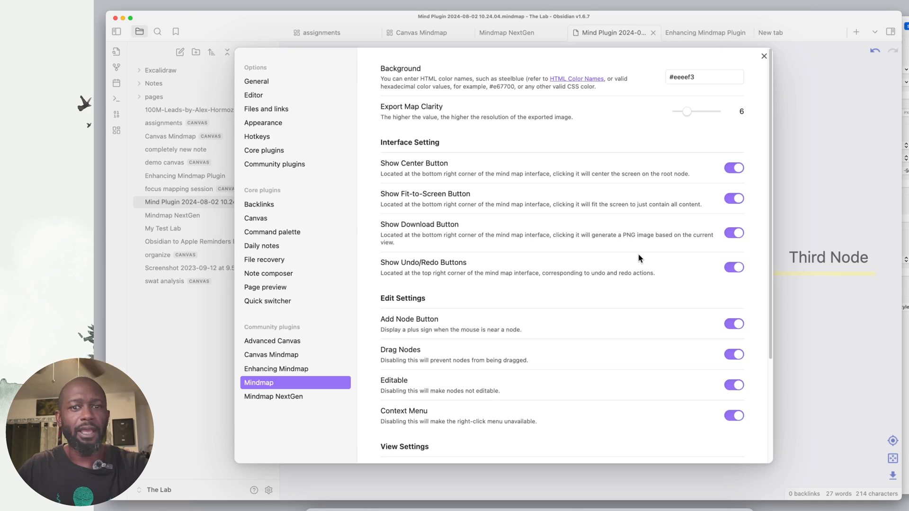
pyautogui.moveTo(606, 257)
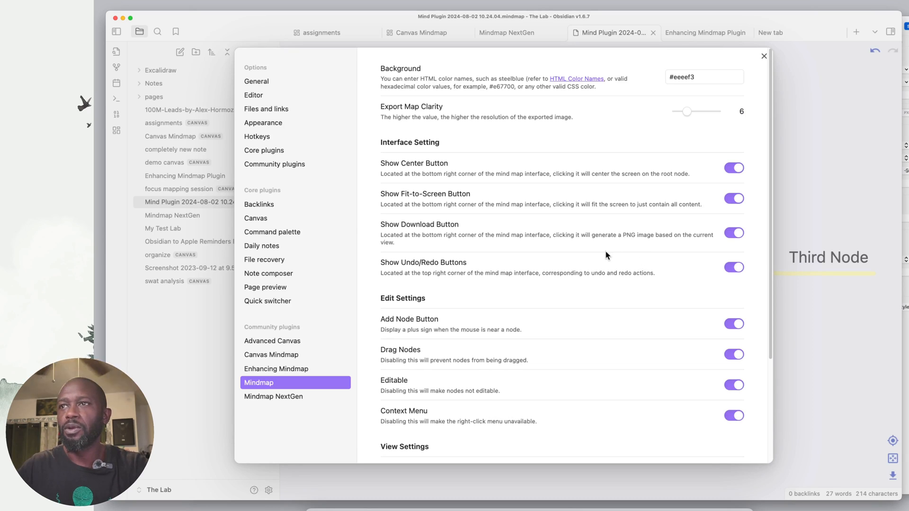
pyautogui.click(764, 56)
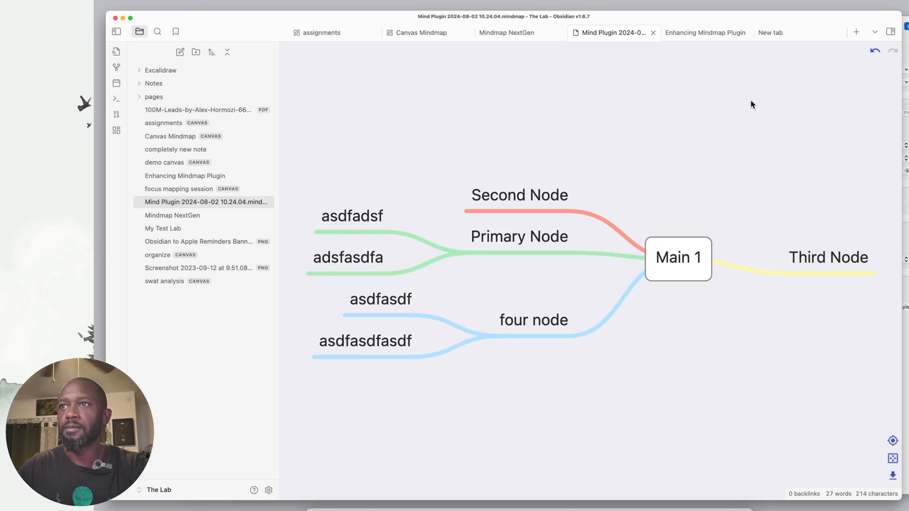
pyautogui.moveTo(659, 205)
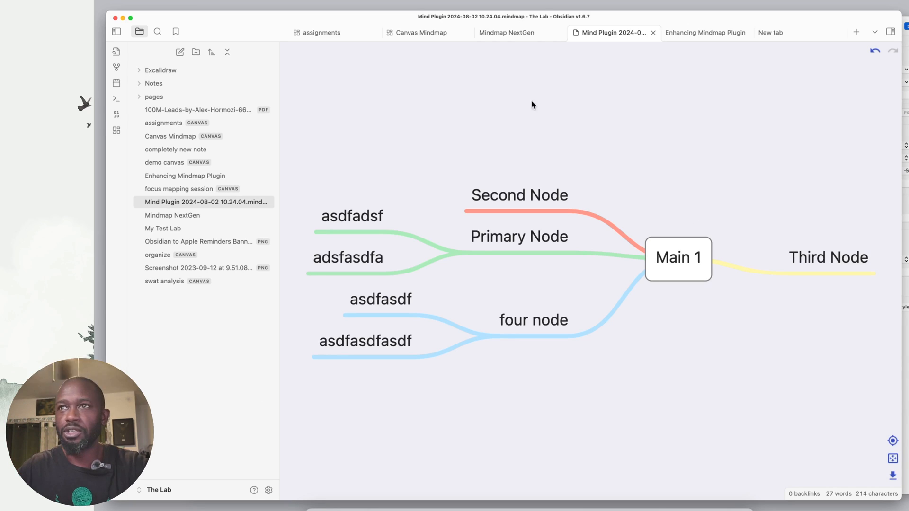
pyautogui.click(505, 32)
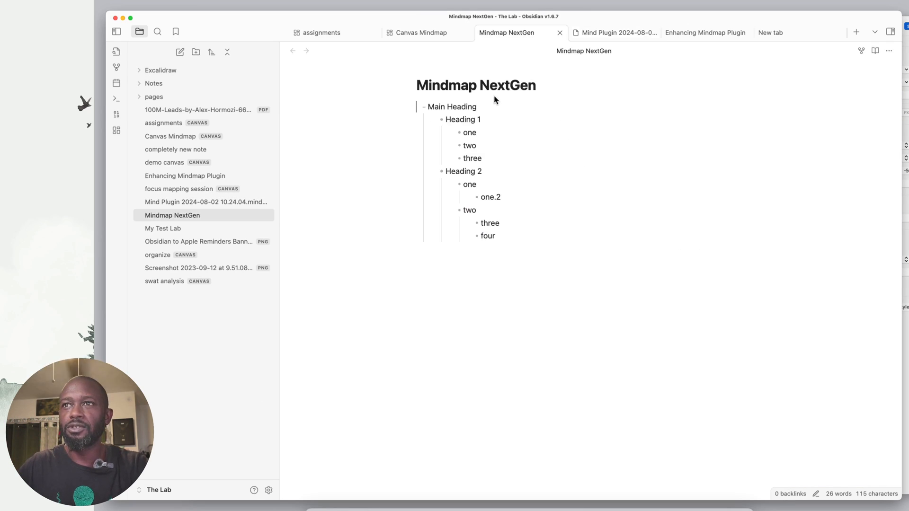
pyautogui.moveTo(487, 139)
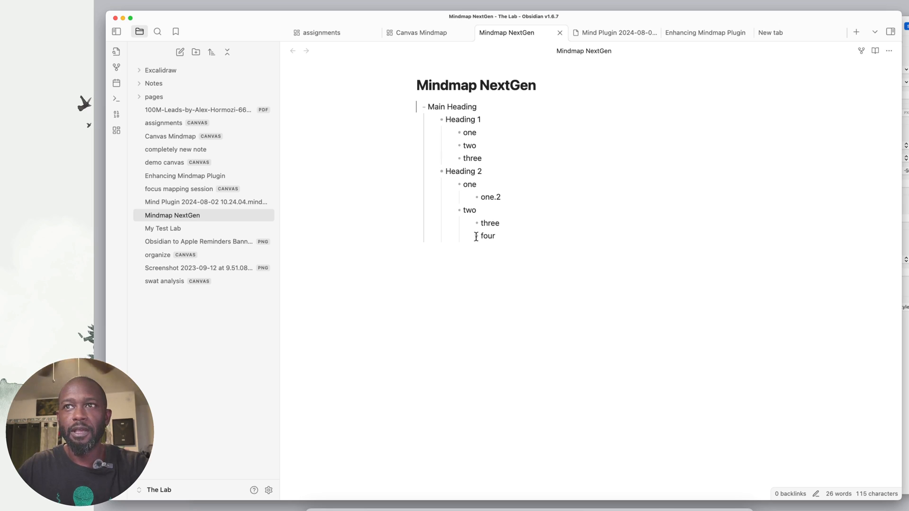
pyautogui.moveTo(470, 158)
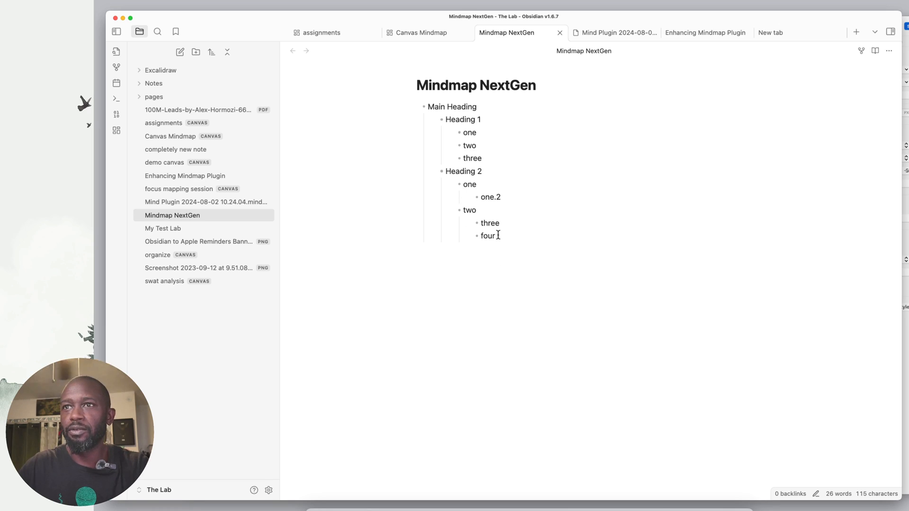
pyautogui.moveTo(501, 267)
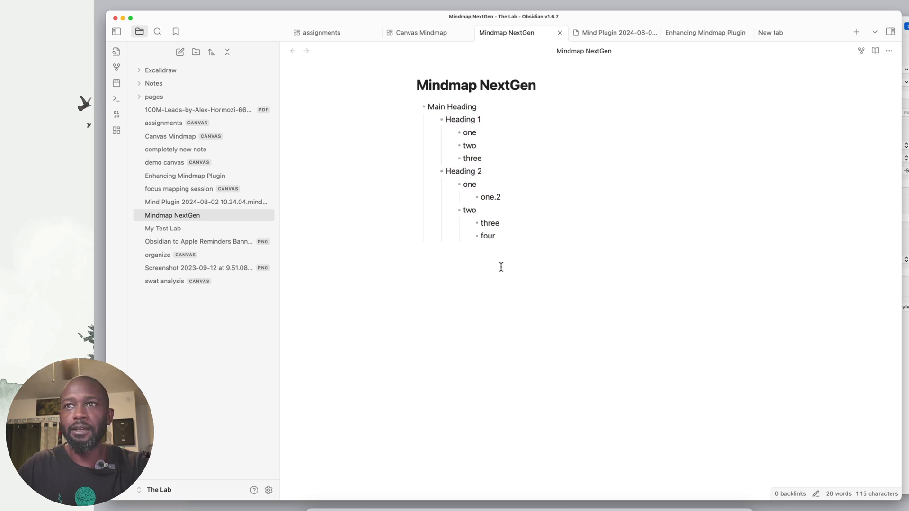
pyautogui.doubleClick(452, 107)
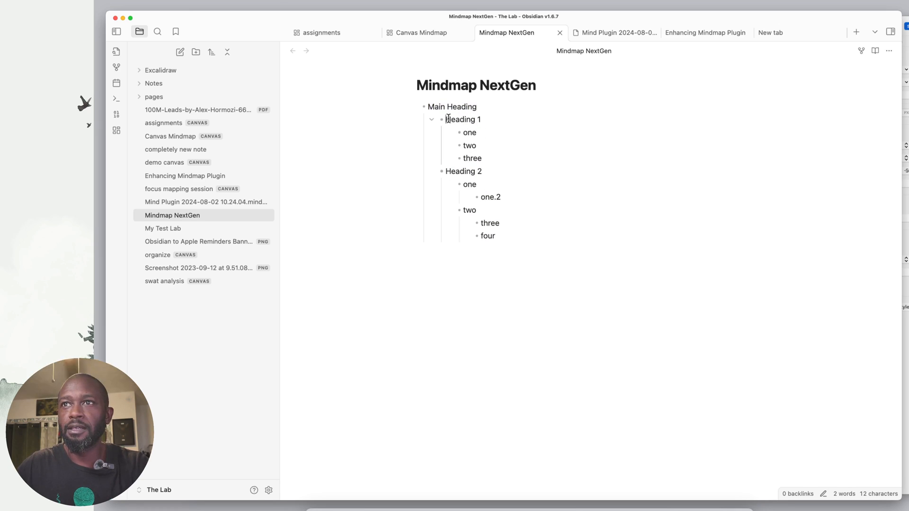
pyautogui.doubleClick(462, 171)
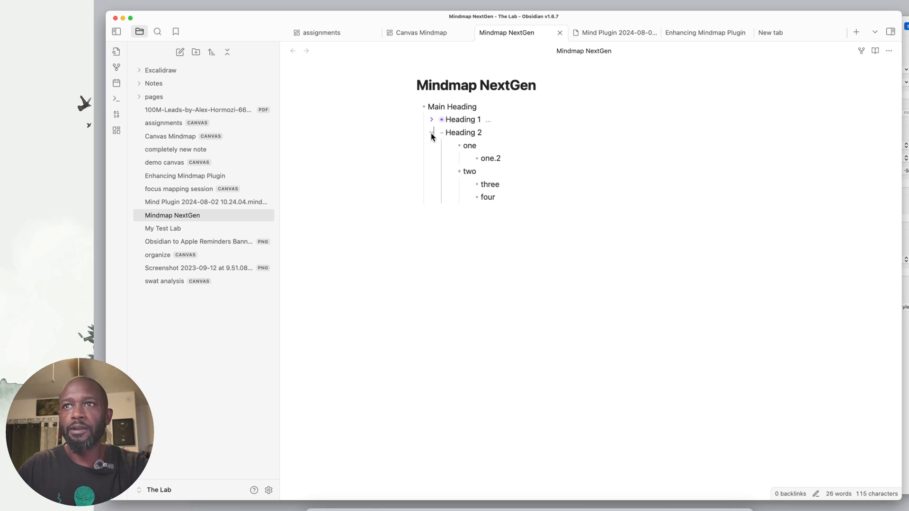
pyautogui.click(432, 119)
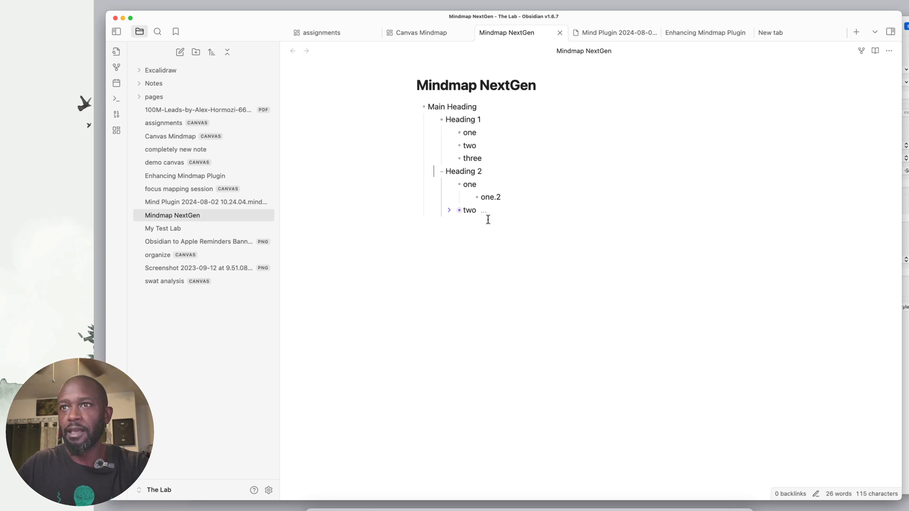
pyautogui.click(448, 210)
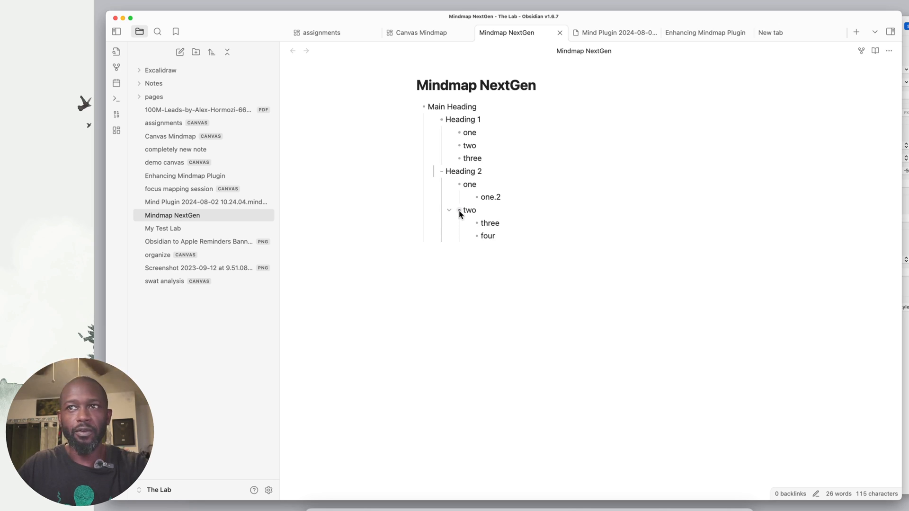
pyautogui.click(449, 210)
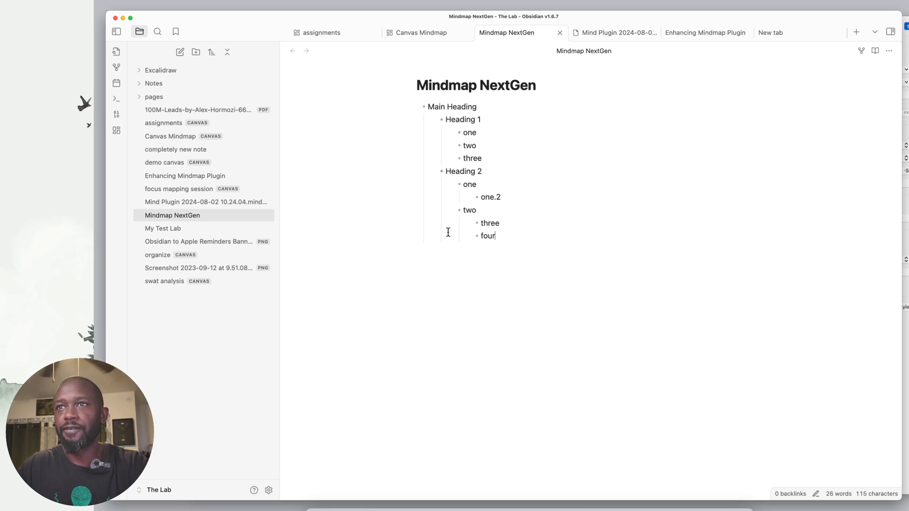
pyautogui.moveTo(492, 257)
pyautogui.write('mind')
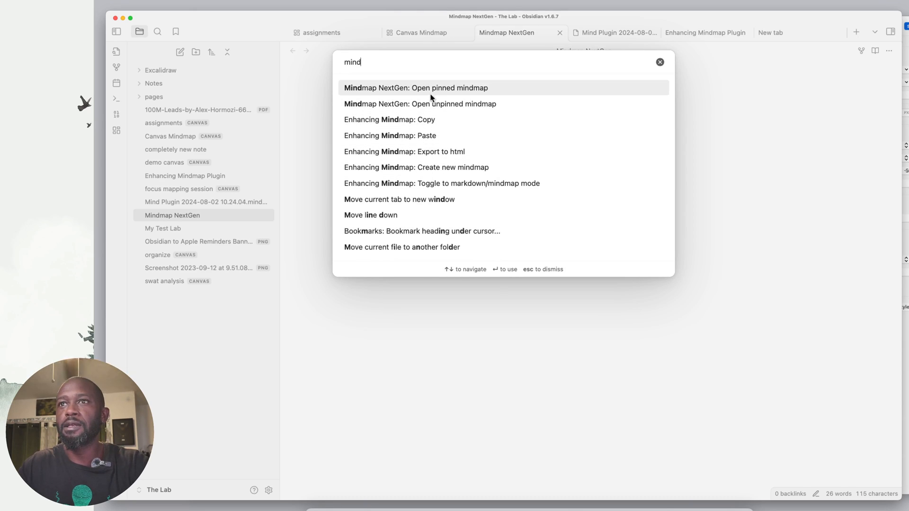
# - Show the outline as a Mindmap NextGen mind map and toggle the Heading 1 node
pyautogui.click(416, 87)
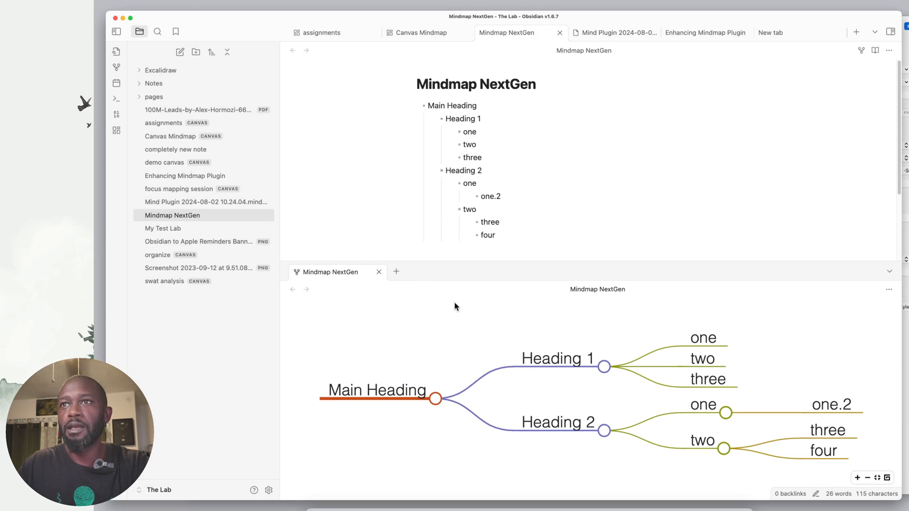
pyautogui.moveTo(512, 378)
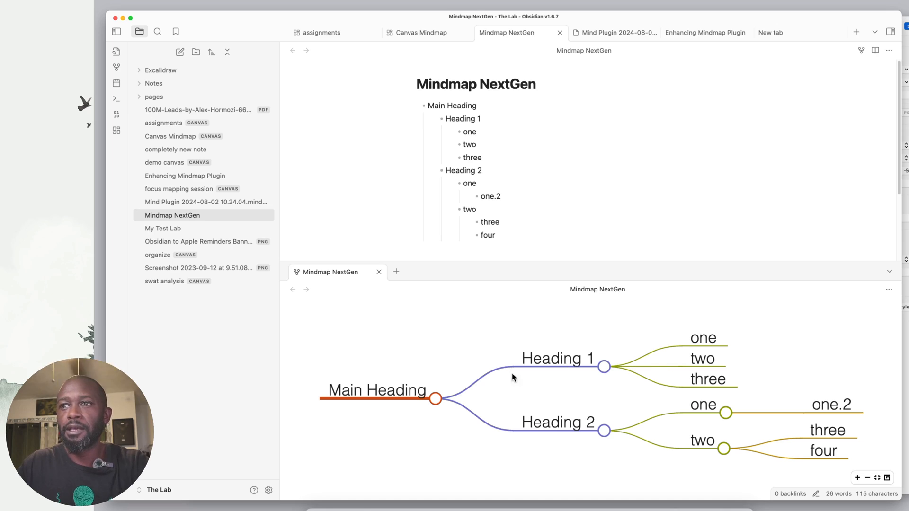
pyautogui.moveTo(529, 370)
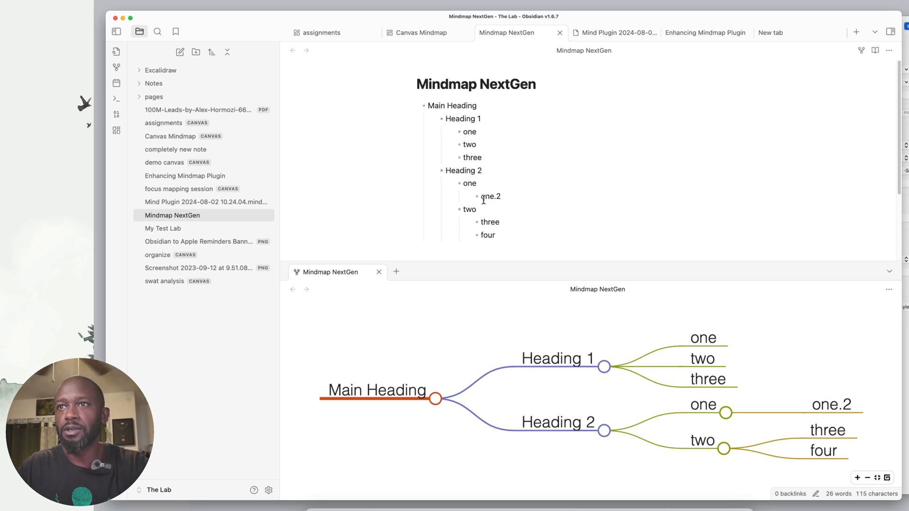
pyautogui.moveTo(533, 408)
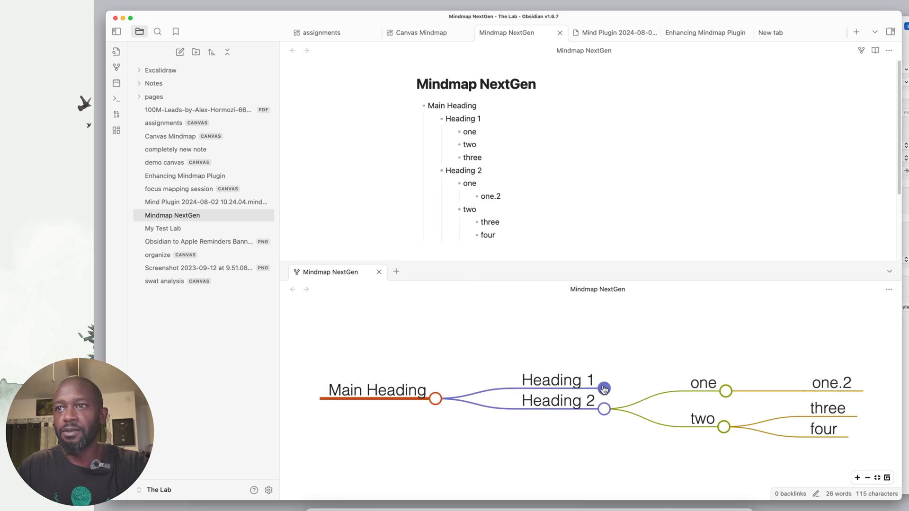
pyautogui.click(602, 389)
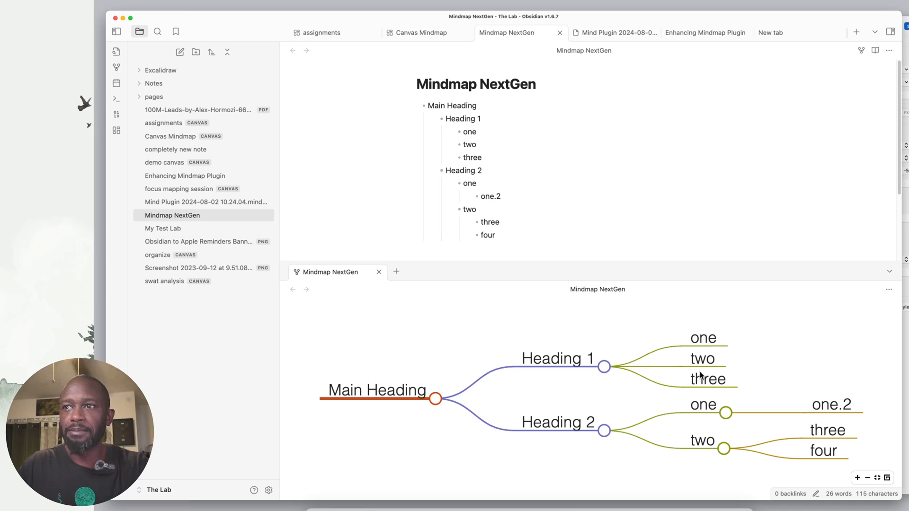
pyautogui.moveTo(578, 419)
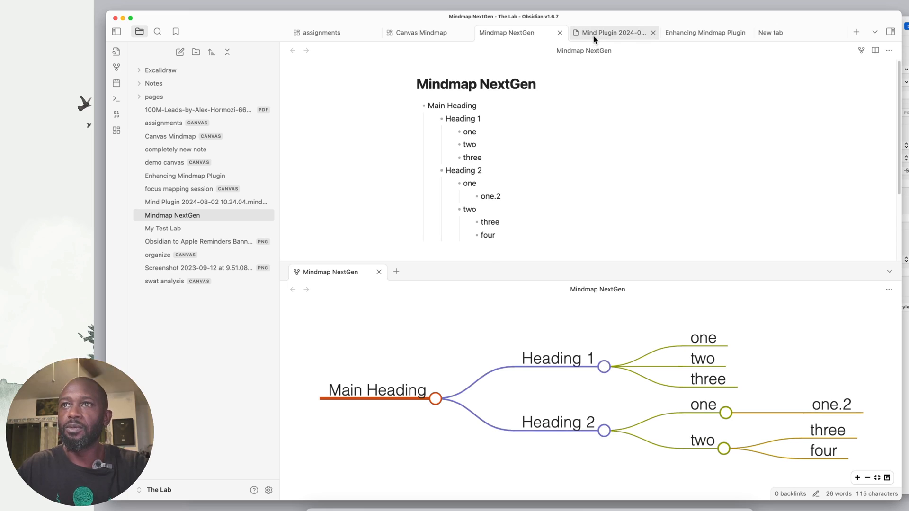
pyautogui.click(611, 32)
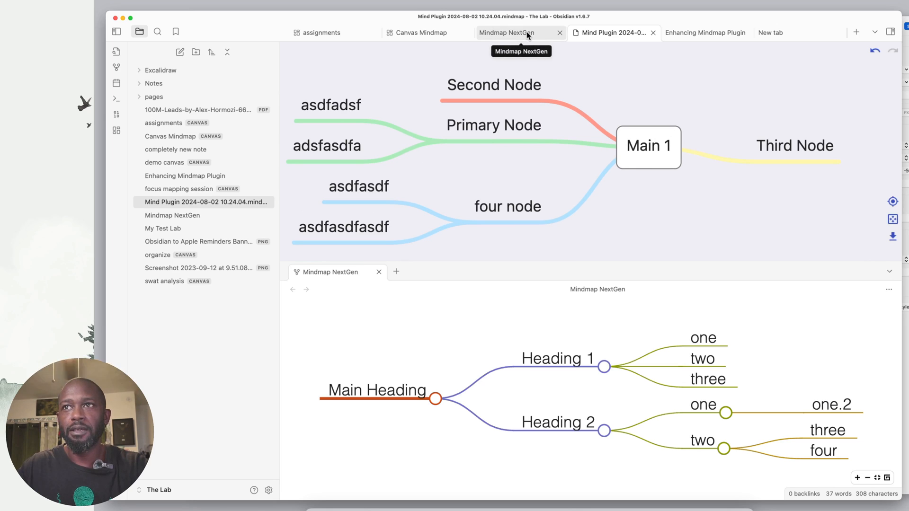
pyautogui.click(513, 33)
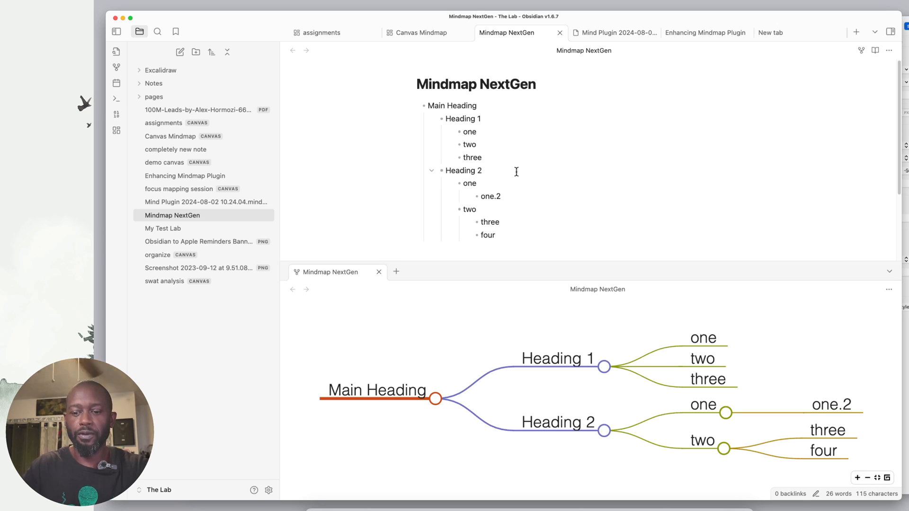
# - Add a 'four' item under Heading 1 so the mind map gains a fourth branch
pyautogui.write('four')
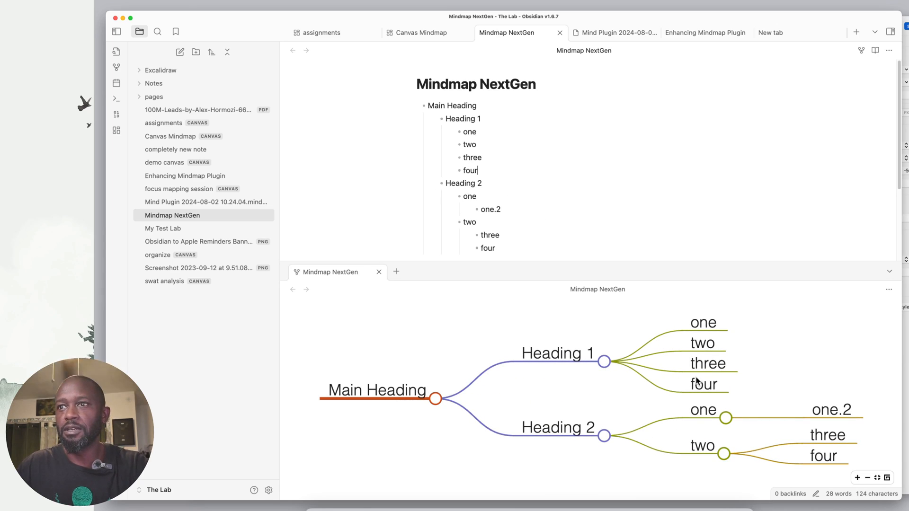
pyautogui.moveTo(616, 373)
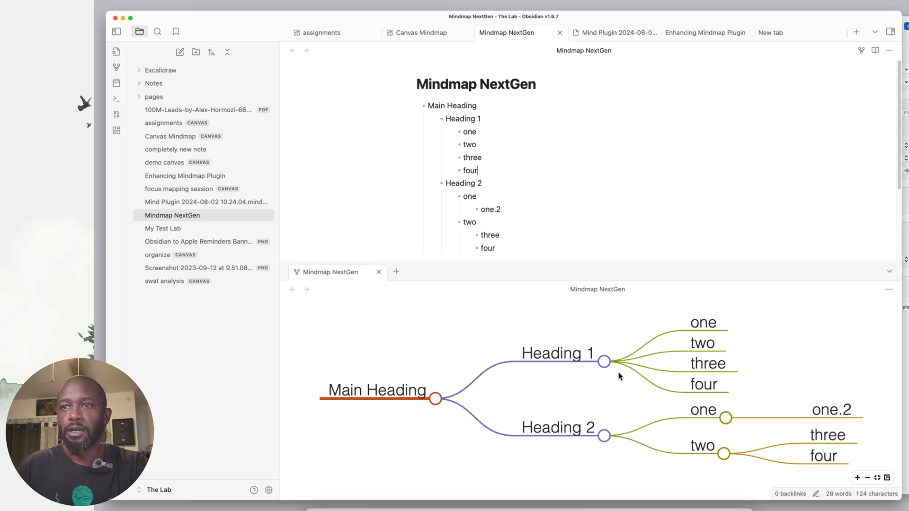
pyautogui.moveTo(533, 351)
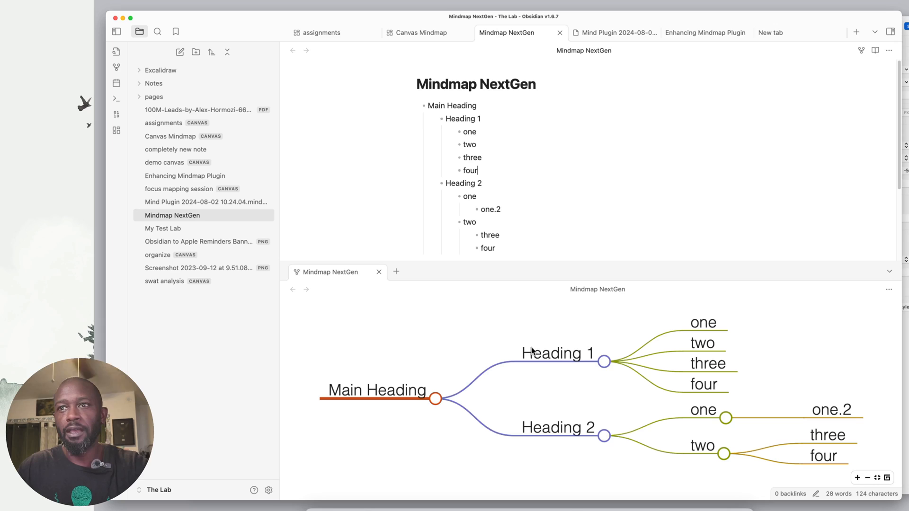
pyautogui.moveTo(574, 388)
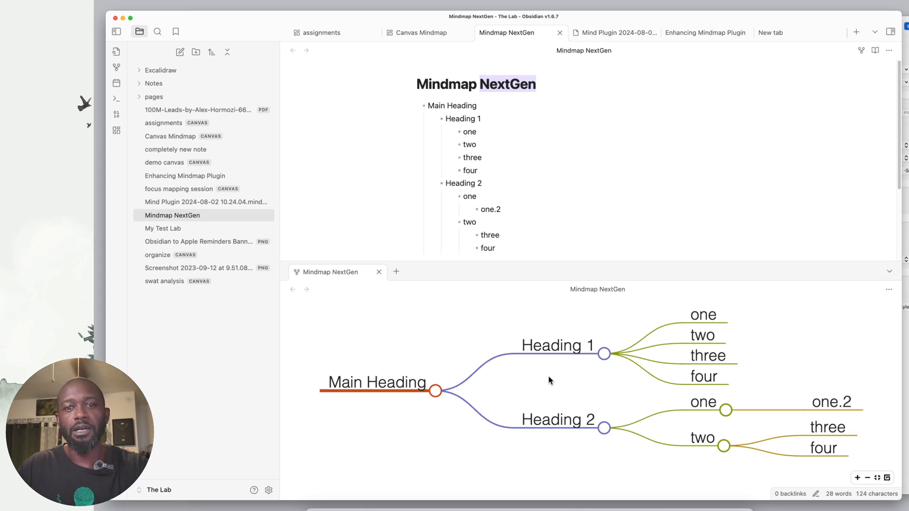
pyautogui.moveTo(513, 165)
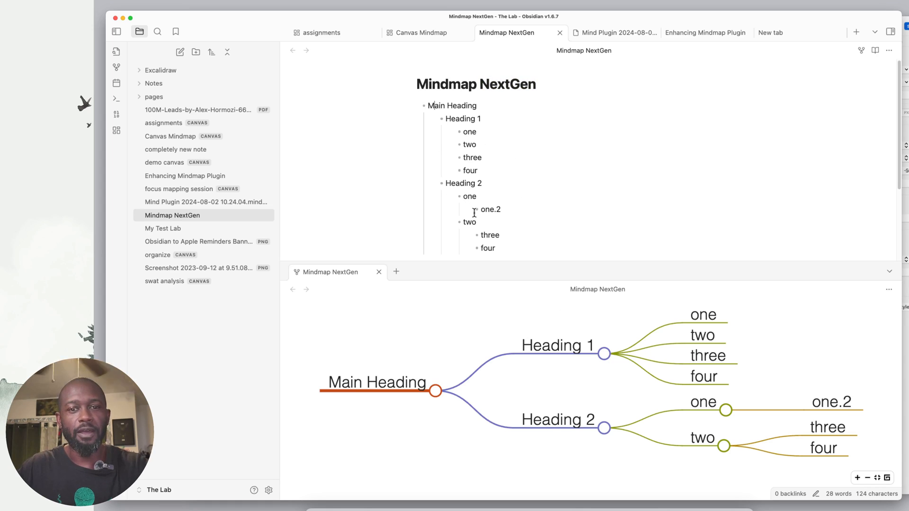
pyautogui.scroll(-3)
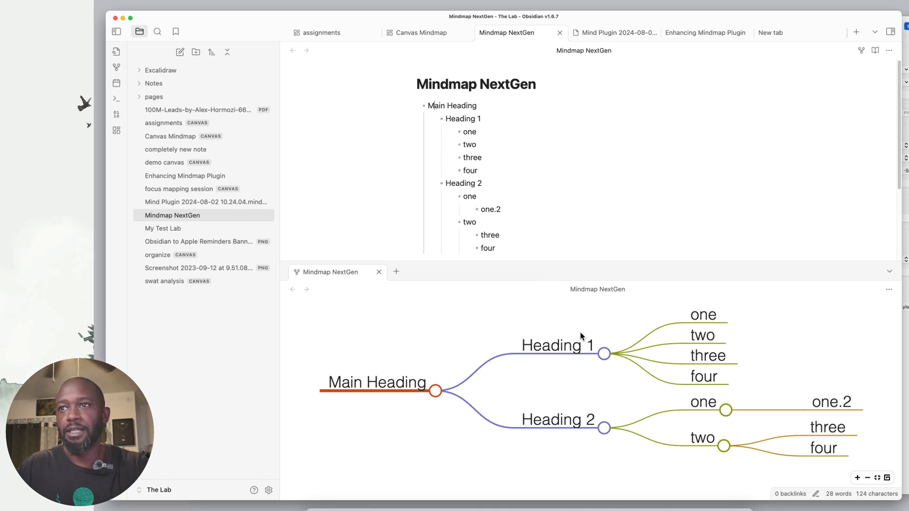
pyautogui.moveTo(610, 248)
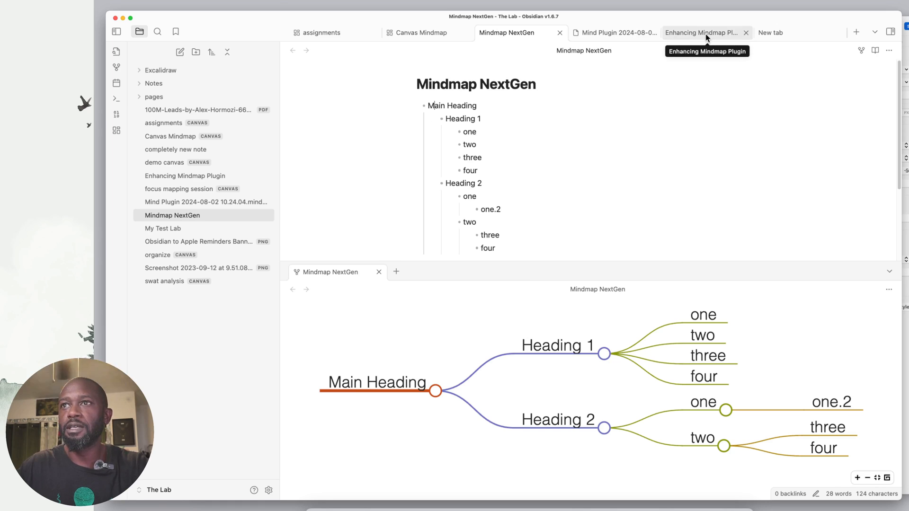
pyautogui.click(701, 32)
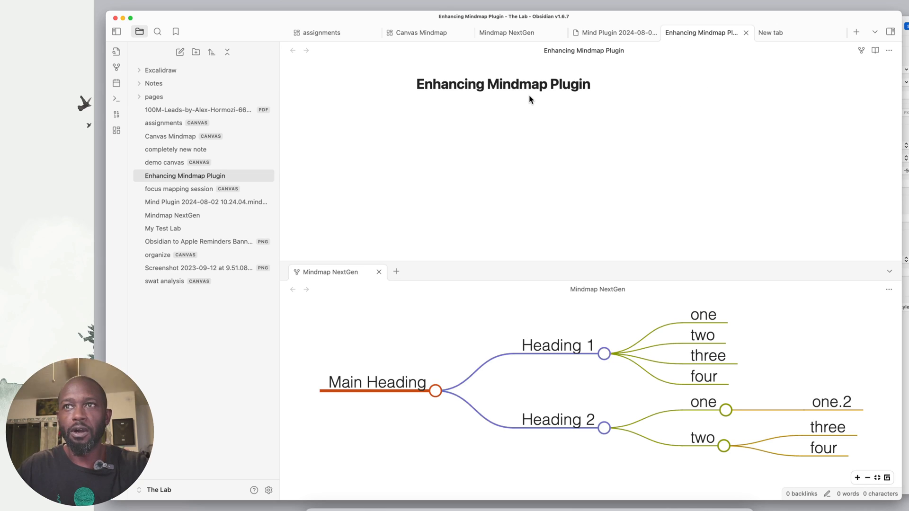
pyautogui.moveTo(429, 114)
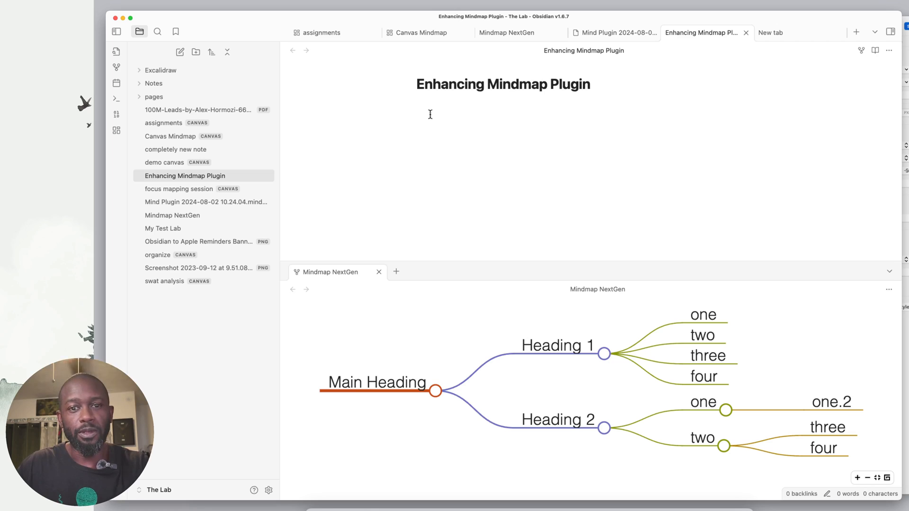
pyautogui.moveTo(412, 111)
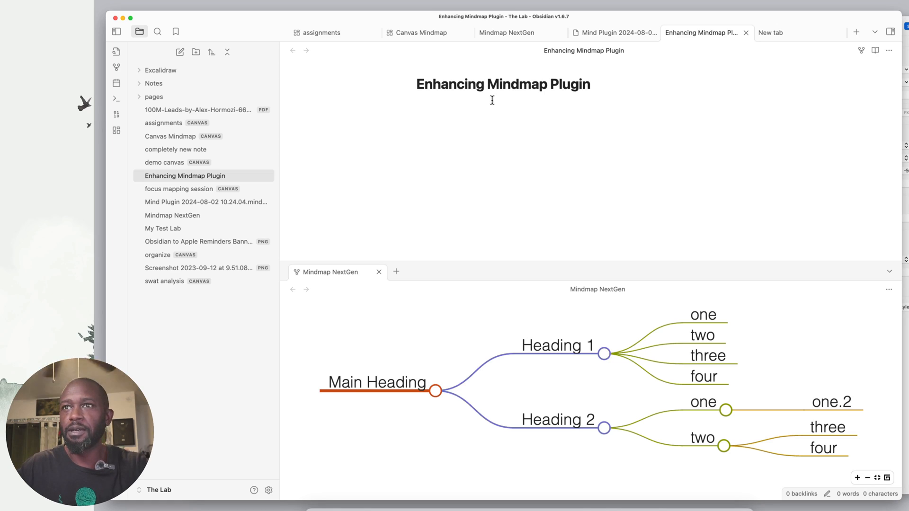
pyautogui.moveTo(452, 123)
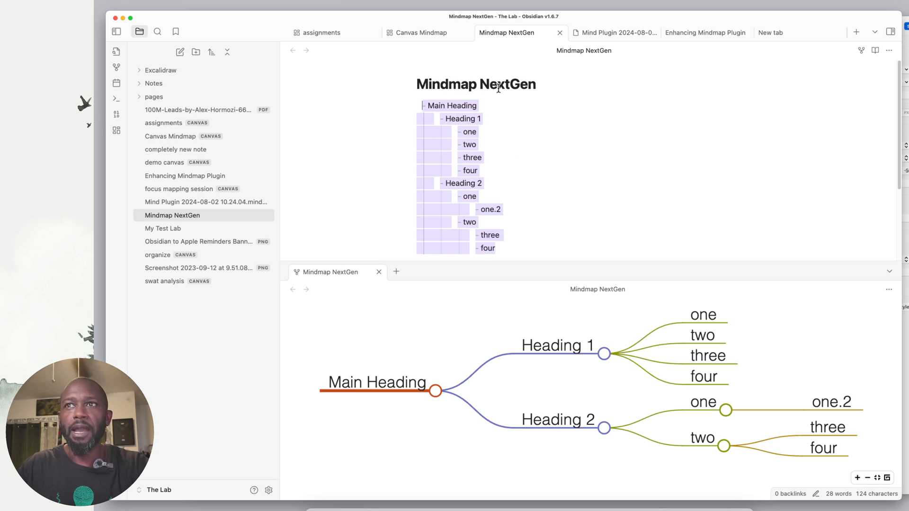
# - Go to the empty Enhancing Mindmap Plugin note and start editing its body
pyautogui.click(613, 32)
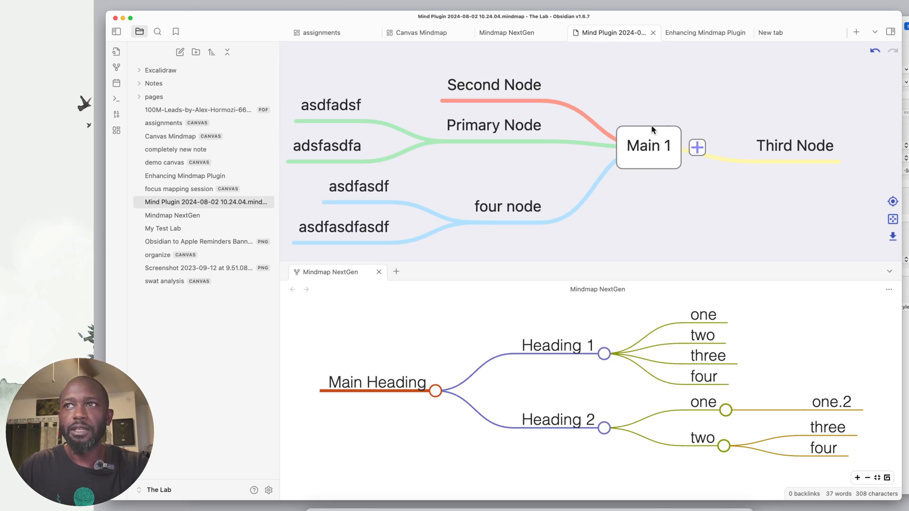
pyautogui.click(705, 33)
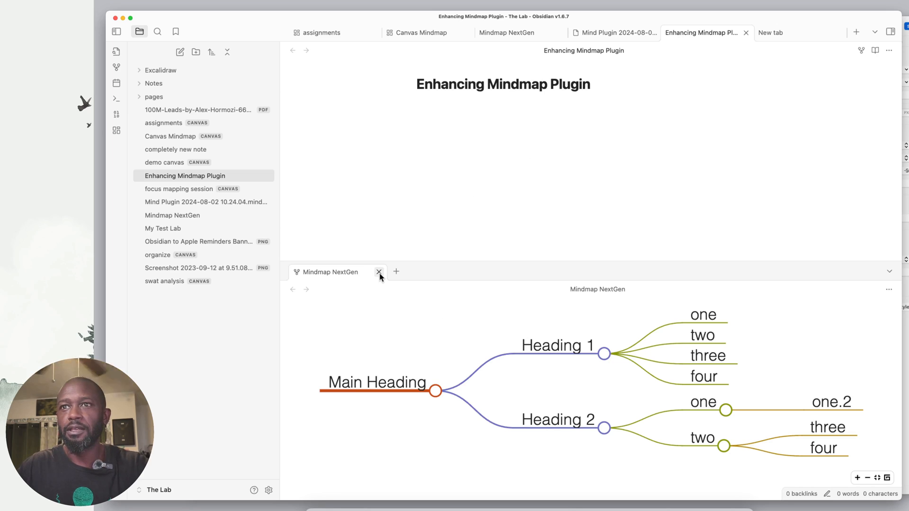
pyautogui.click(378, 272)
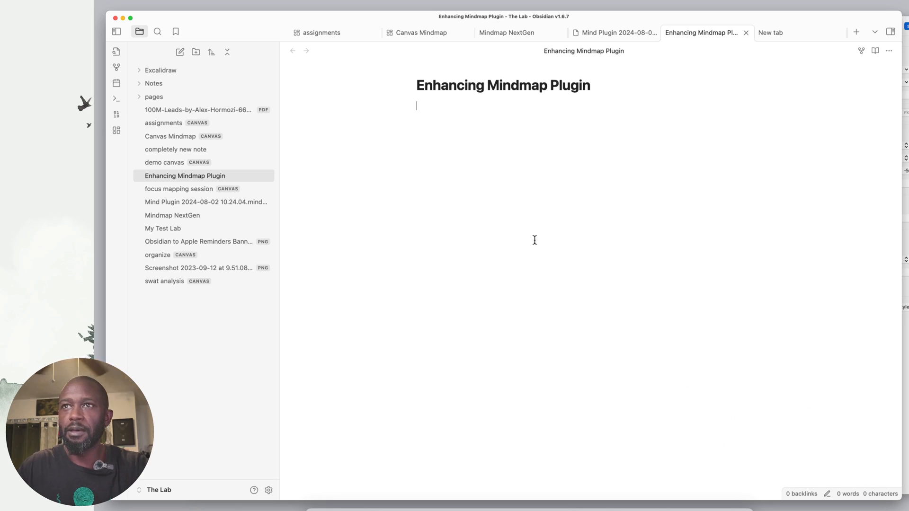
pyautogui.moveTo(507, 221)
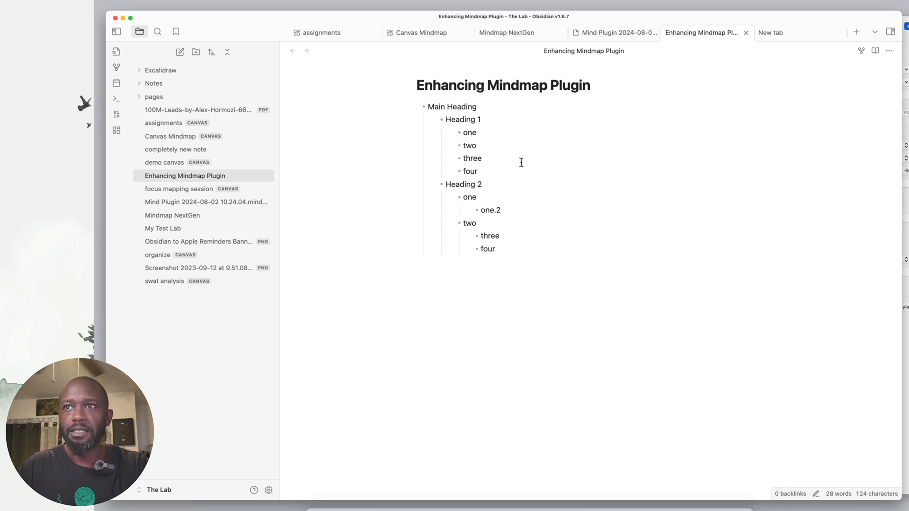
pyautogui.moveTo(657, 158)
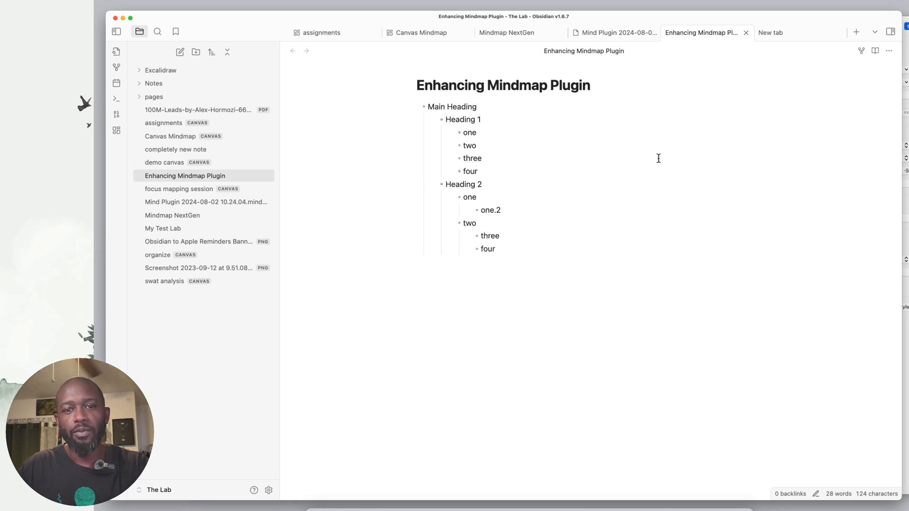
pyautogui.moveTo(807, 62)
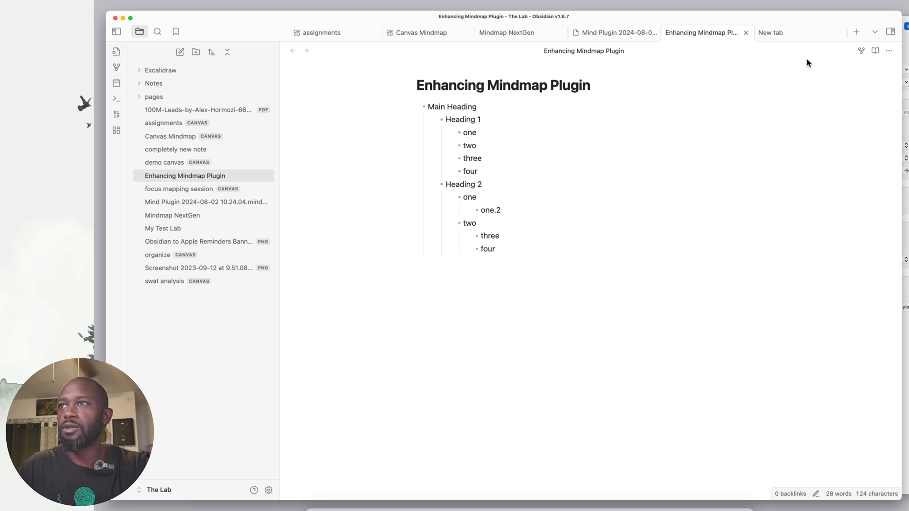
# - Switch the Enhancing Mindmap Plugin note to Source mode
pyautogui.click(888, 50)
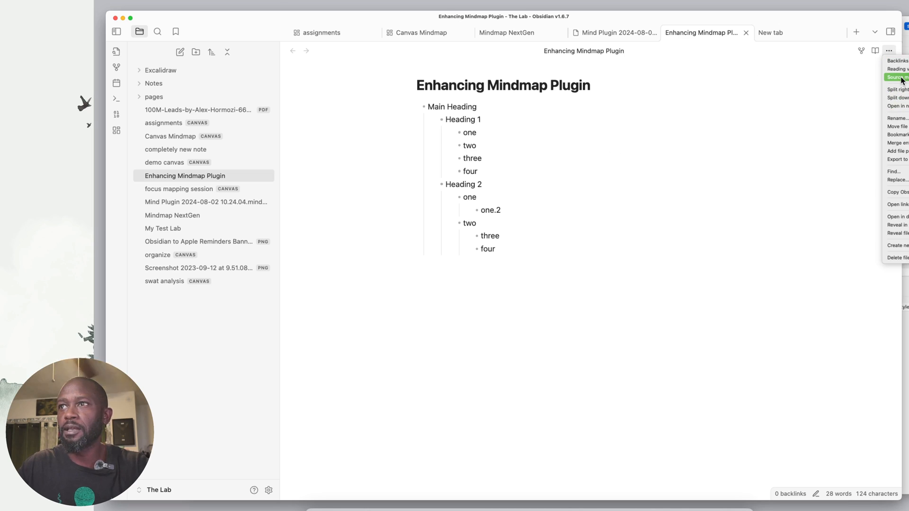
pyautogui.click(897, 78)
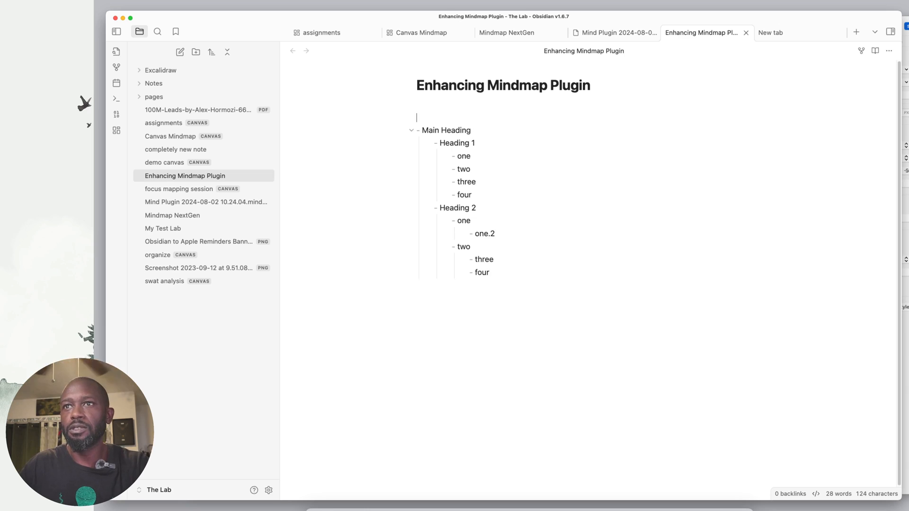
# - Write a --- front-matter block setting mindmap-plugin: basic above the outline
pyautogui.write('---')
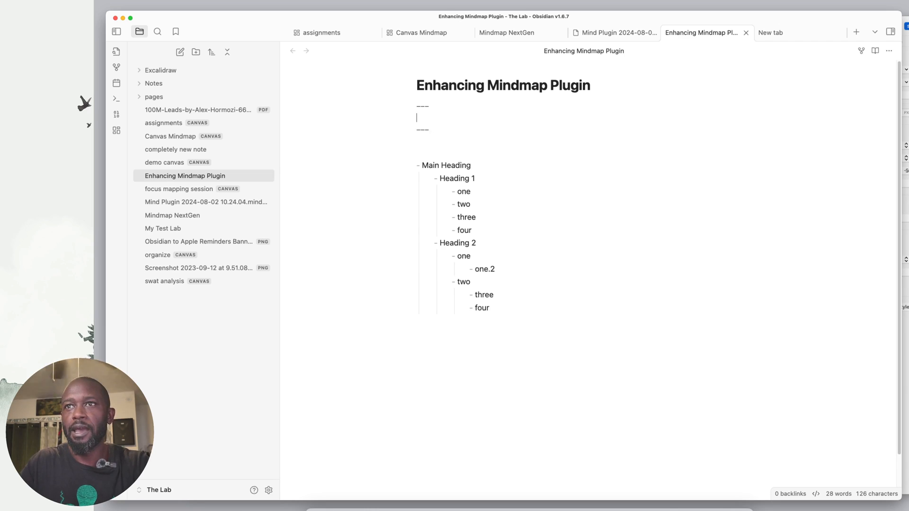
pyautogui.write('mindmap')
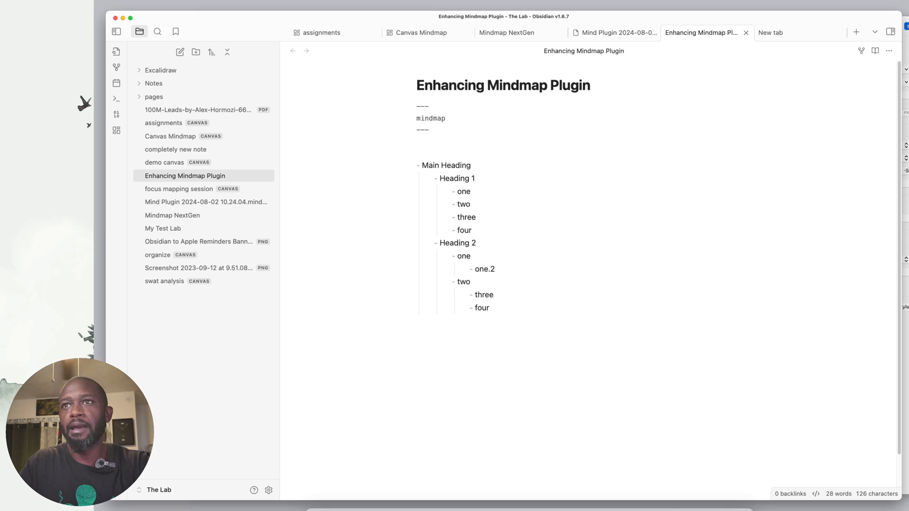
pyautogui.write('-plu')
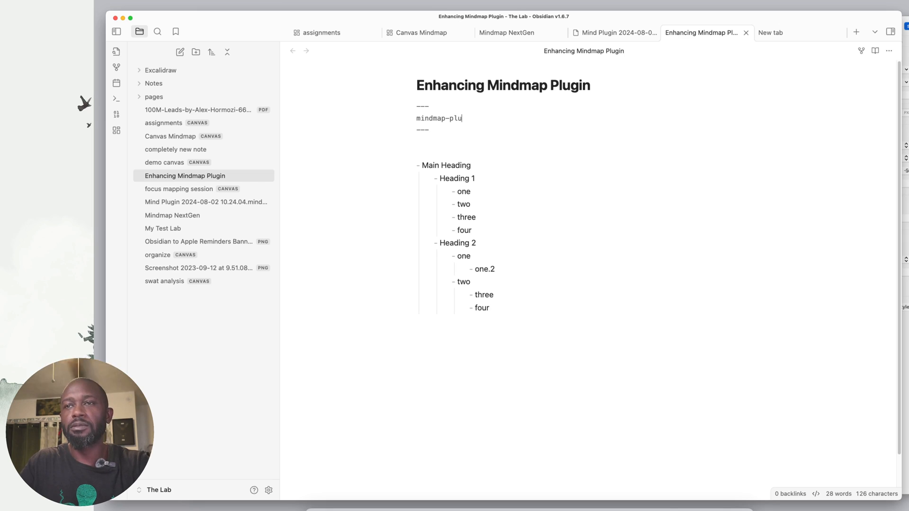
pyautogui.write('gin: vas')
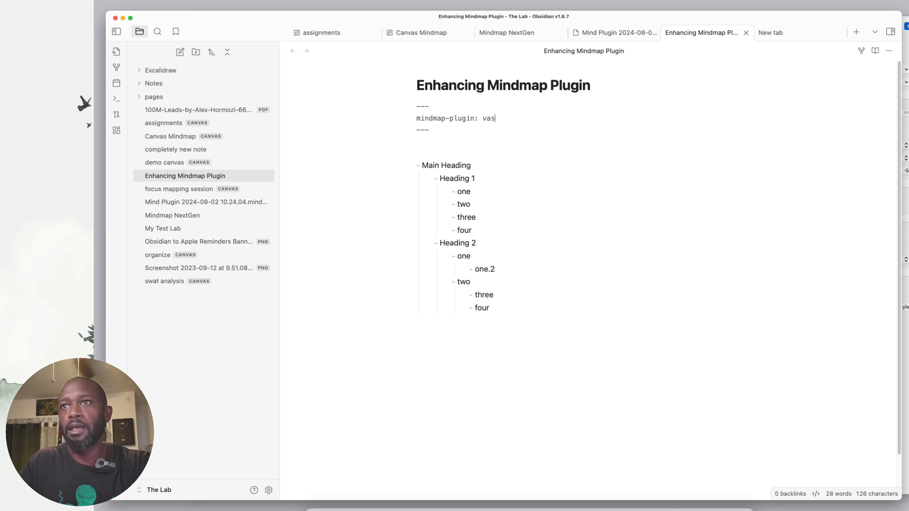
pyautogui.write('bas')
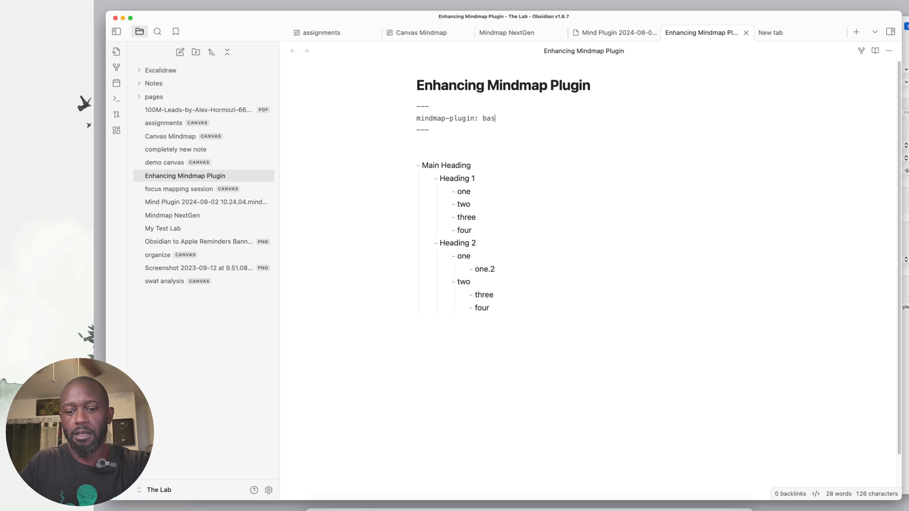
pyautogui.write('ic')
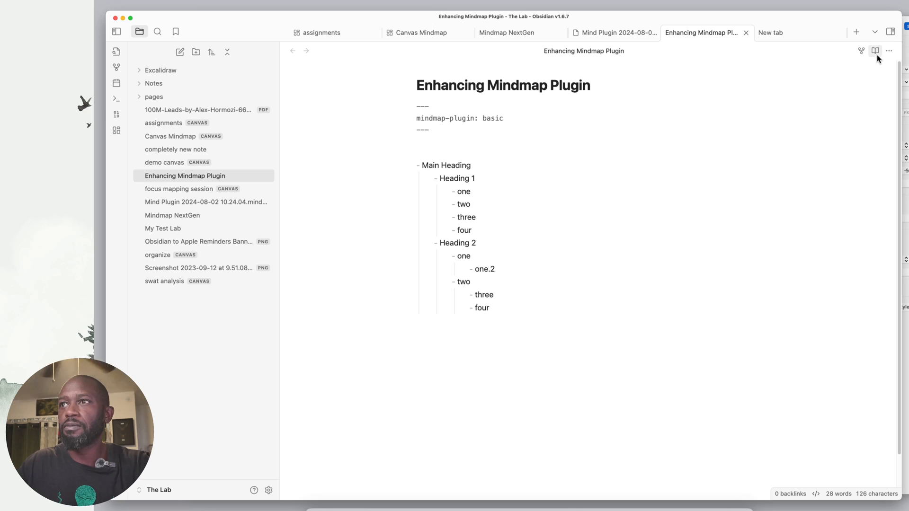
# - Render the note as a mind map and select the Main Heading node
pyautogui.click(889, 51)
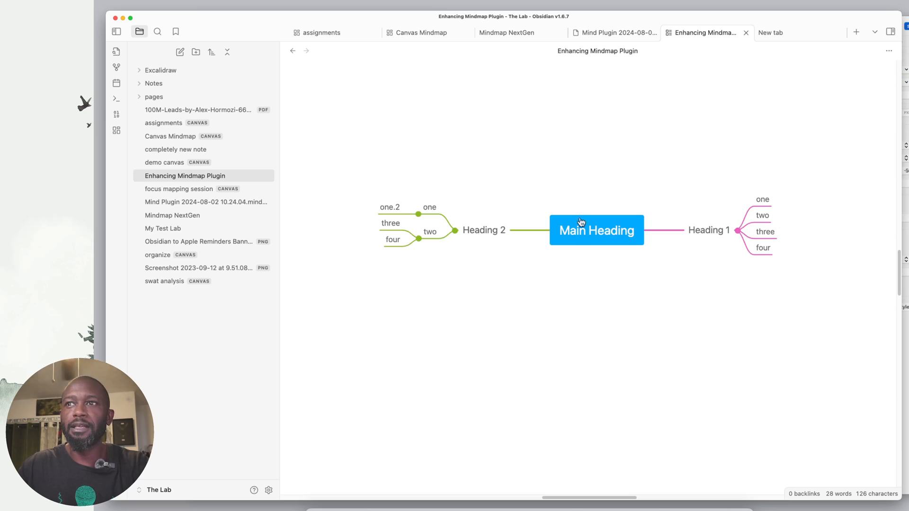
pyautogui.moveTo(608, 259)
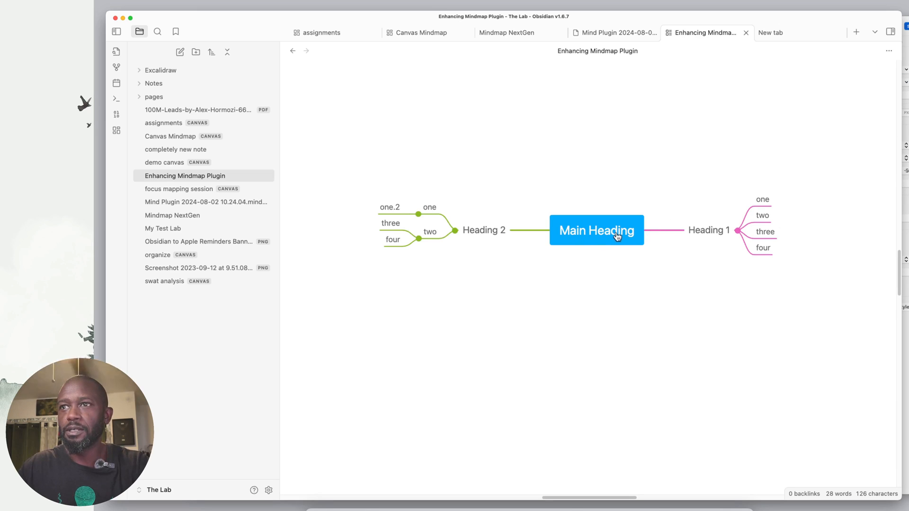
pyautogui.moveTo(568, 263)
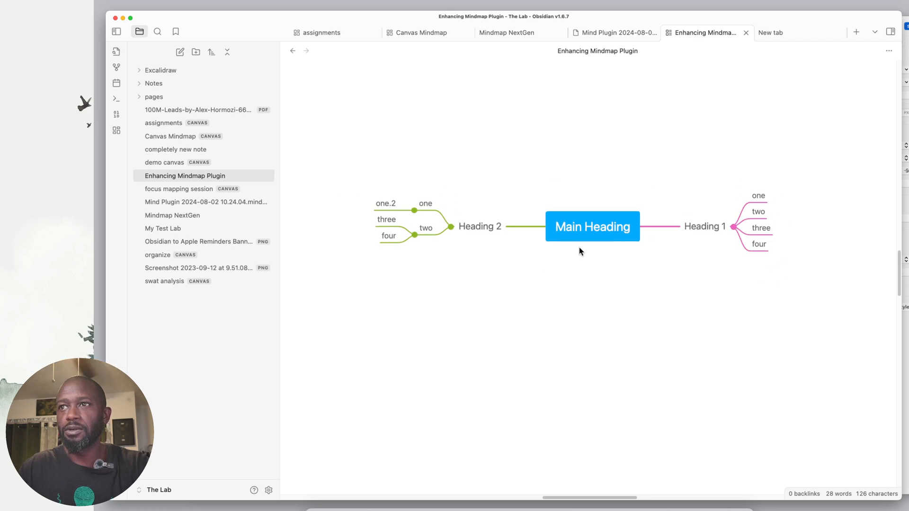
pyautogui.click(591, 227)
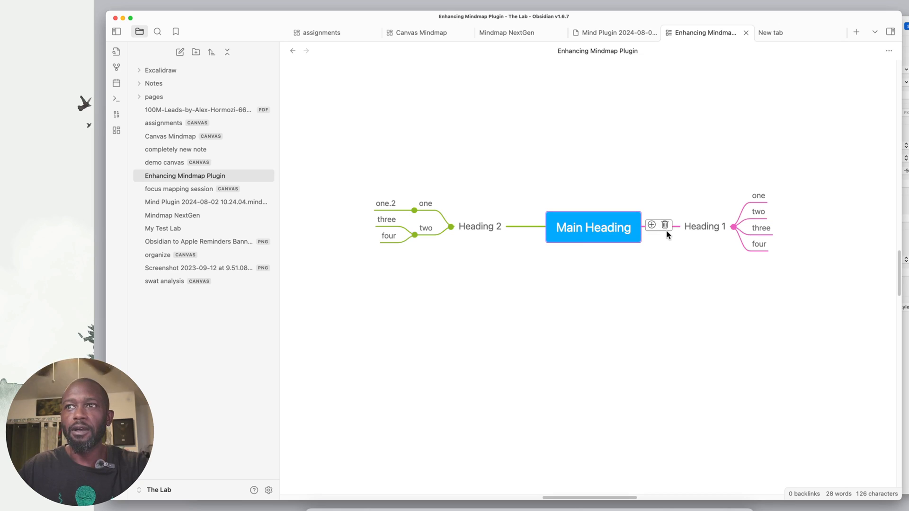
pyautogui.moveTo(623, 265)
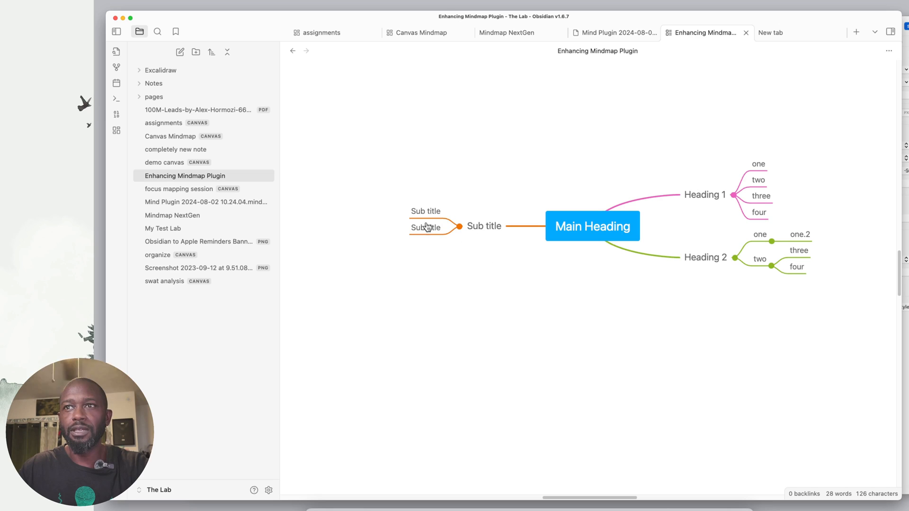
pyautogui.moveTo(446, 238)
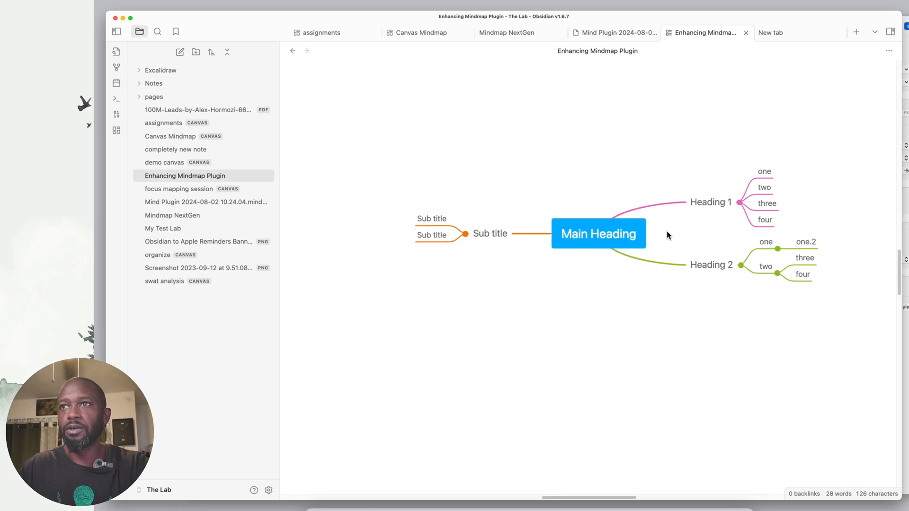
pyautogui.moveTo(696, 146)
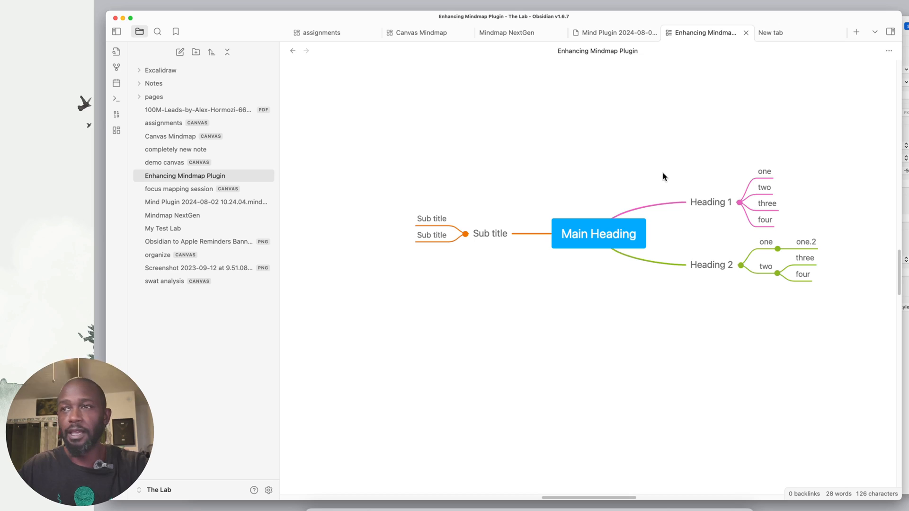
# - Split the note down into two panes, the top shown as markdown and the bottom as mind map
pyautogui.rightClick(701, 33)
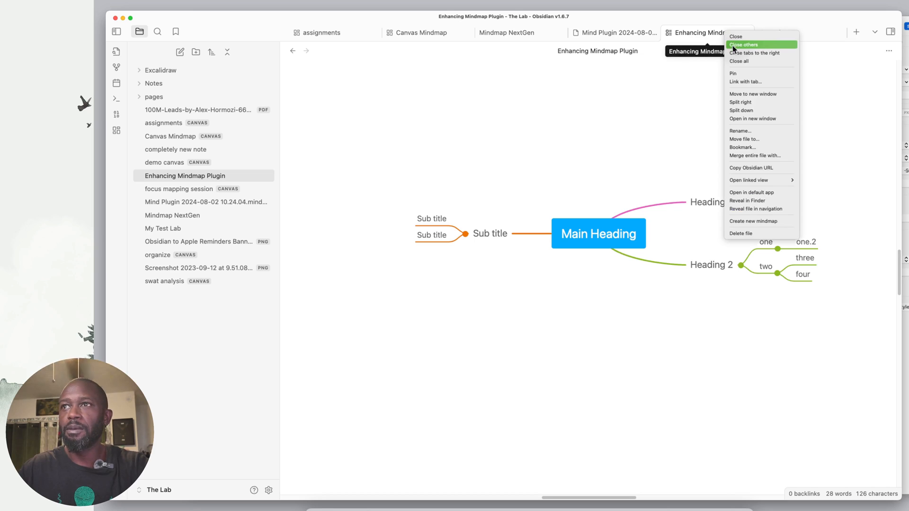
pyautogui.moveTo(755, 115)
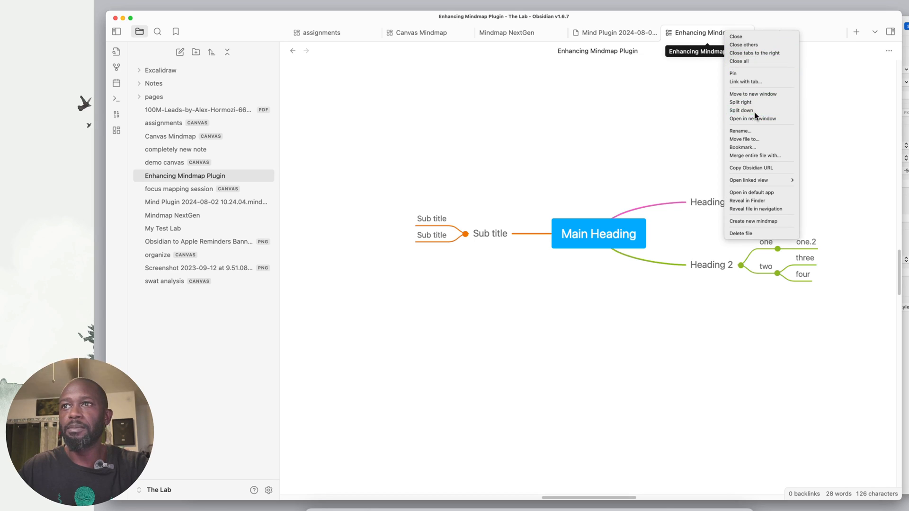
pyautogui.click(740, 110)
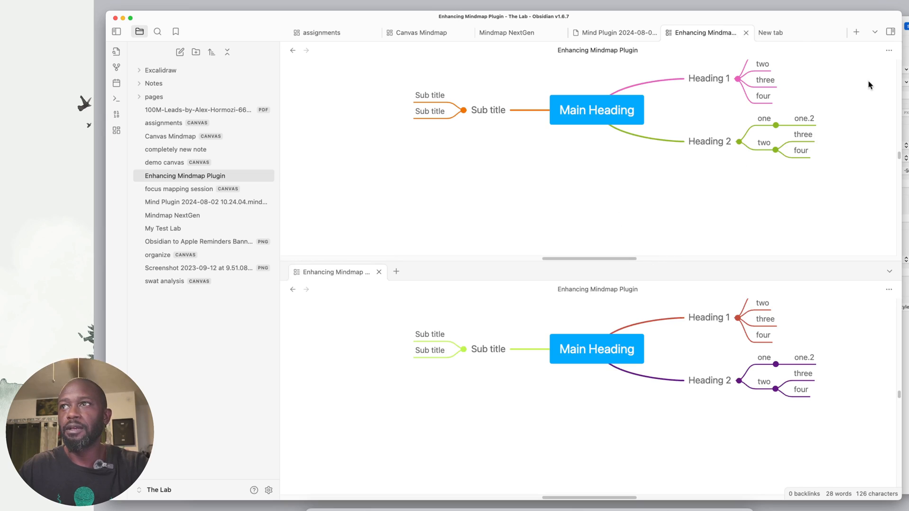
pyautogui.click(888, 50)
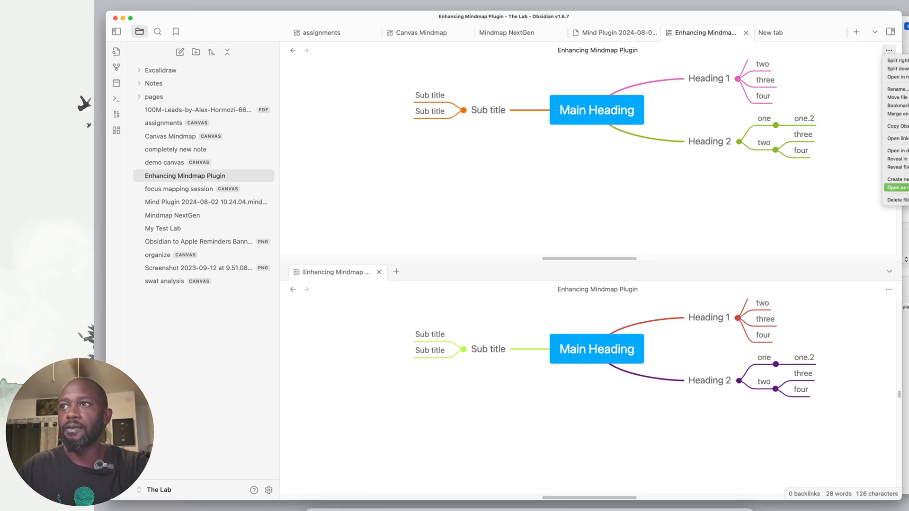
pyautogui.click(897, 187)
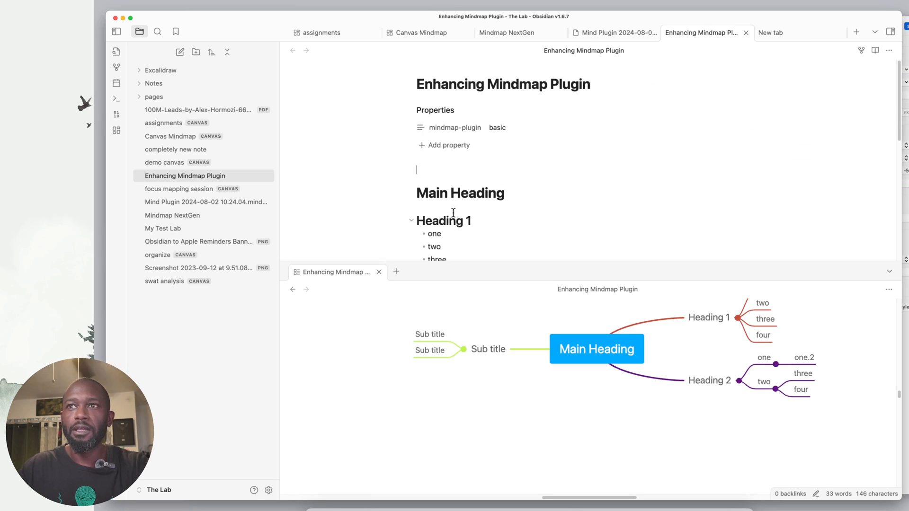
# - Scroll the markdown pane down to reach the Sub title section's items
pyautogui.scroll(-3)
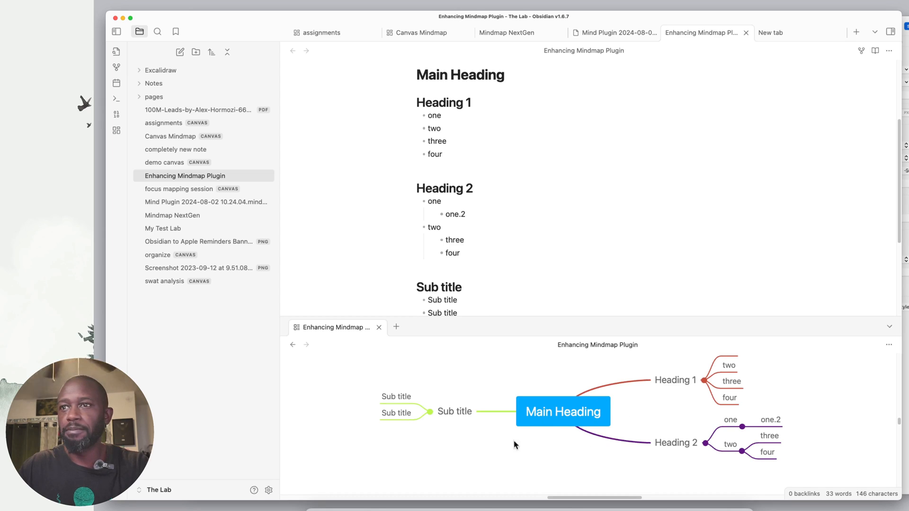
pyautogui.moveTo(488, 324)
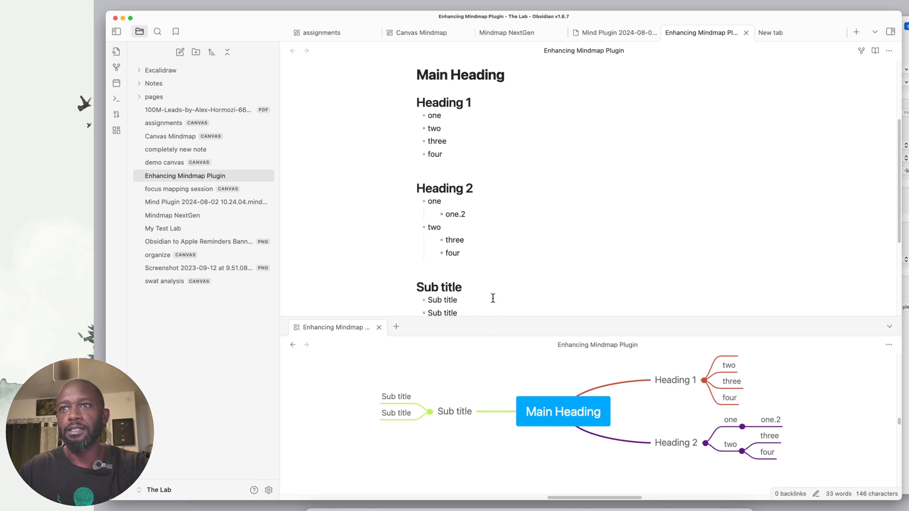
pyautogui.scroll(-3)
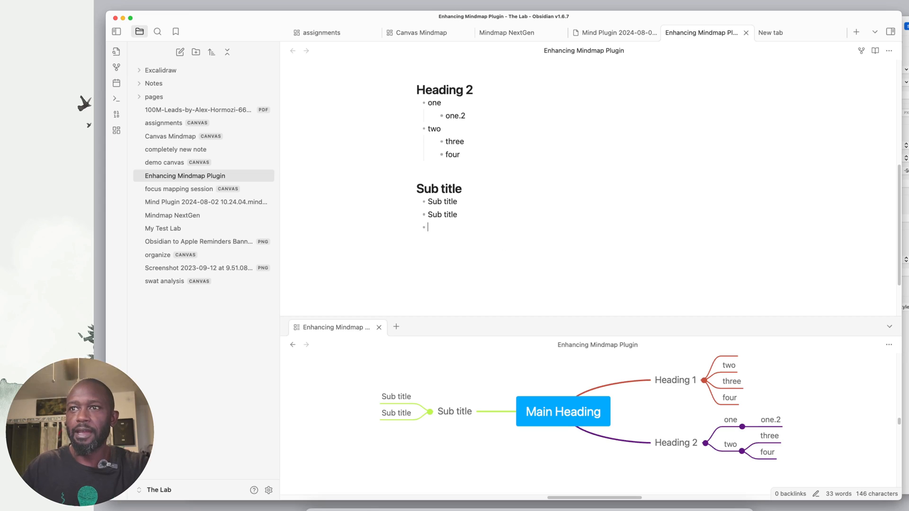
# - Add a third 'sub item' bullet under Sub title, mirrored as a new mind-map branch
pyautogui.write('sub item')
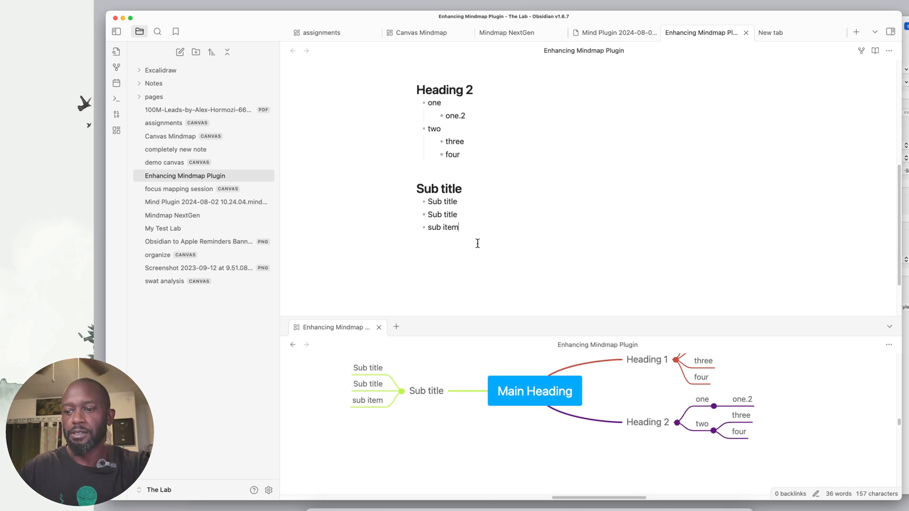
pyautogui.press('enter')
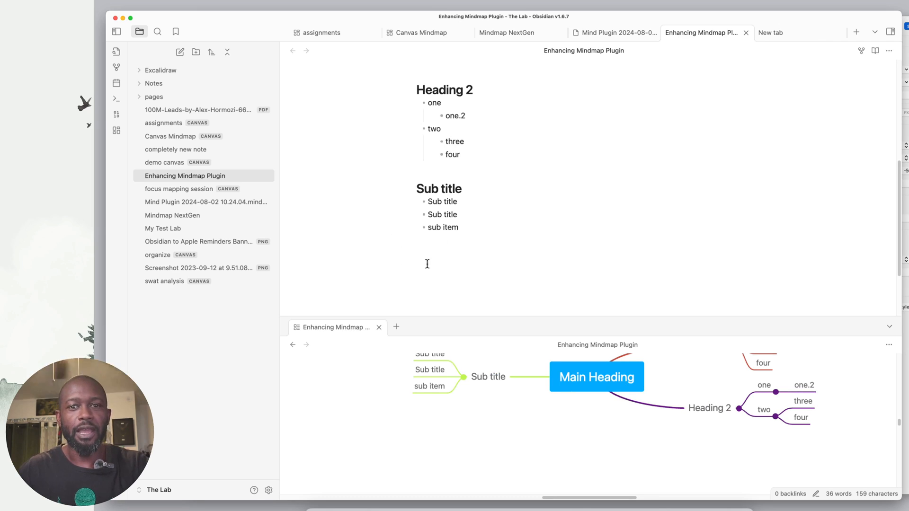
pyautogui.moveTo(478, 240)
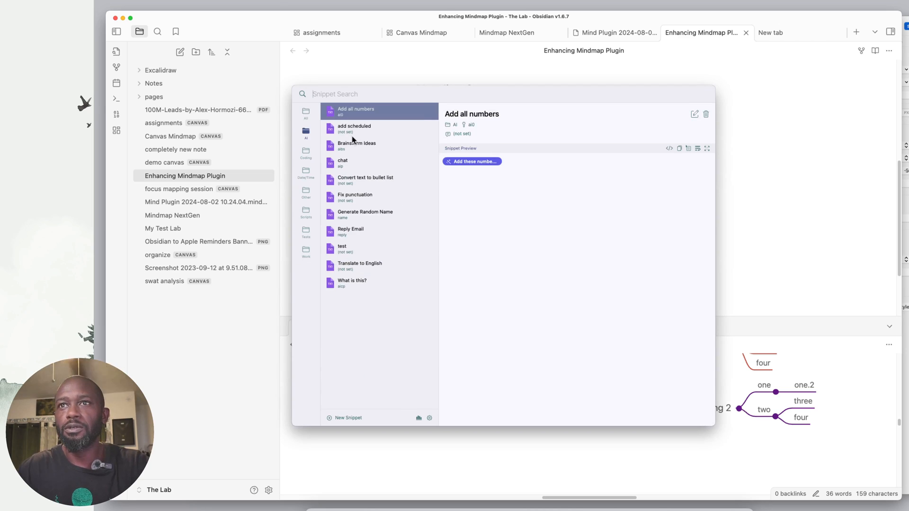
# - Run the chat snippet with the prompt 'give me some areas of f...' to generate business areas
pyautogui.click(356, 163)
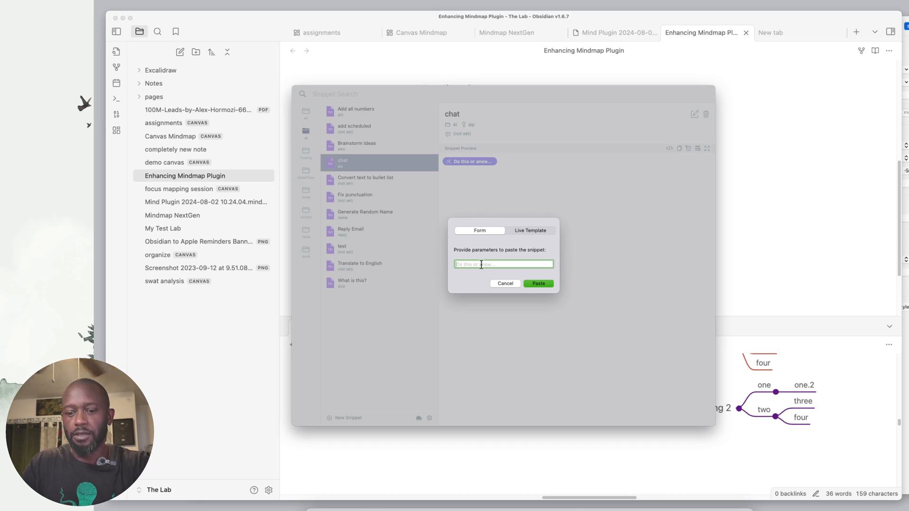
pyautogui.write('give me')
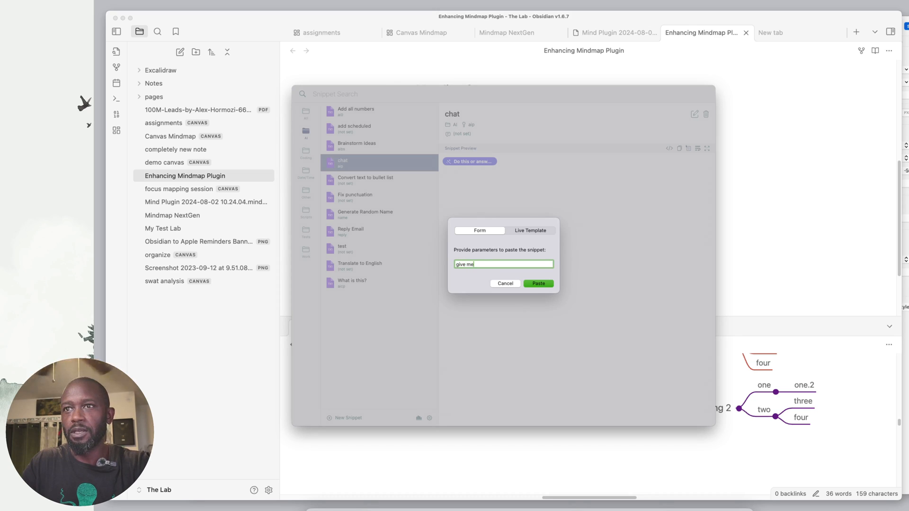
pyautogui.write('some')
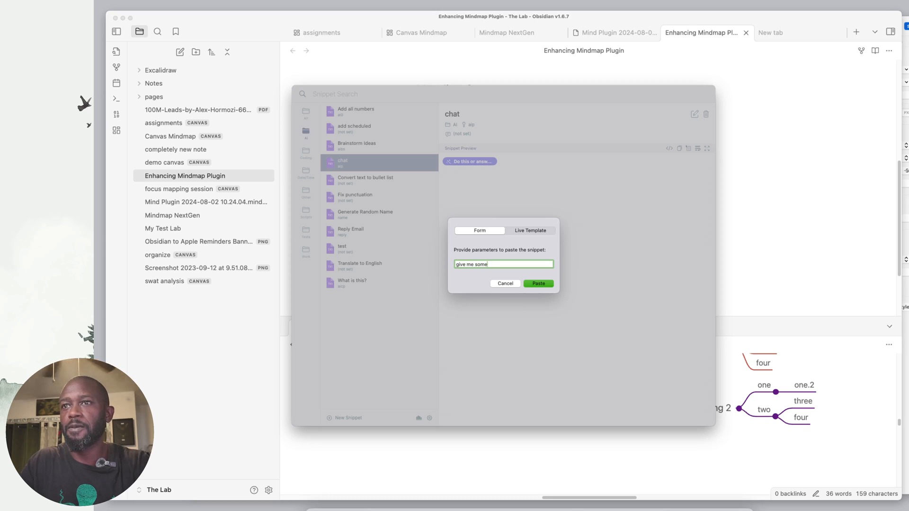
pyautogui.write('areas')
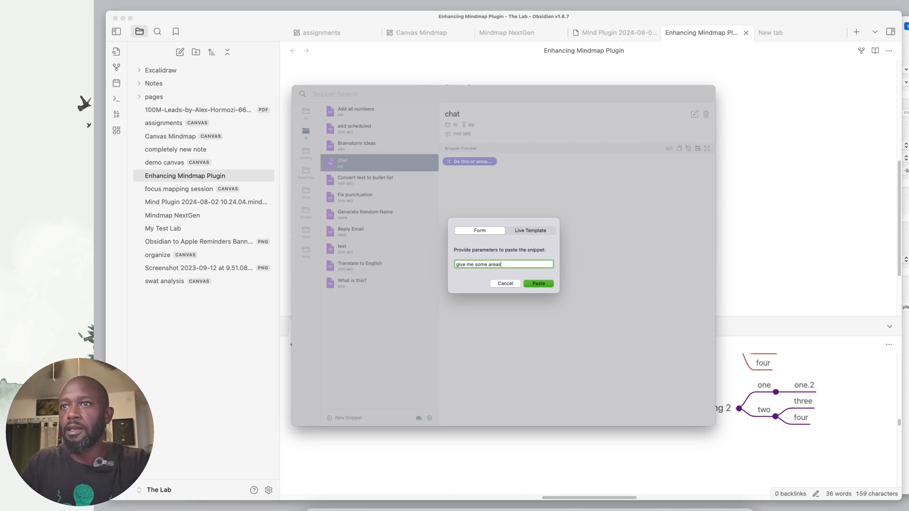
pyautogui.write('of f')
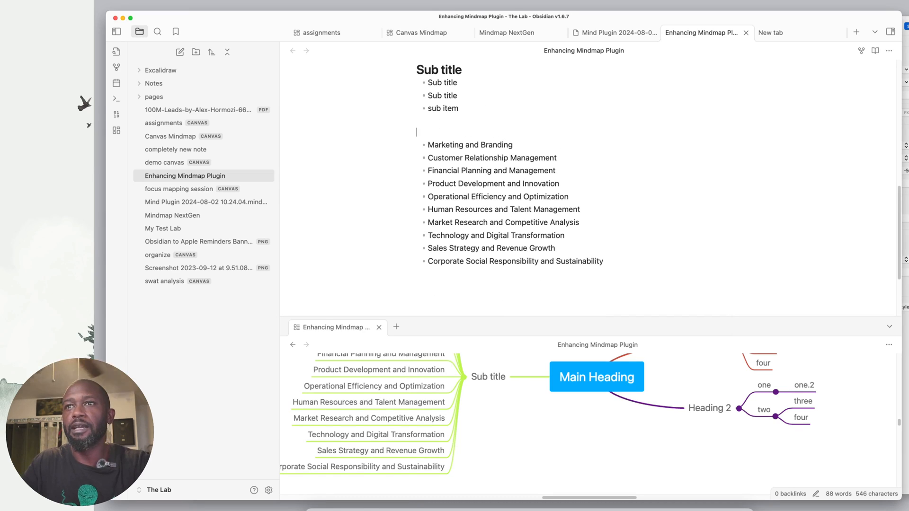
# - Add a 'Business Focus' parent line above the pasted business-area bullets
pyautogui.write('Business')
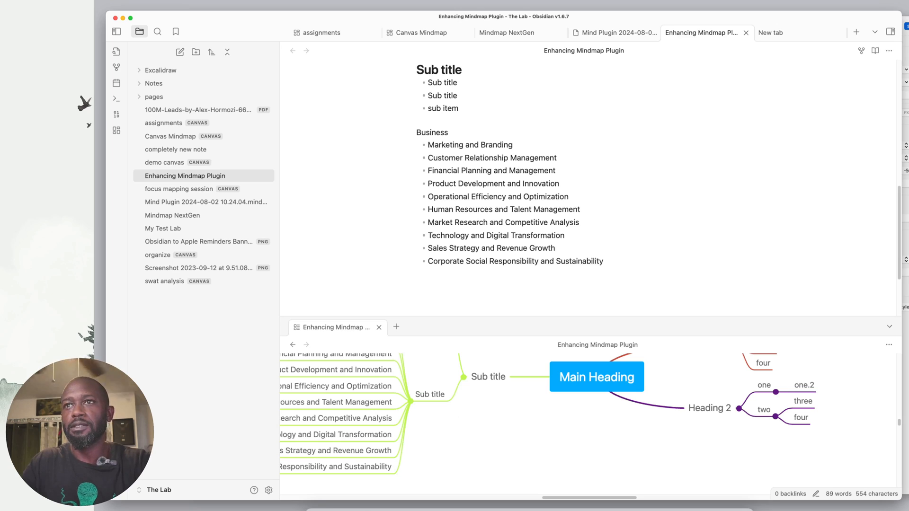
pyautogui.write('Foxu')
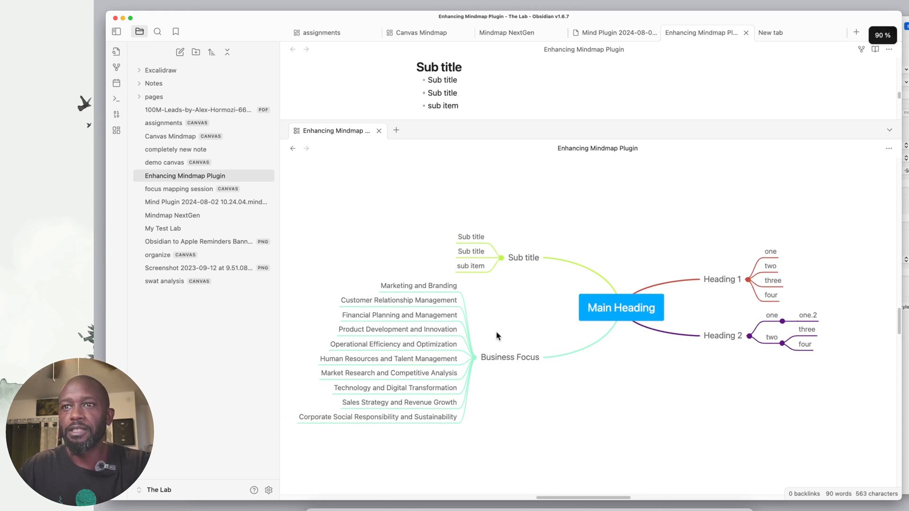
pyautogui.moveTo(508, 371)
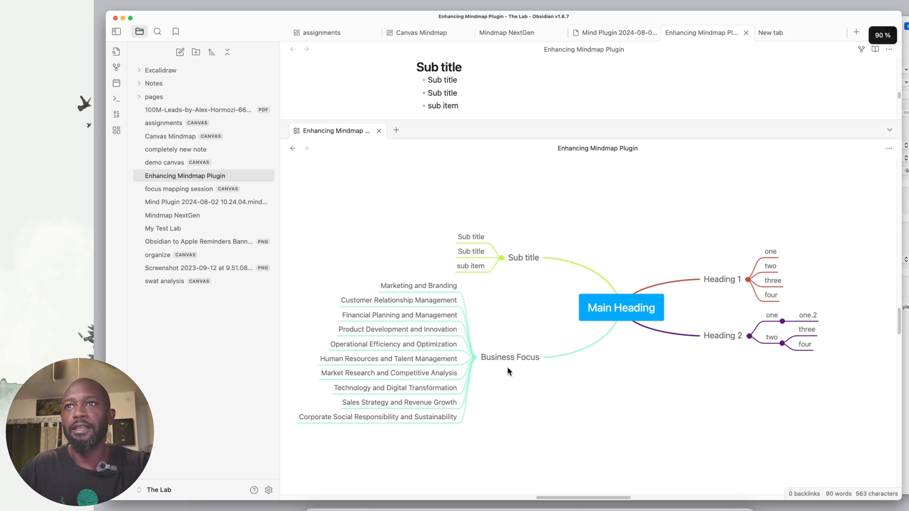
# - Refocus the markdown note and select the Main Heading node for editing
pyautogui.click(460, 105)
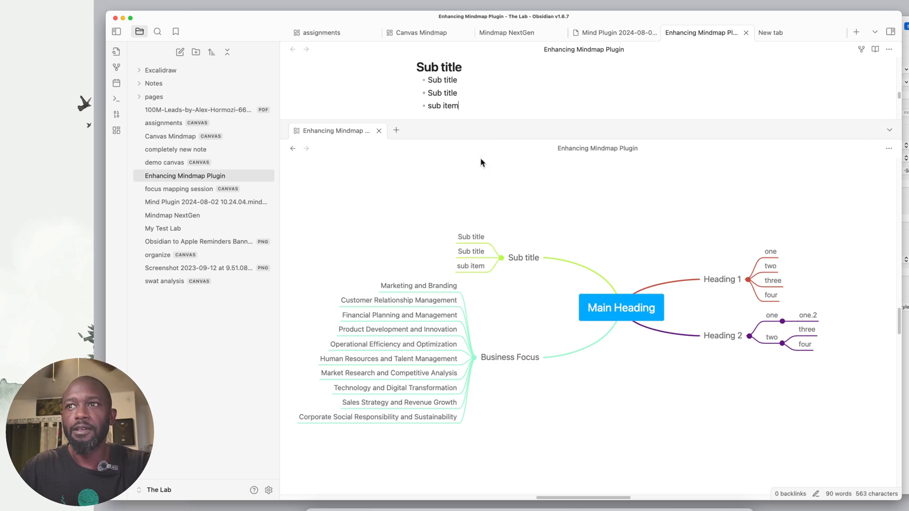
pyautogui.moveTo(650, 352)
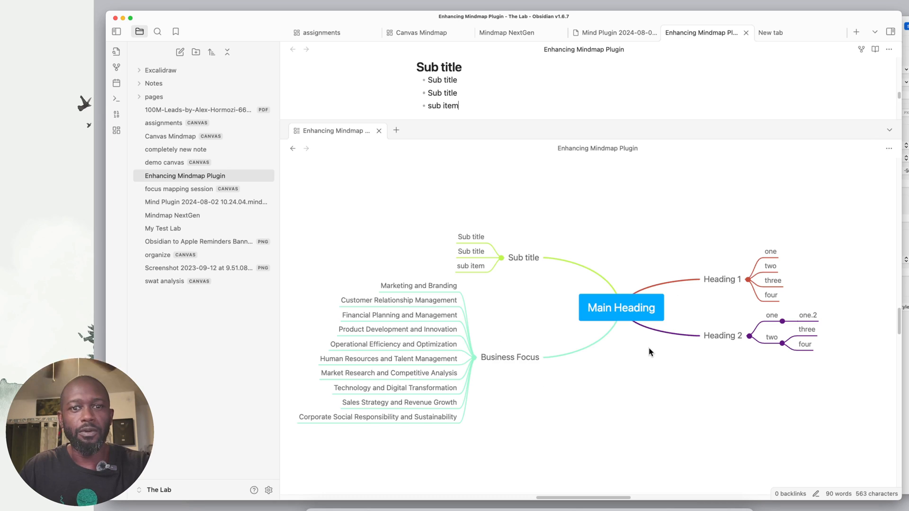
pyautogui.moveTo(649, 350)
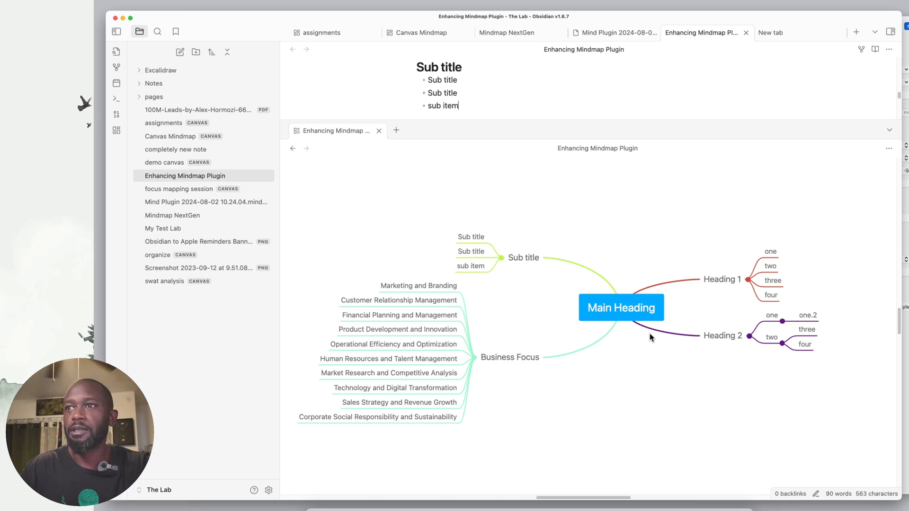
pyautogui.moveTo(594, 333)
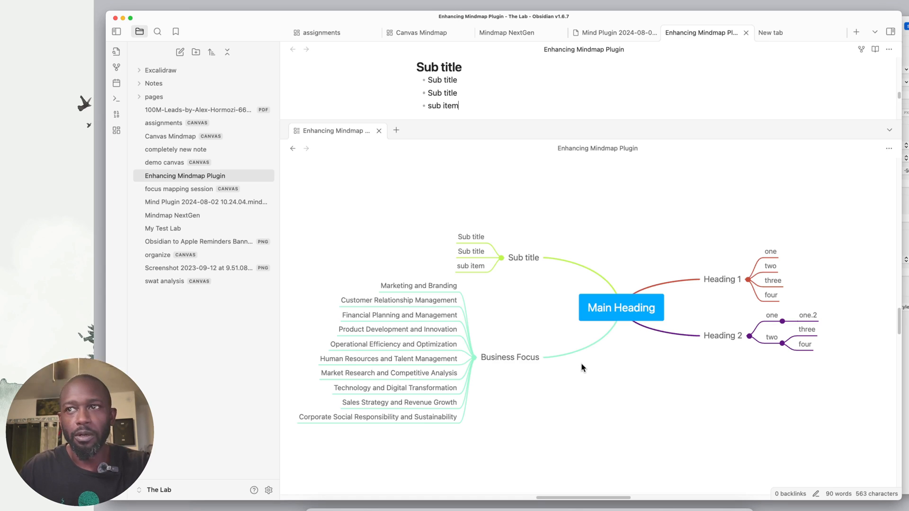
pyautogui.click(620, 307)
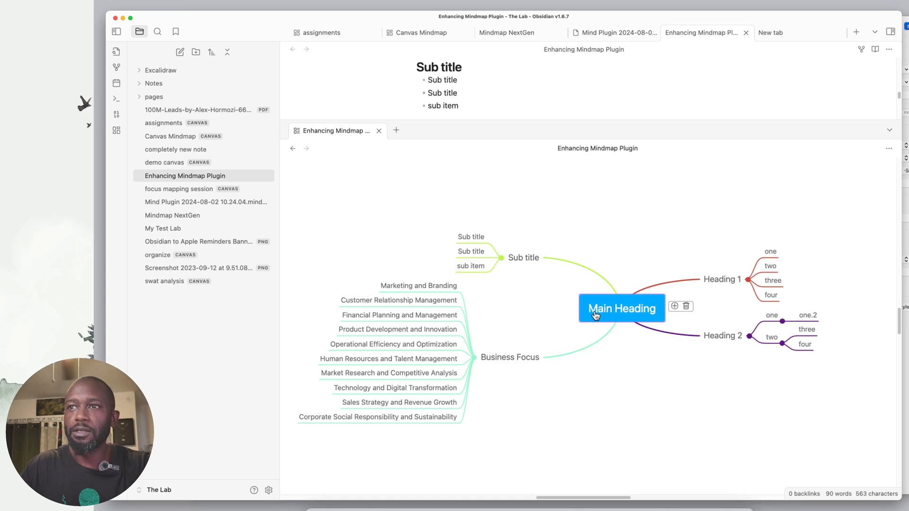
pyautogui.moveTo(613, 316)
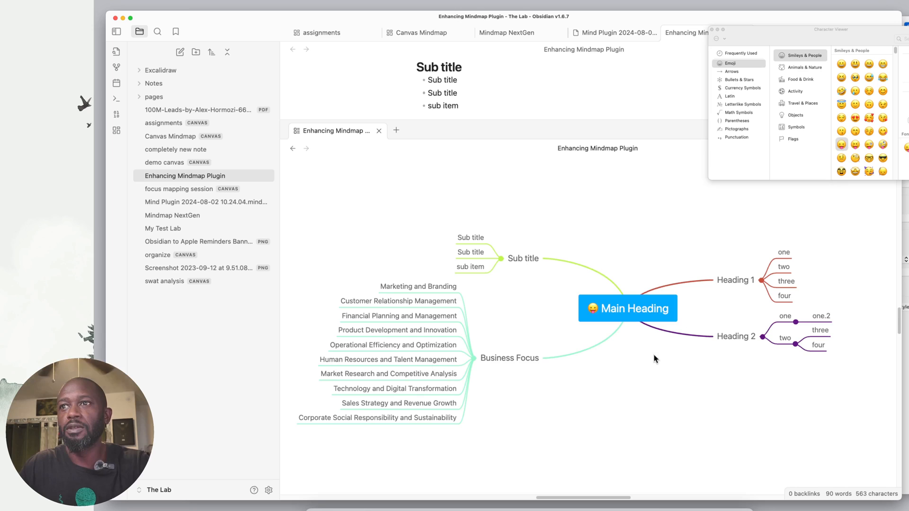
pyautogui.moveTo(521, 363)
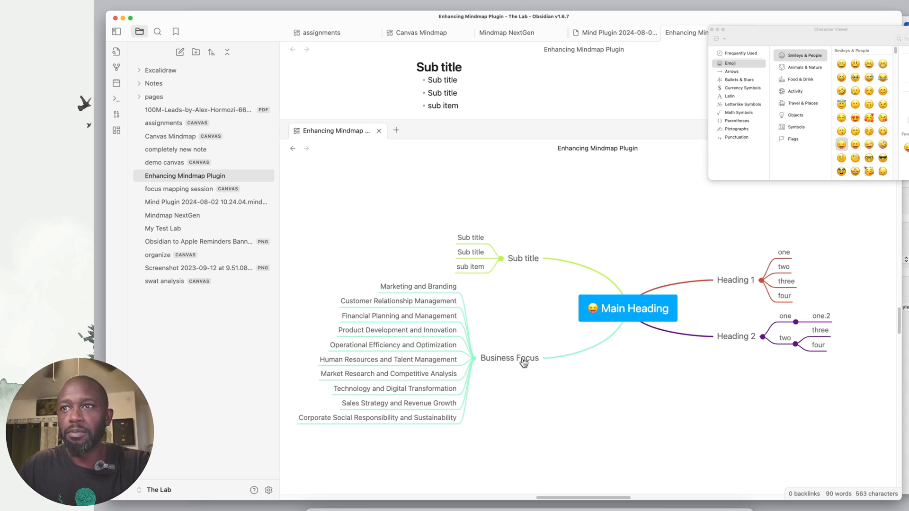
# - Edit the Business Focus node to insert a briefcase emoji 💼 before its label
pyautogui.click(509, 358)
pyautogui.write('brief')
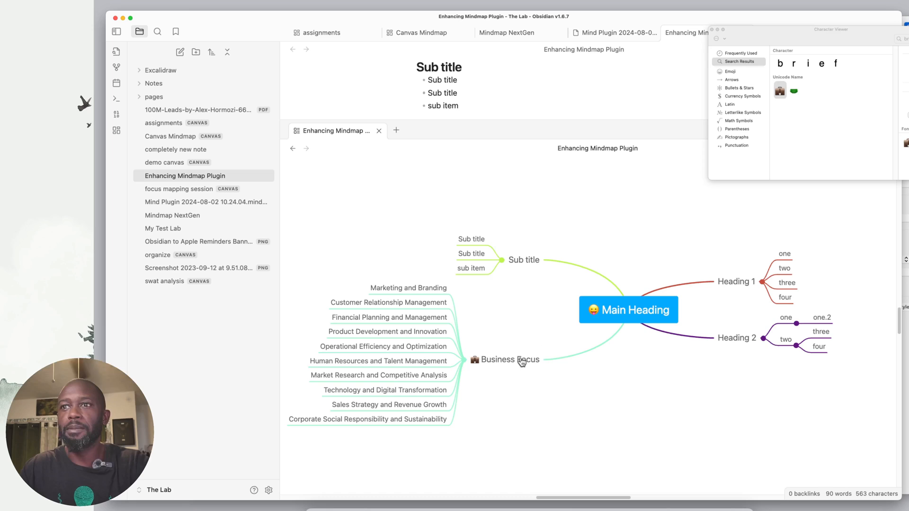
pyautogui.click(505, 359)
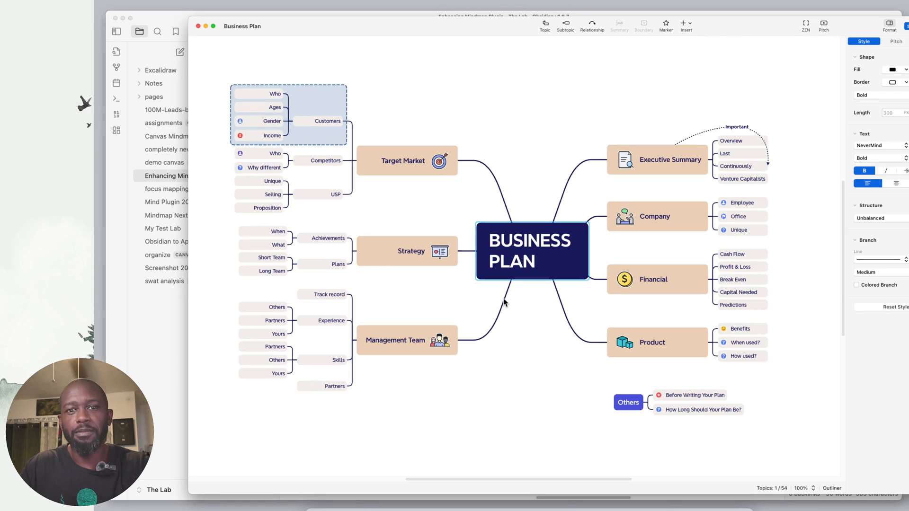
pyautogui.moveTo(499, 305)
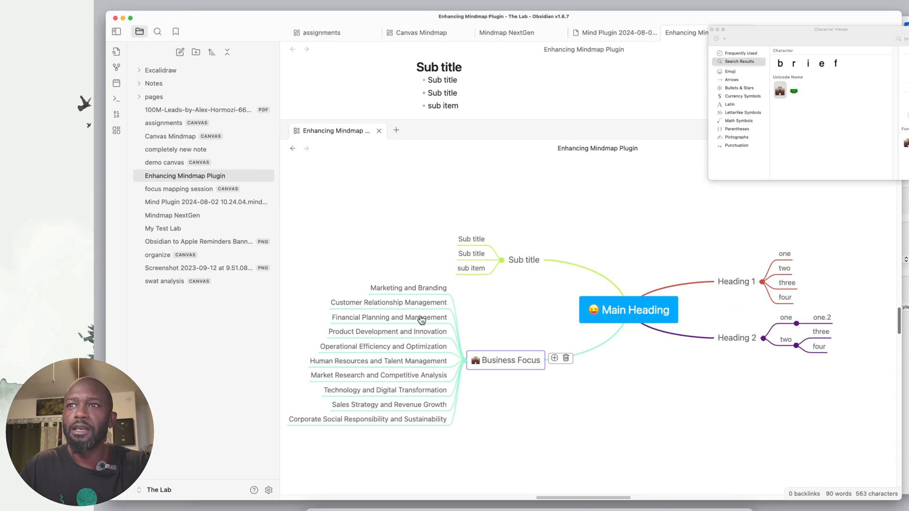
pyautogui.moveTo(658, 318)
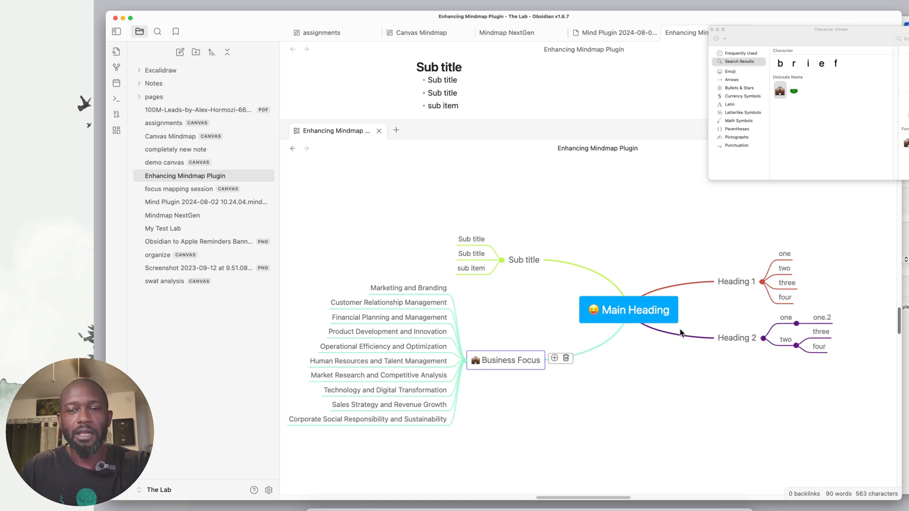
pyautogui.moveTo(630, 330)
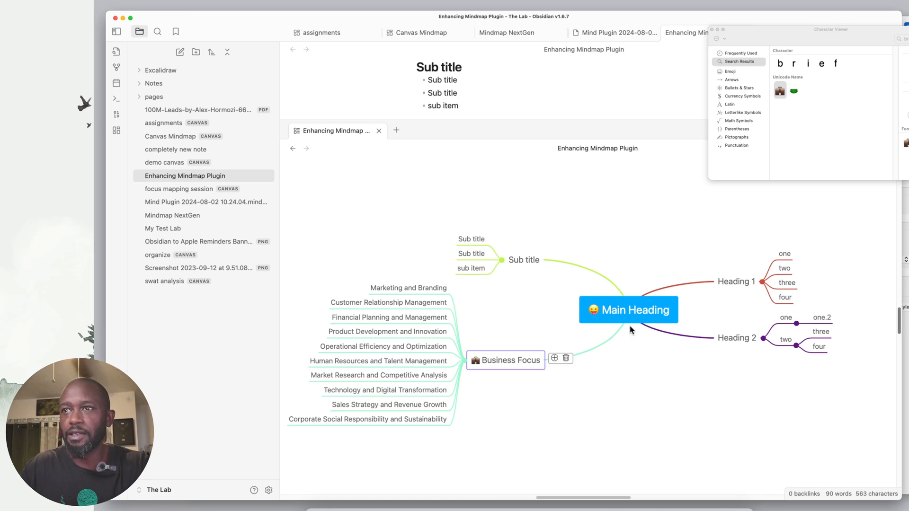
pyautogui.moveTo(618, 319)
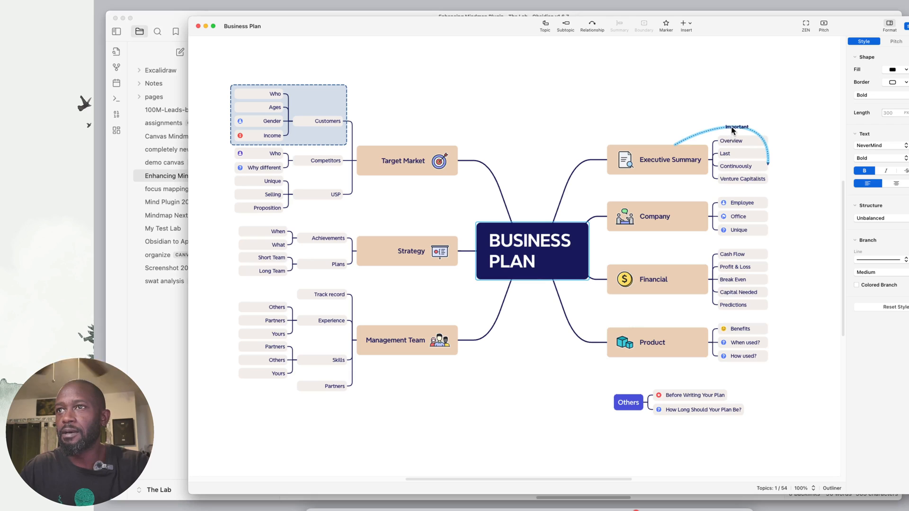
# - Close the Character Viewer, leaving the emoji-labelled mind map showing
pyautogui.click(723, 126)
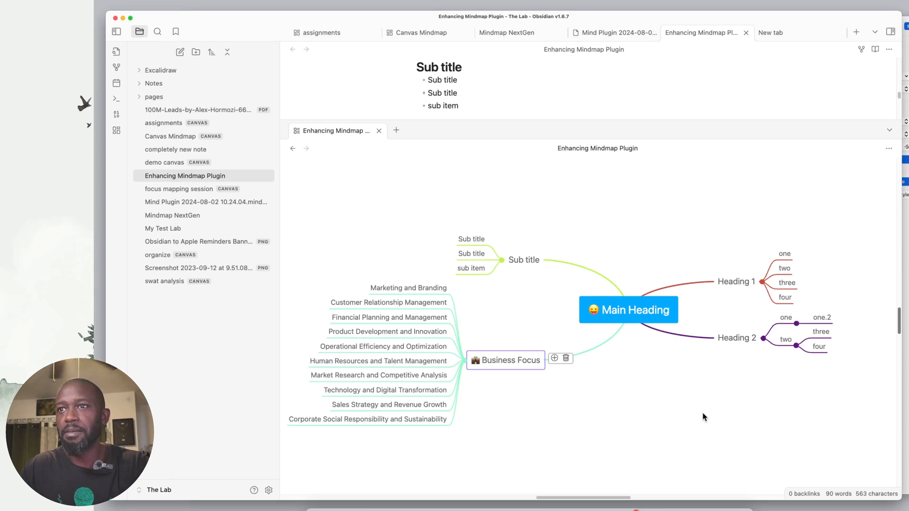
pyautogui.moveTo(645, 414)
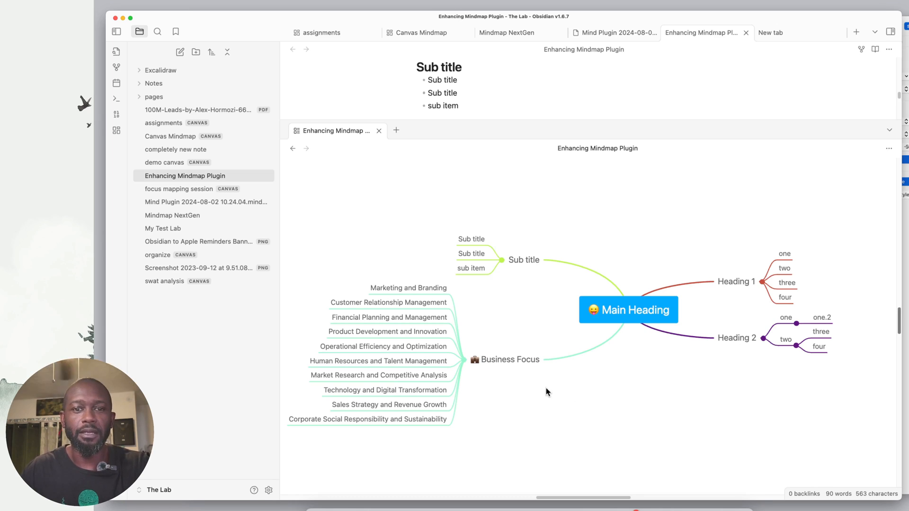
pyautogui.moveTo(586, 261)
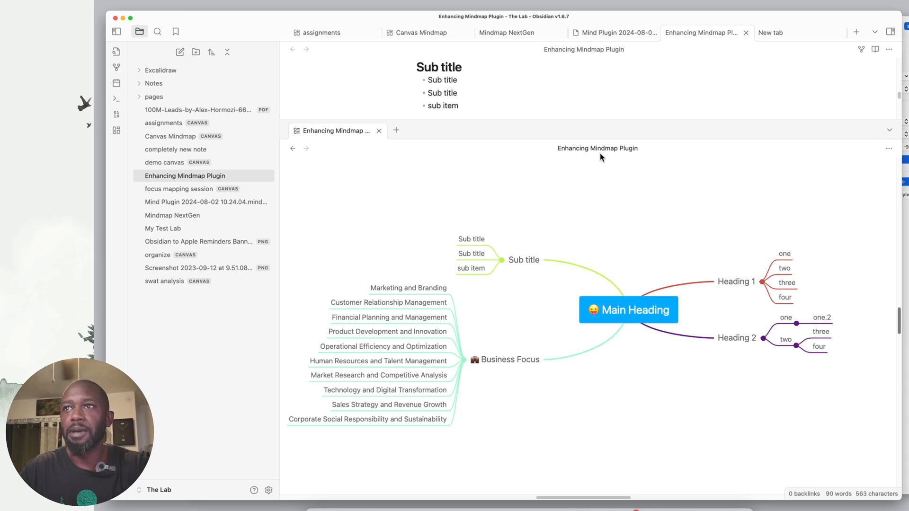
pyautogui.moveTo(615, 262)
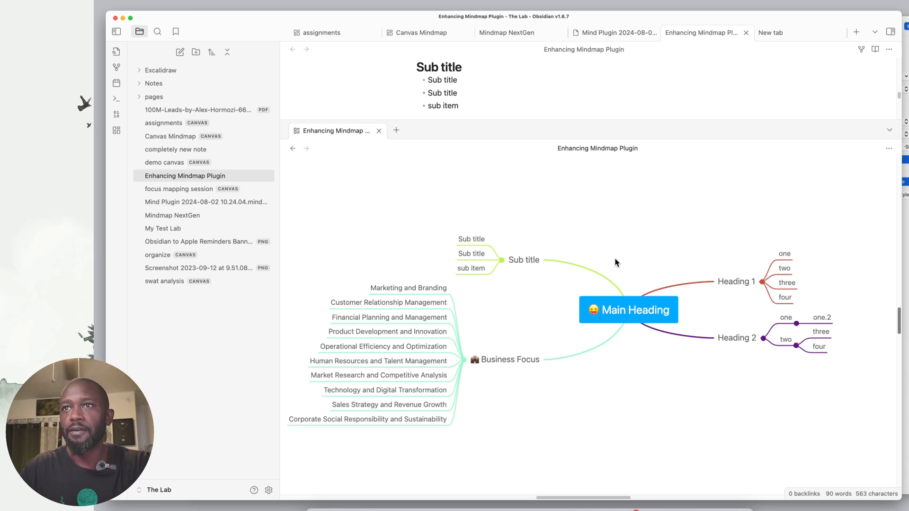
pyautogui.moveTo(601, 246)
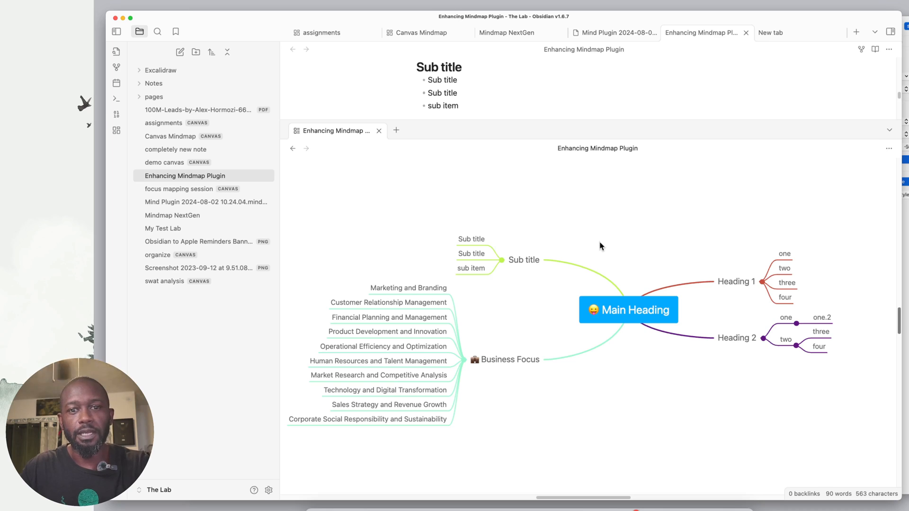
pyautogui.moveTo(526, 219)
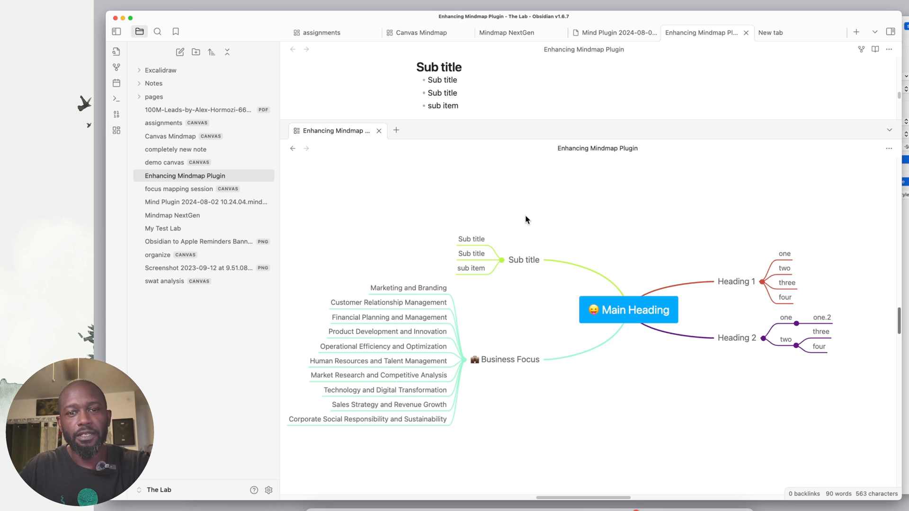